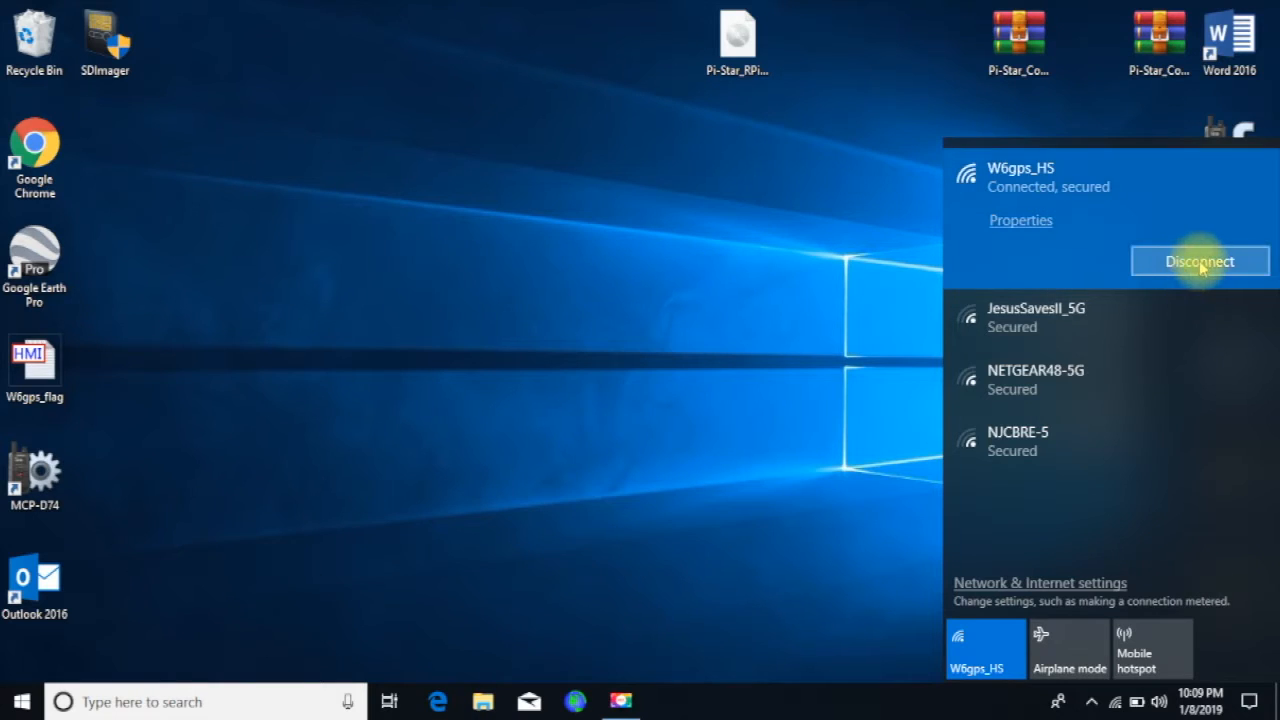
Disconnect from W6gps_HS and join the Pi-Star-Setup wireless network
left_click(1200, 260)
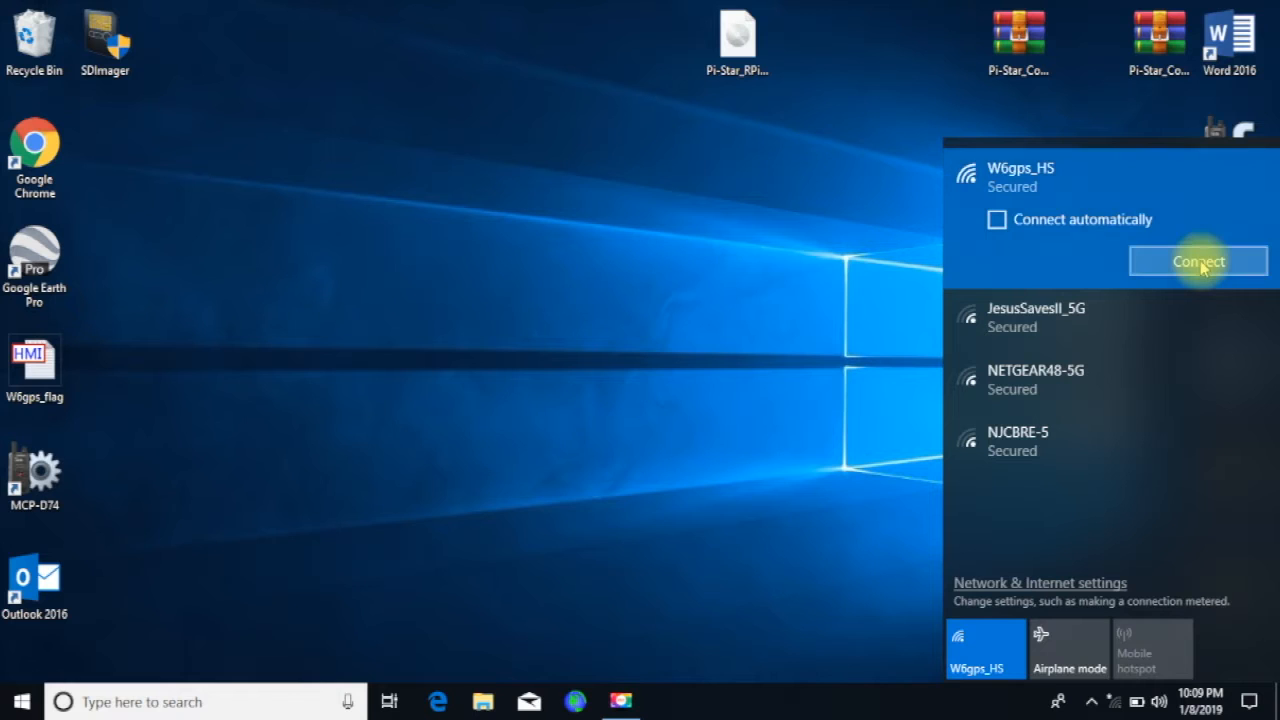
mouse_move(676, 530)
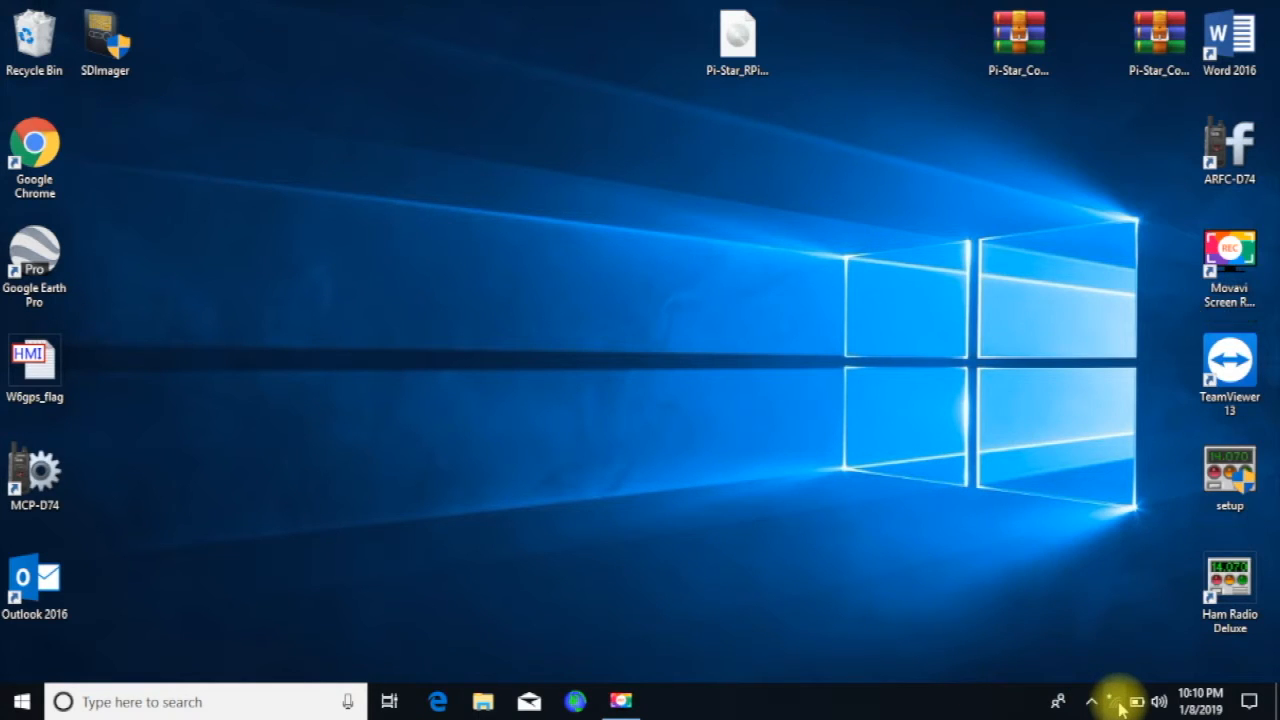
left_click(1112, 700)
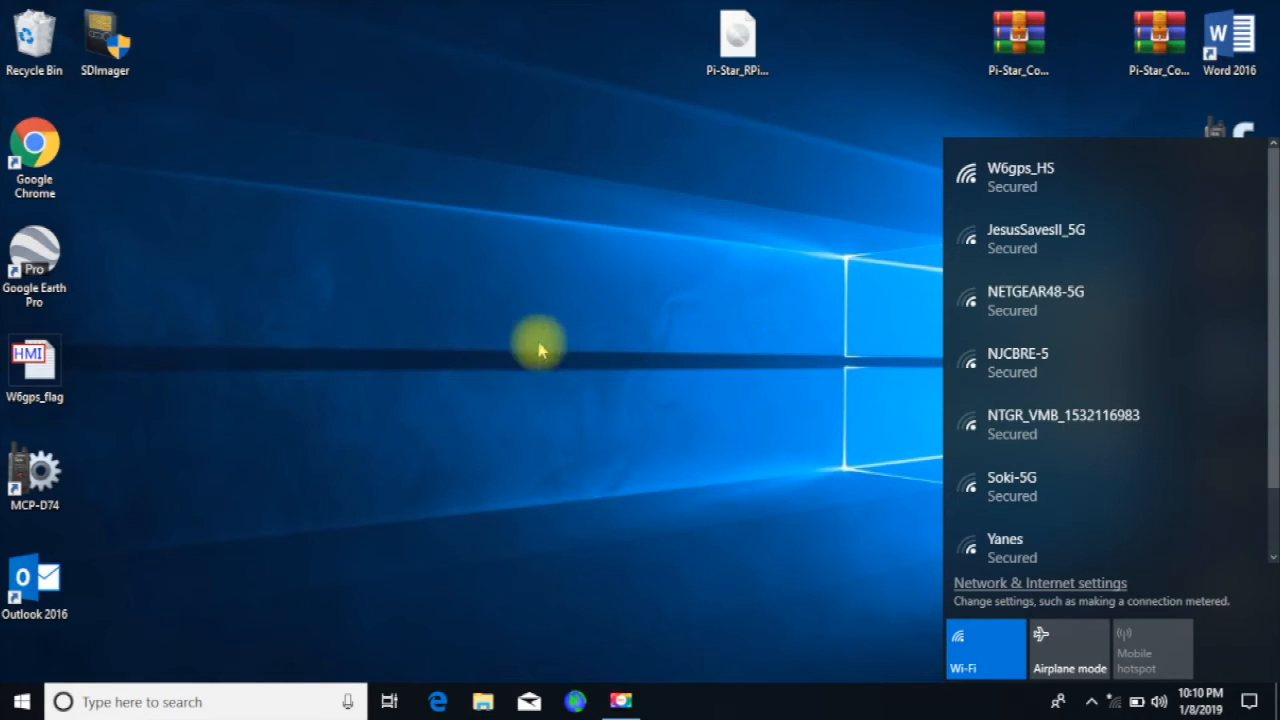
mouse_move(640, 324)
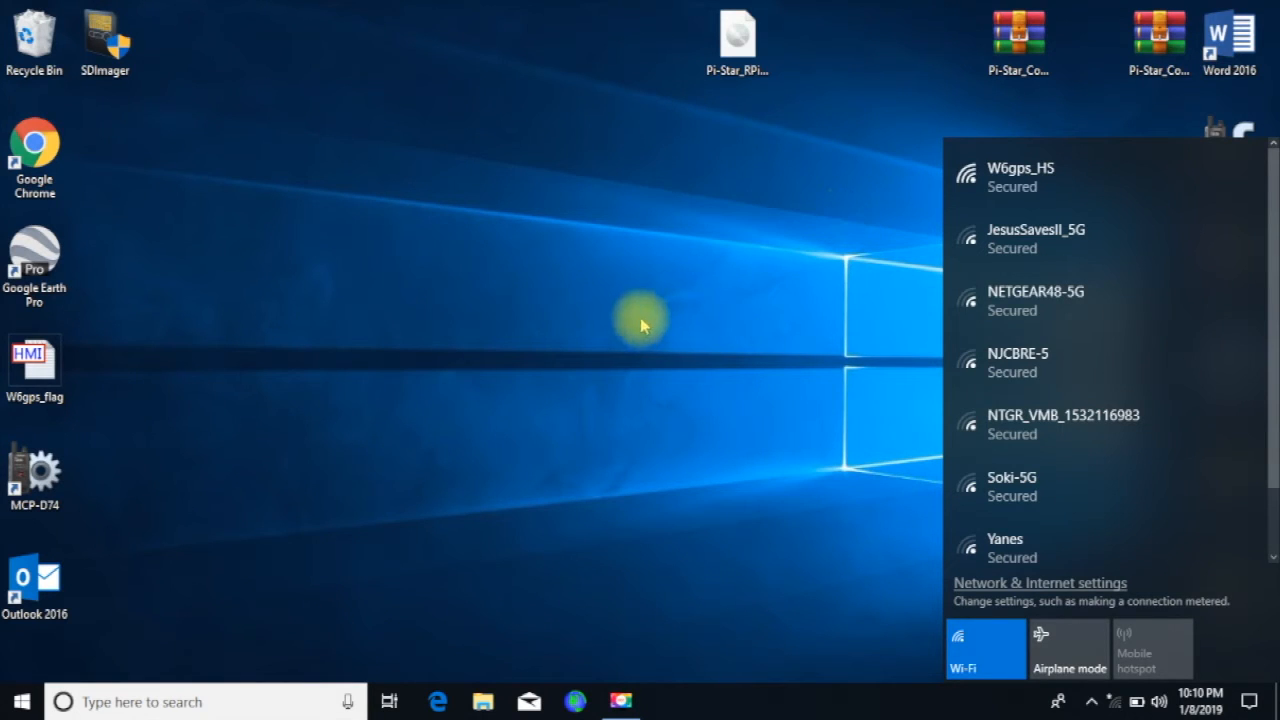
mouse_move(690, 350)
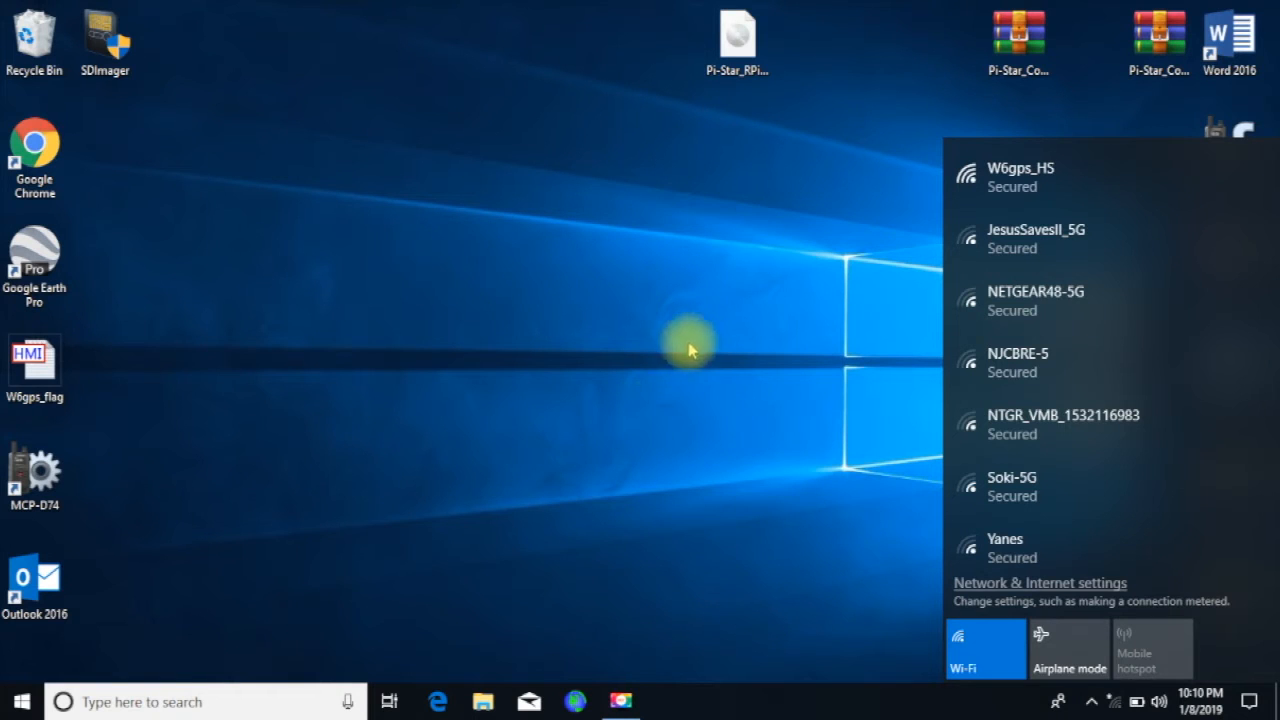
left_click(16, 700)
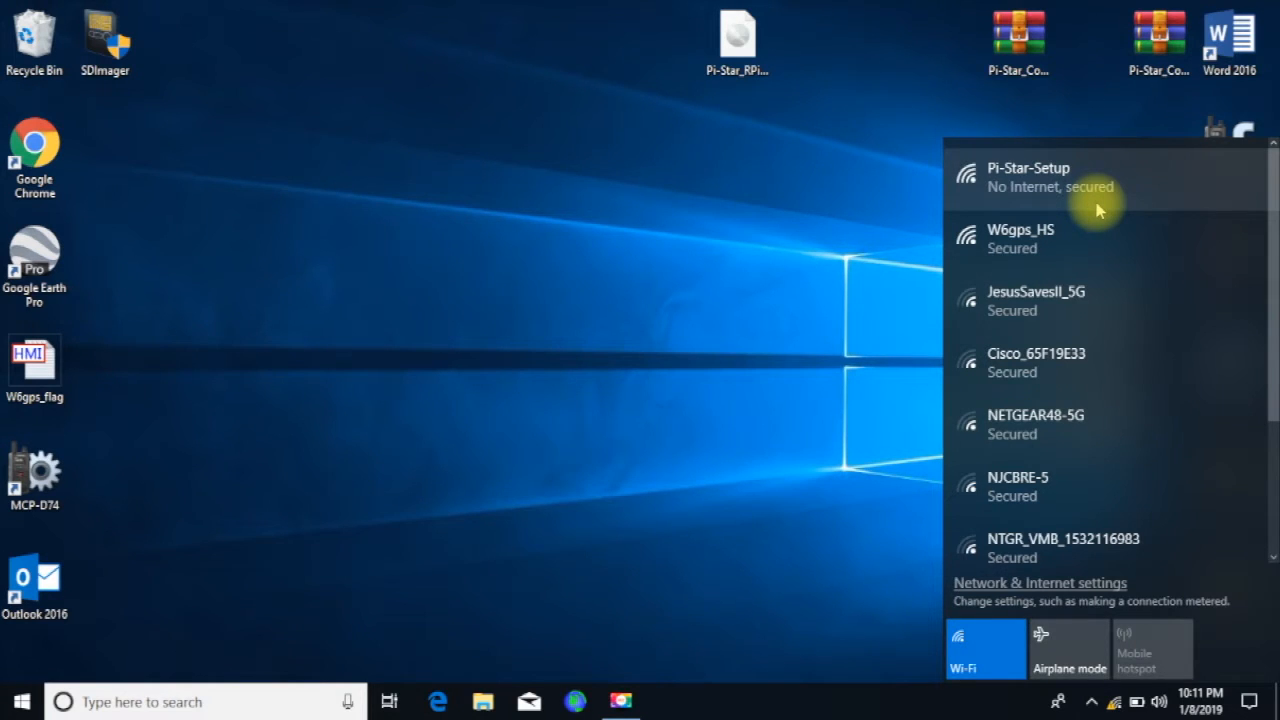
mouse_move(1136, 196)
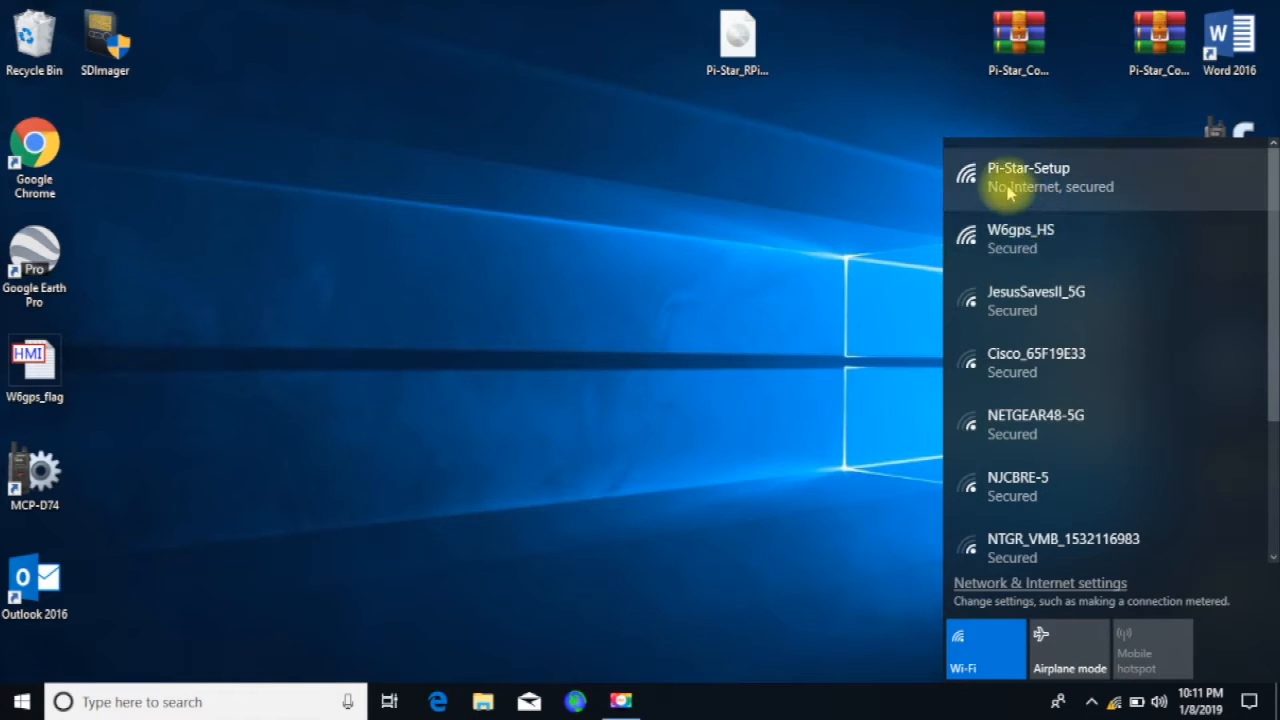
mouse_move(796, 228)
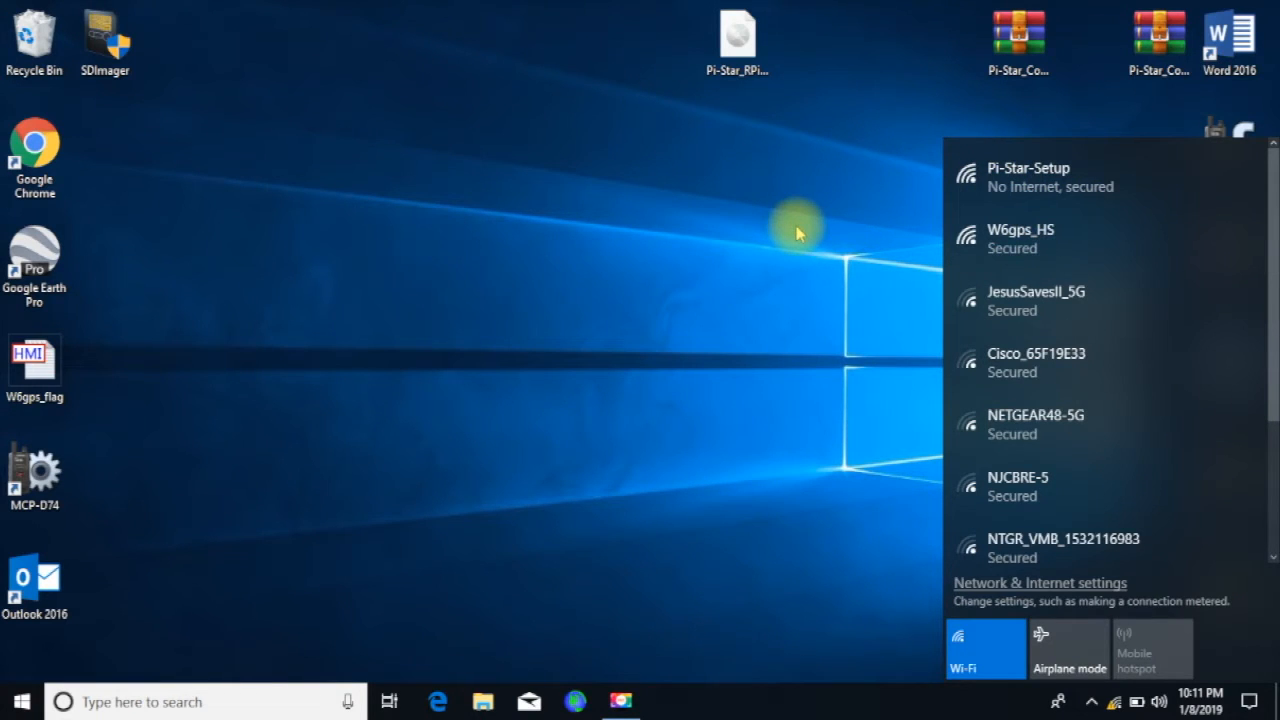
mouse_move(516, 486)
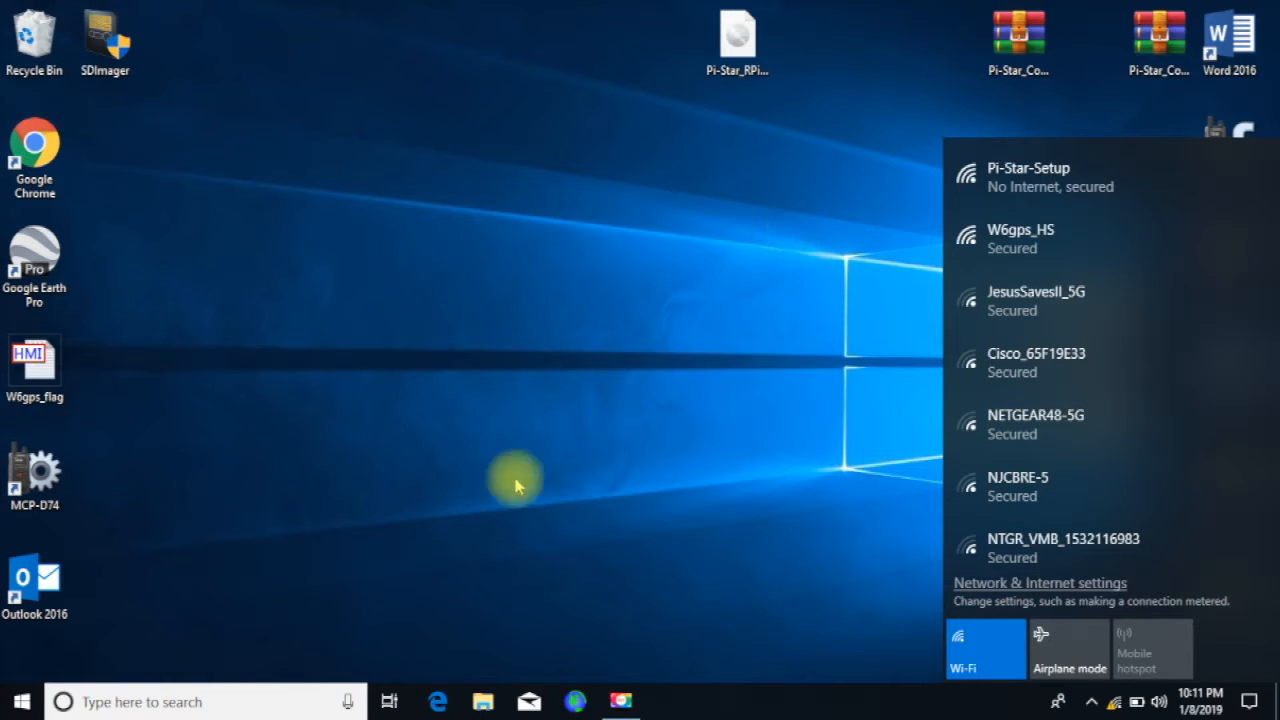
left_click(438, 700)
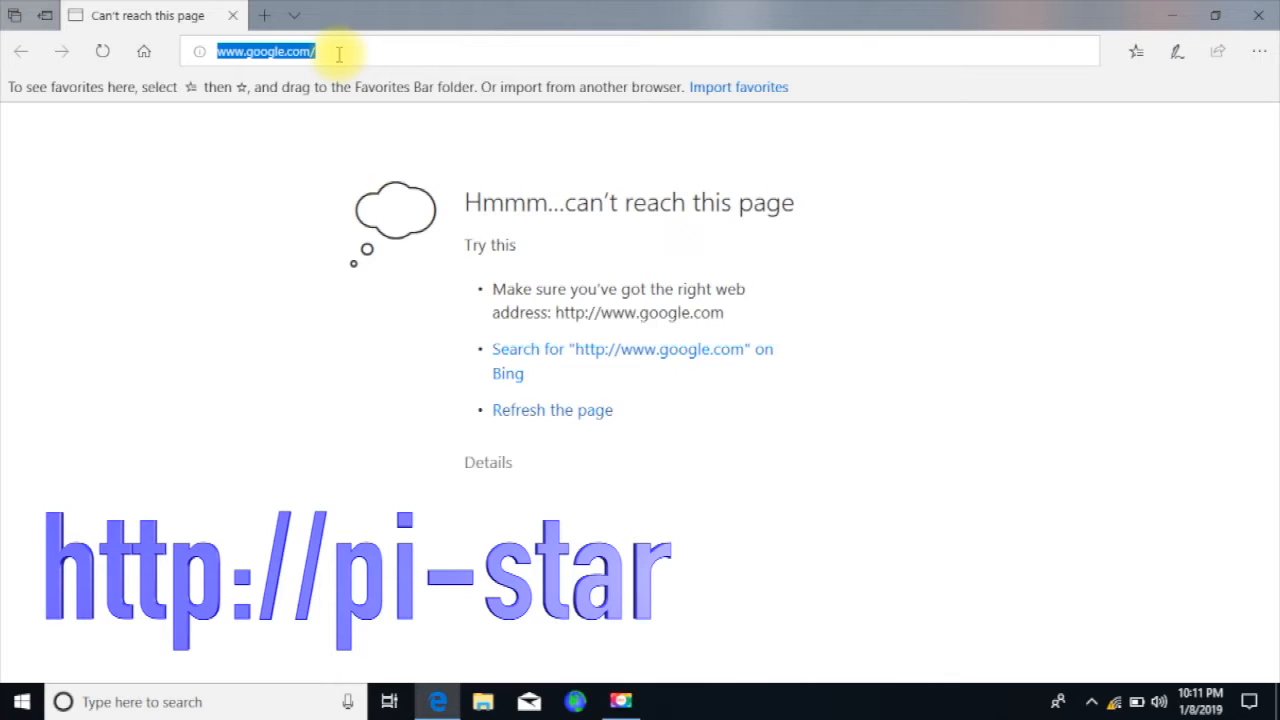
type("h")
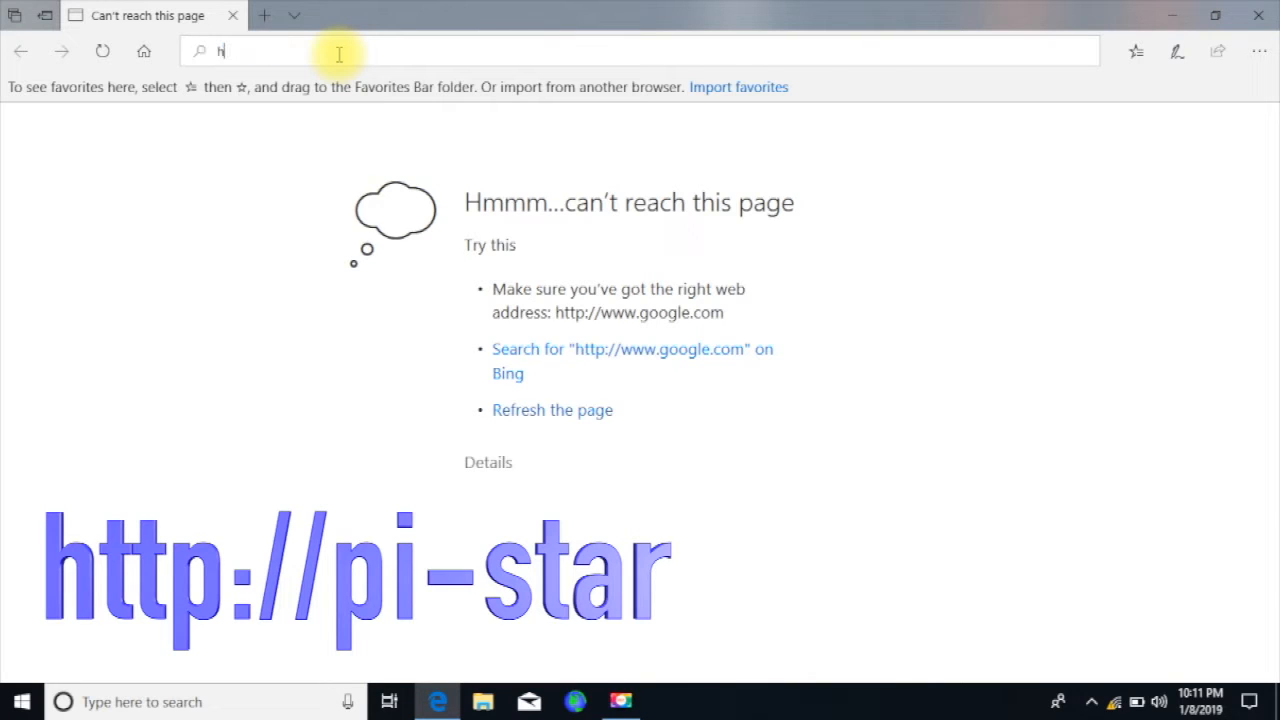
type("ttp://")
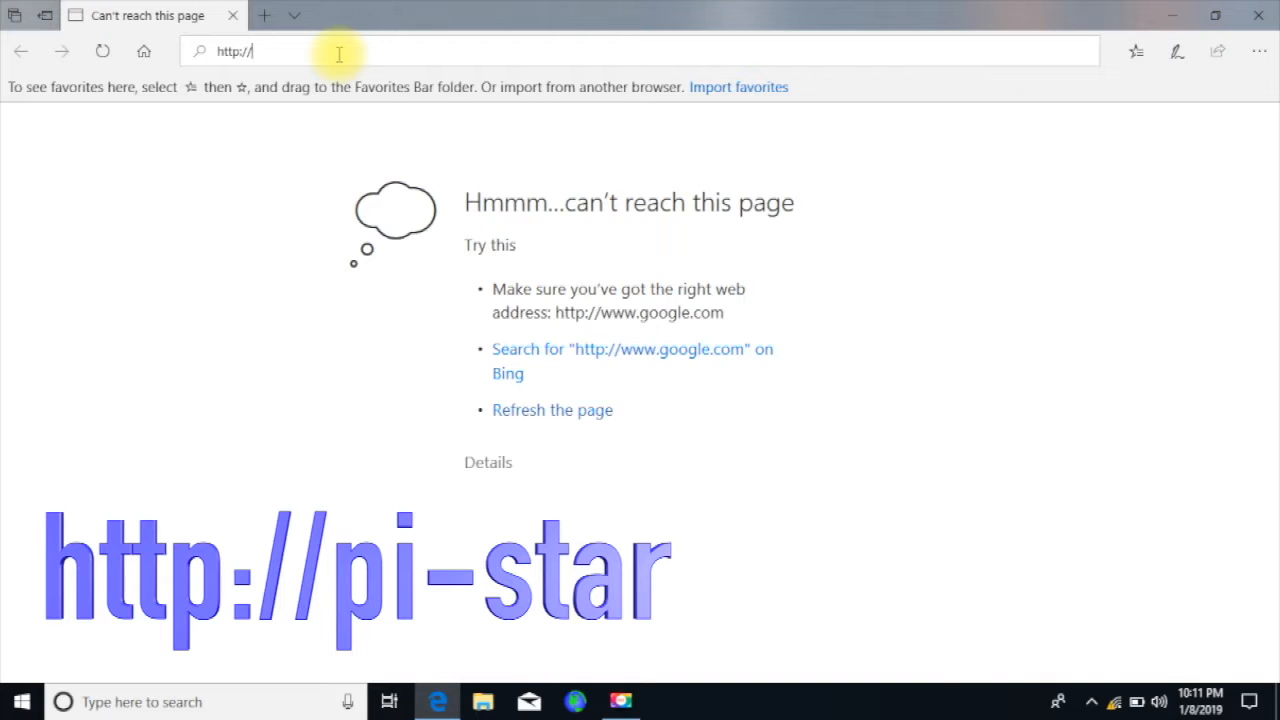
type("pi-s")
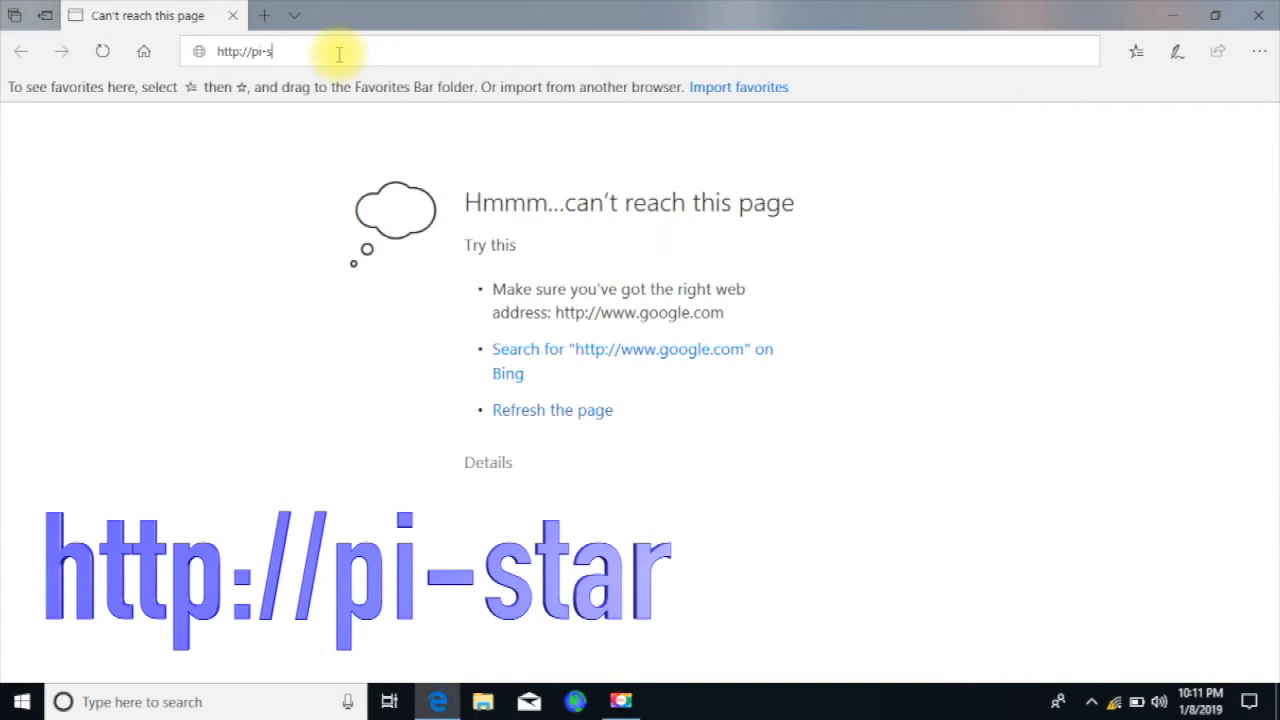
type("tar/")
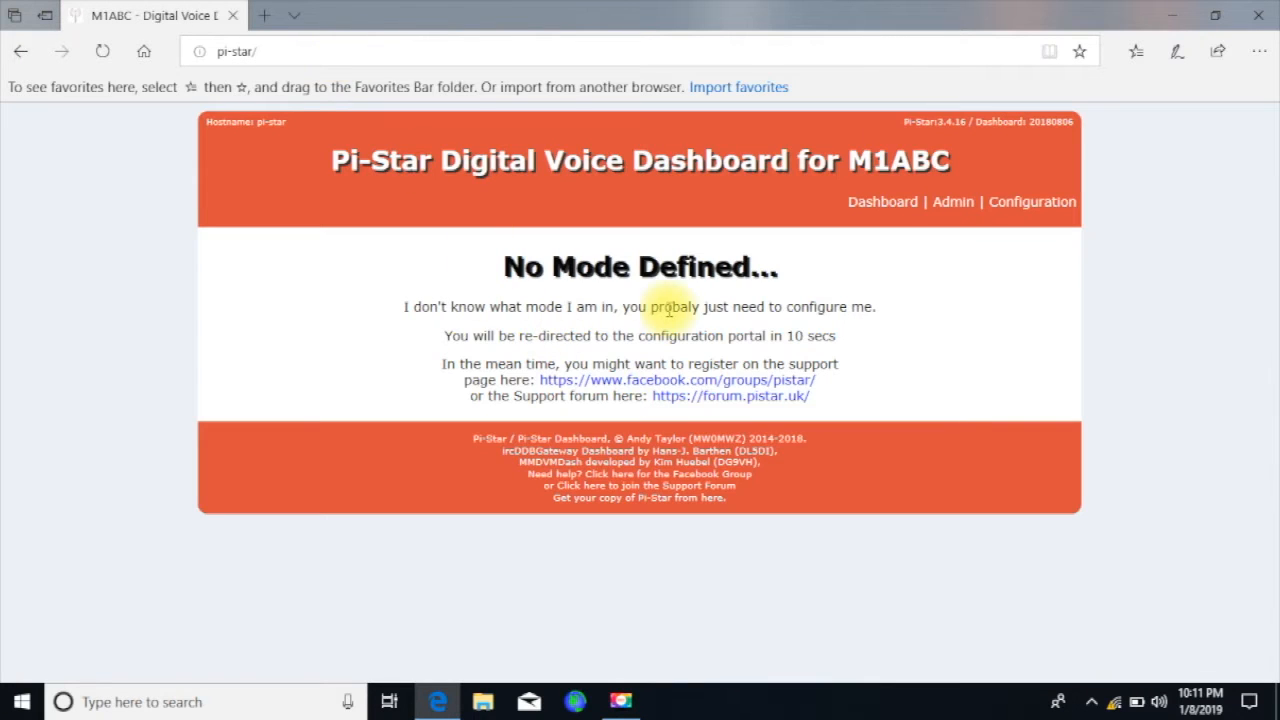
mouse_move(1048, 282)
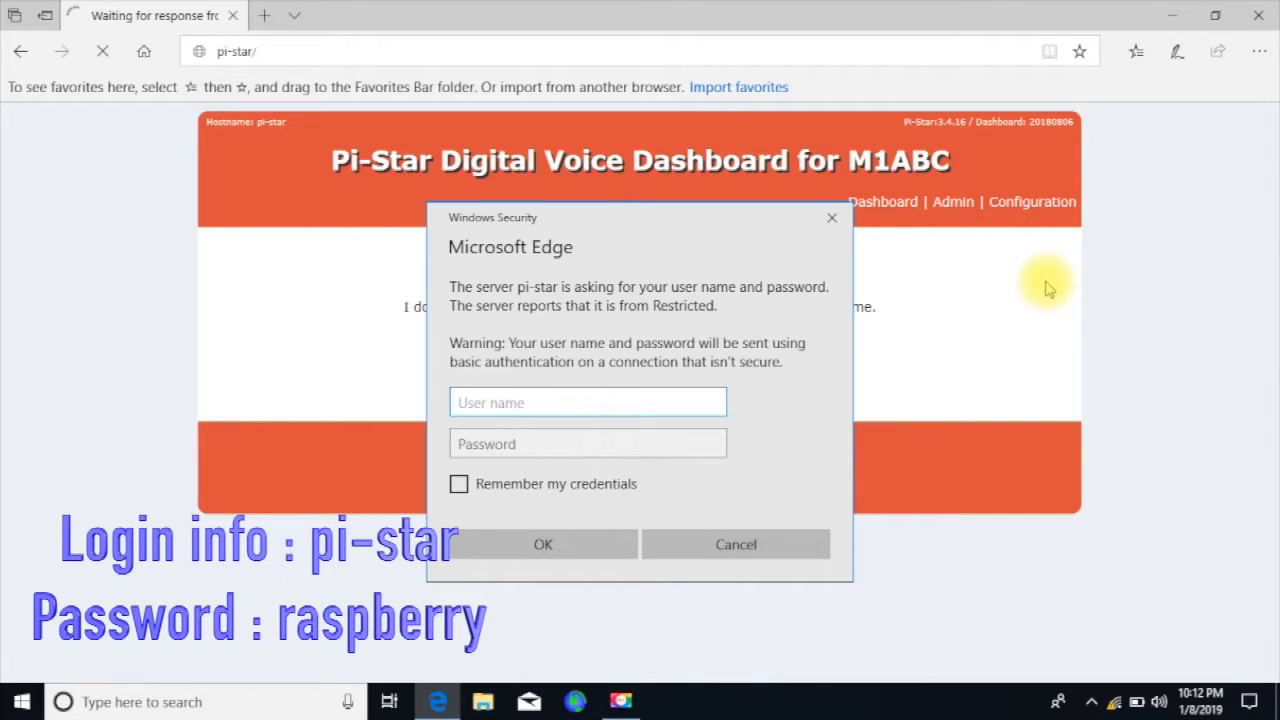
left_click(588, 402)
type("pi-s")
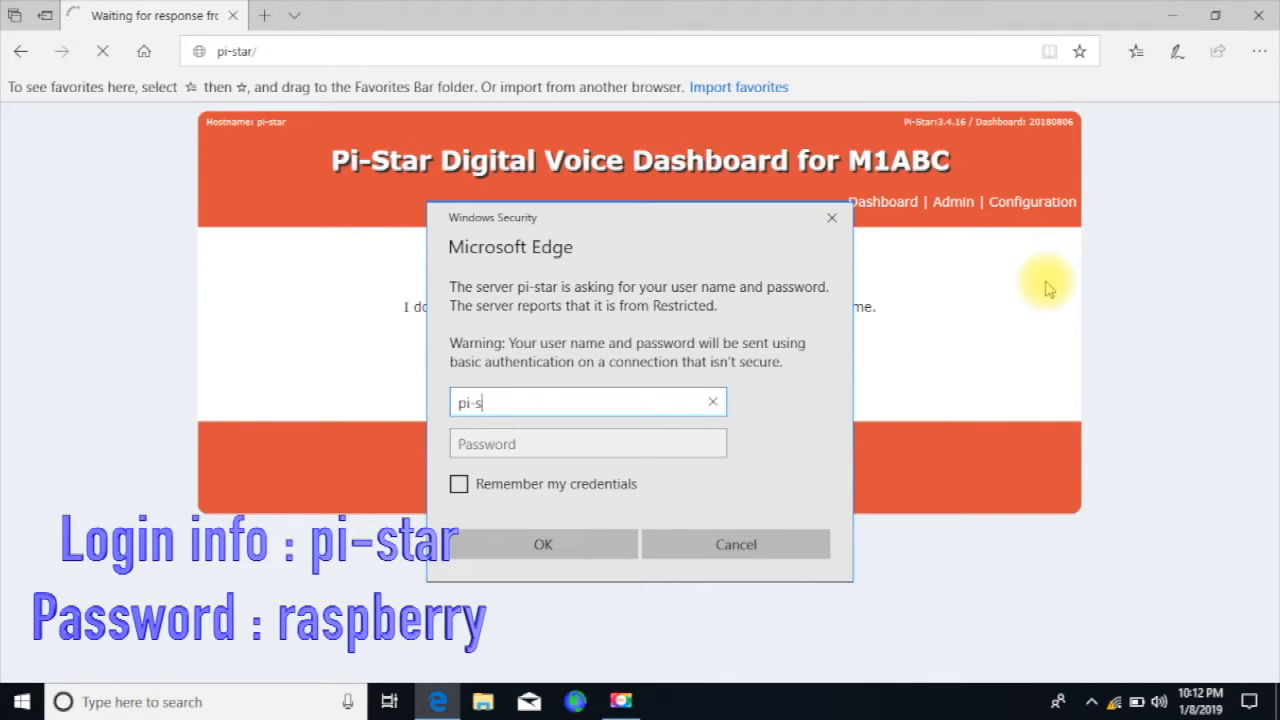
type("tar")
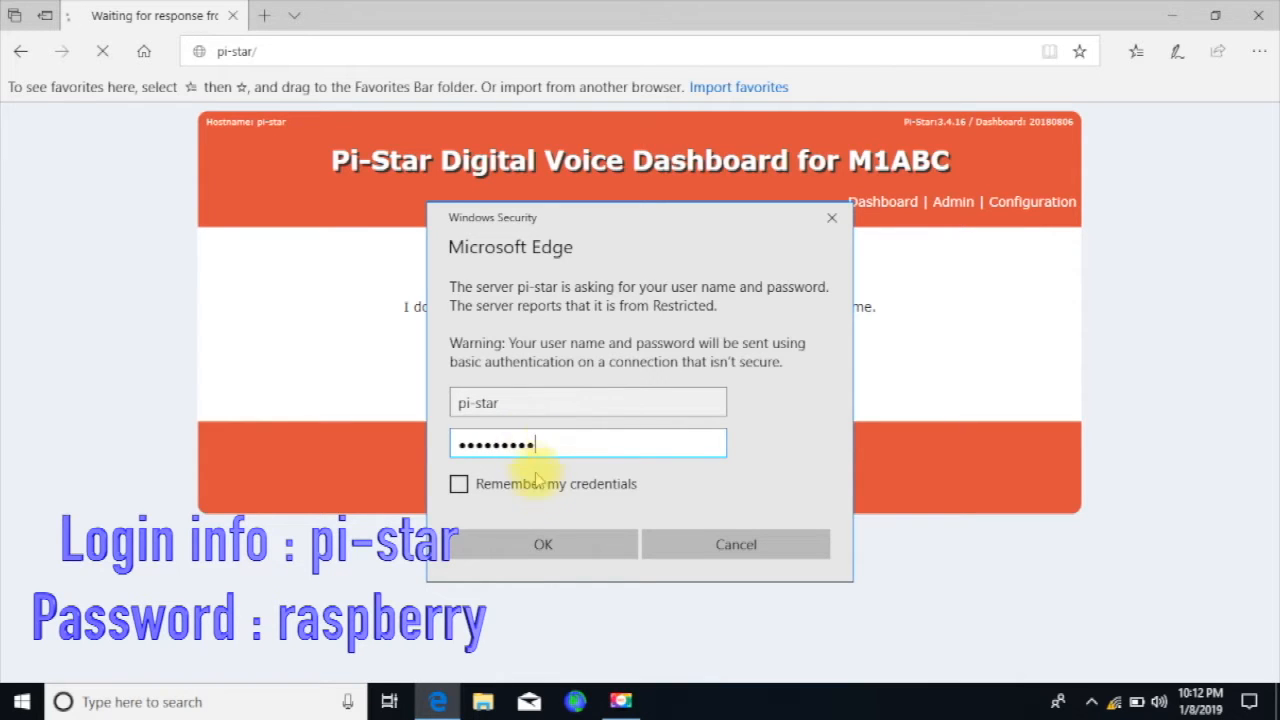
left_click(544, 544)
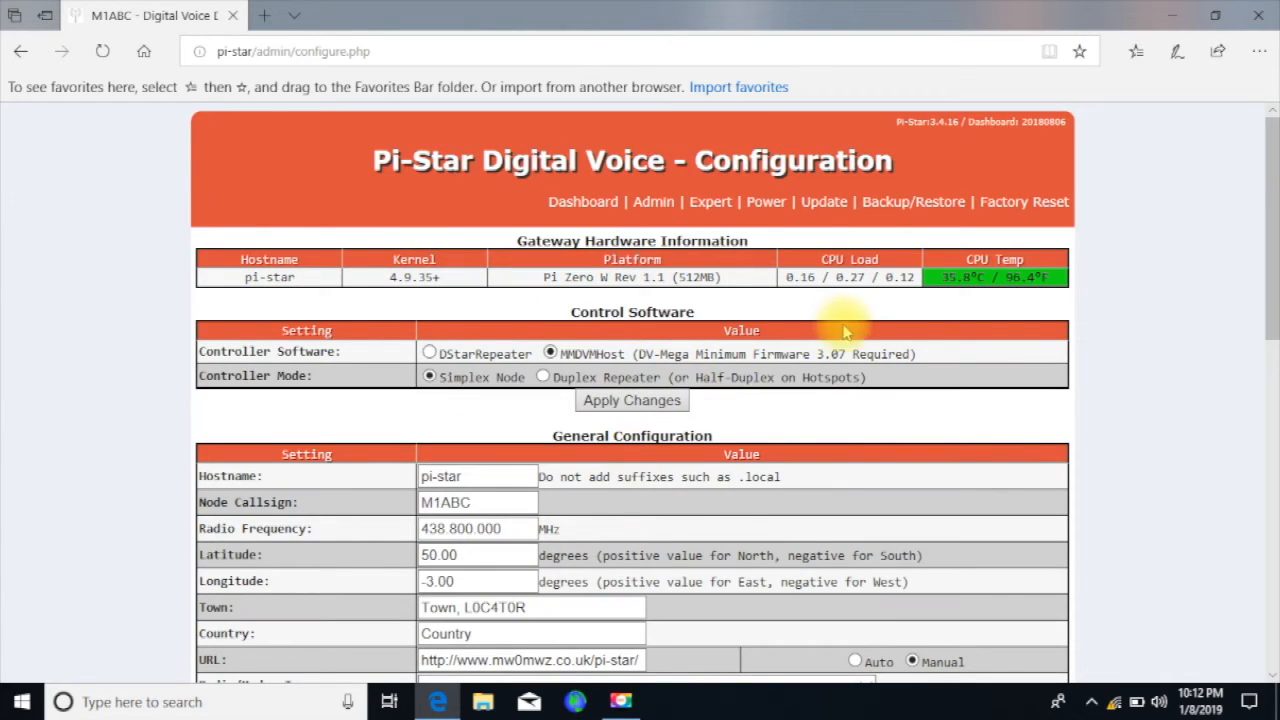
Set node callsign W6GPS, frequency 433.100, latitude 36 and longitude -085
scroll("down", 3)
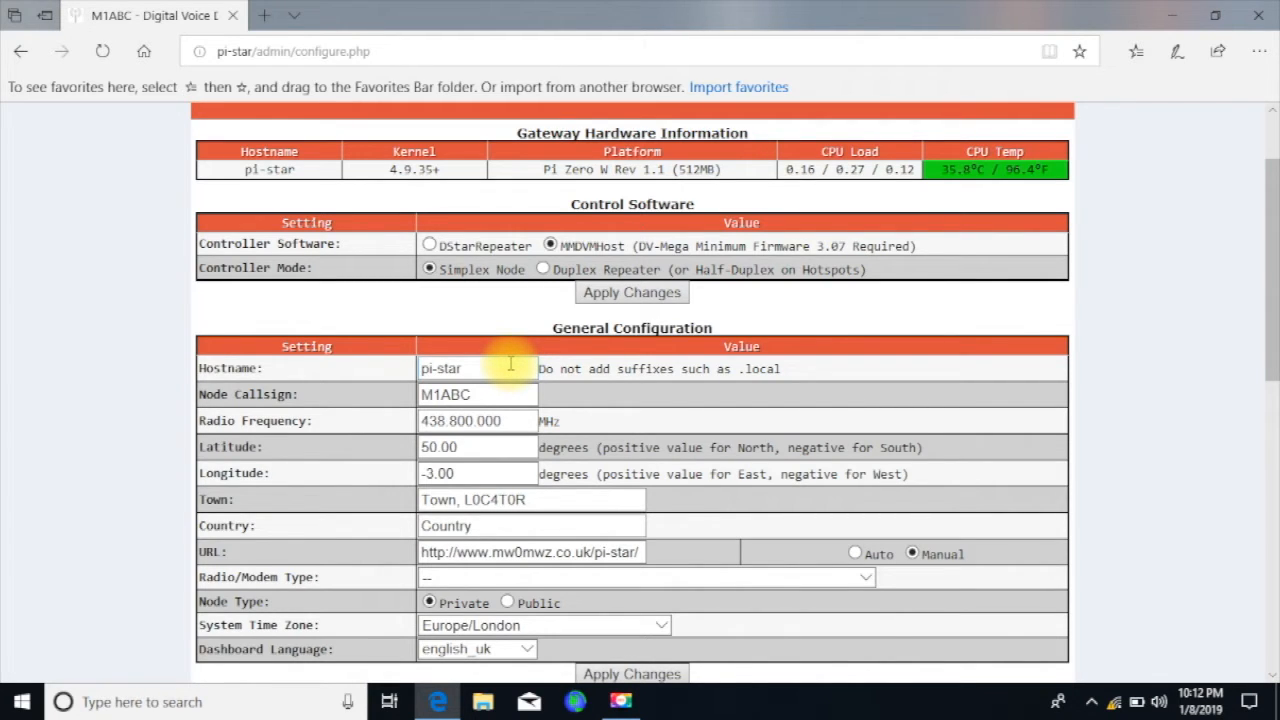
left_click(478, 394)
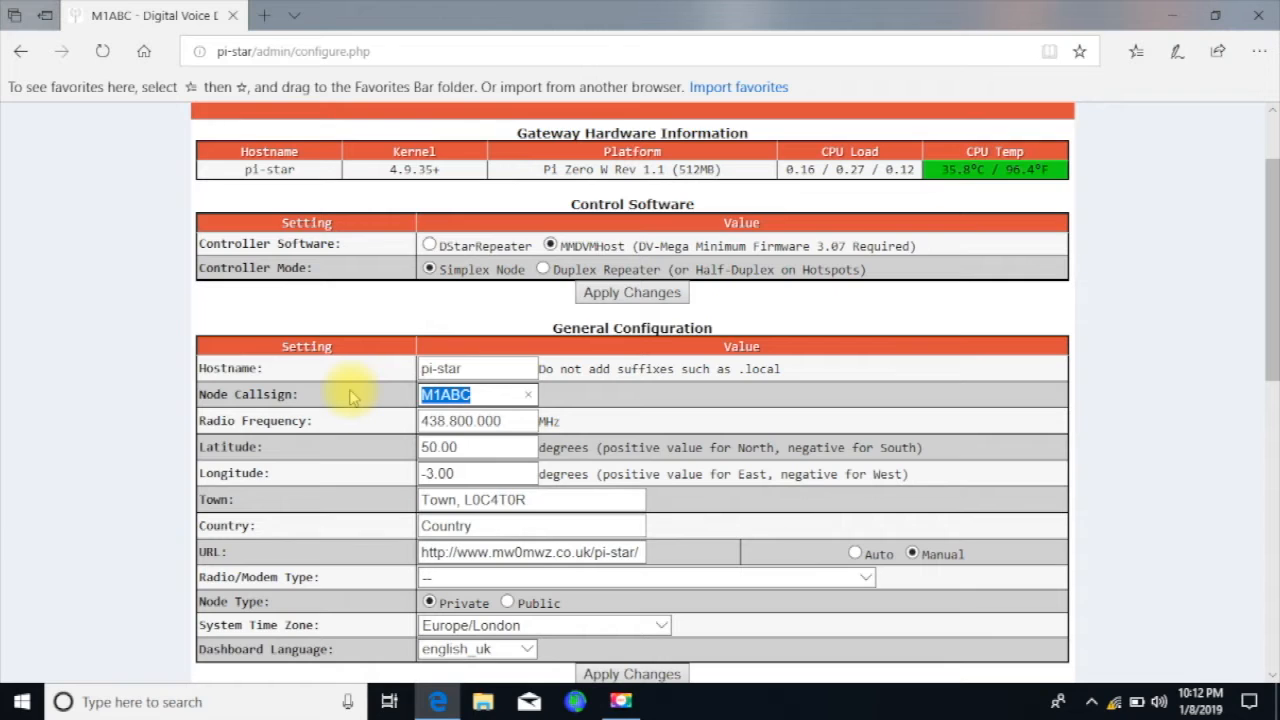
type("W6GPS")
left_click(476, 420)
type("433.100")
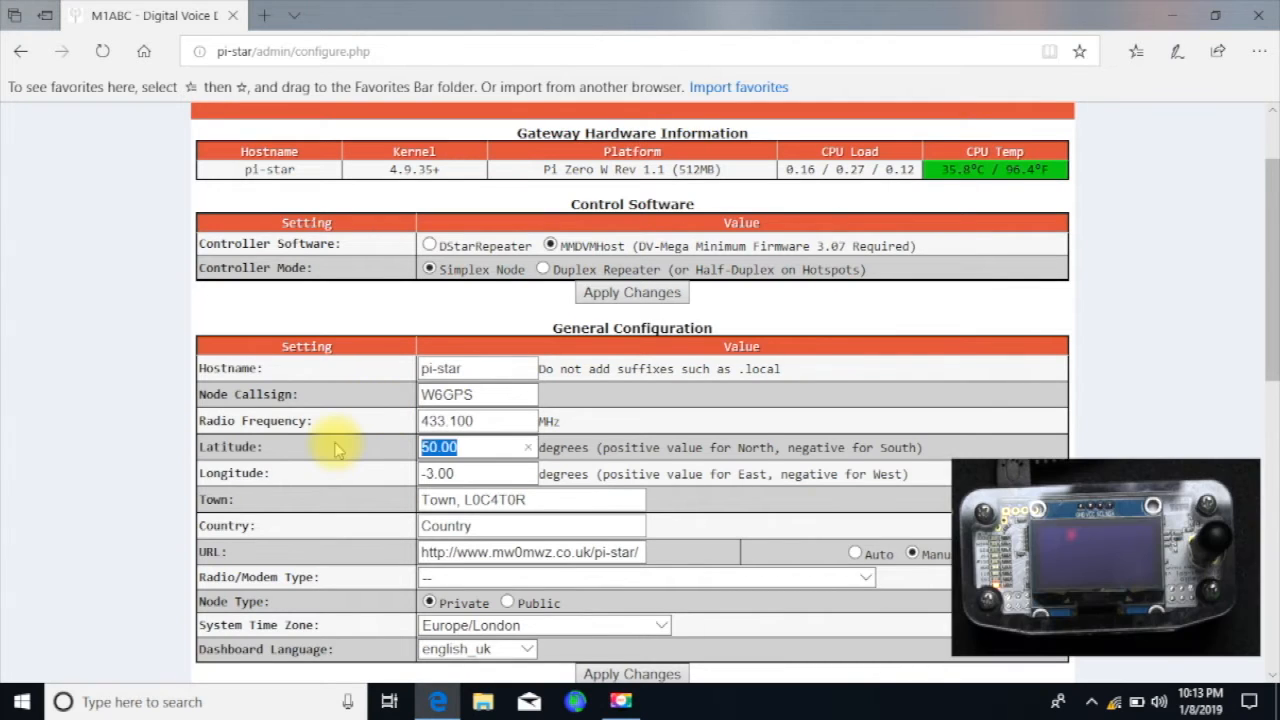
type("3")
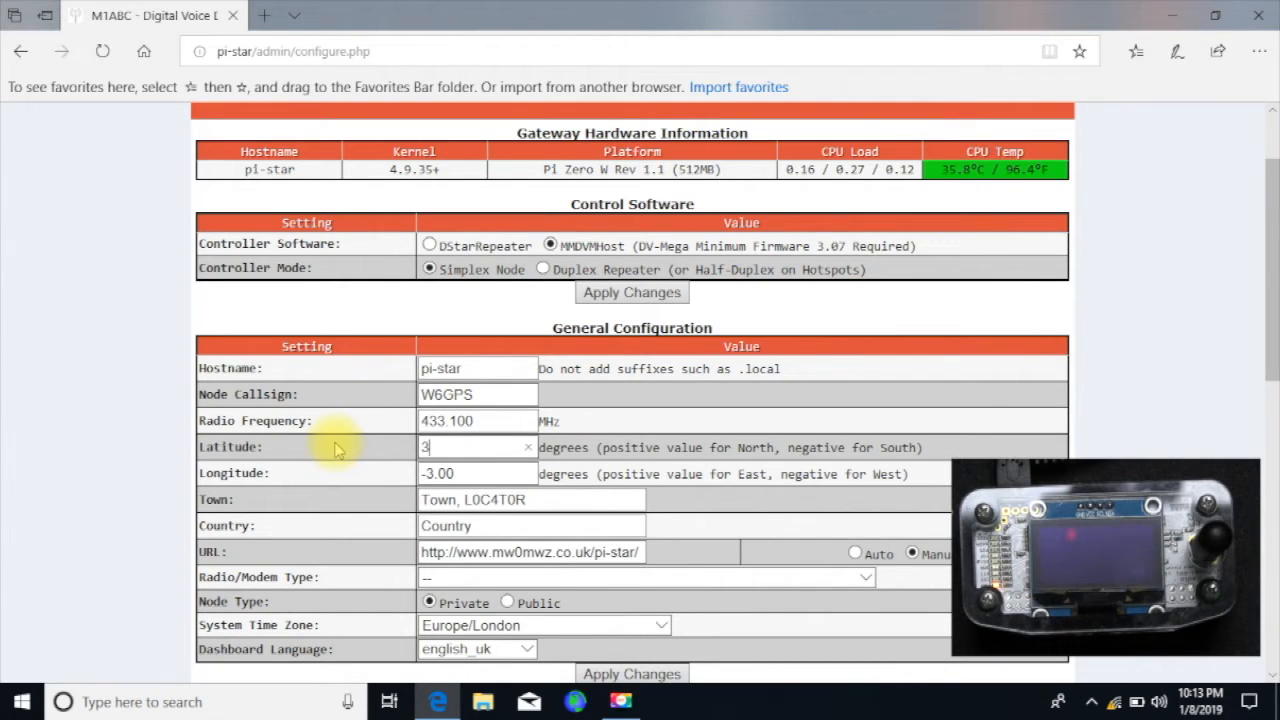
type("6")
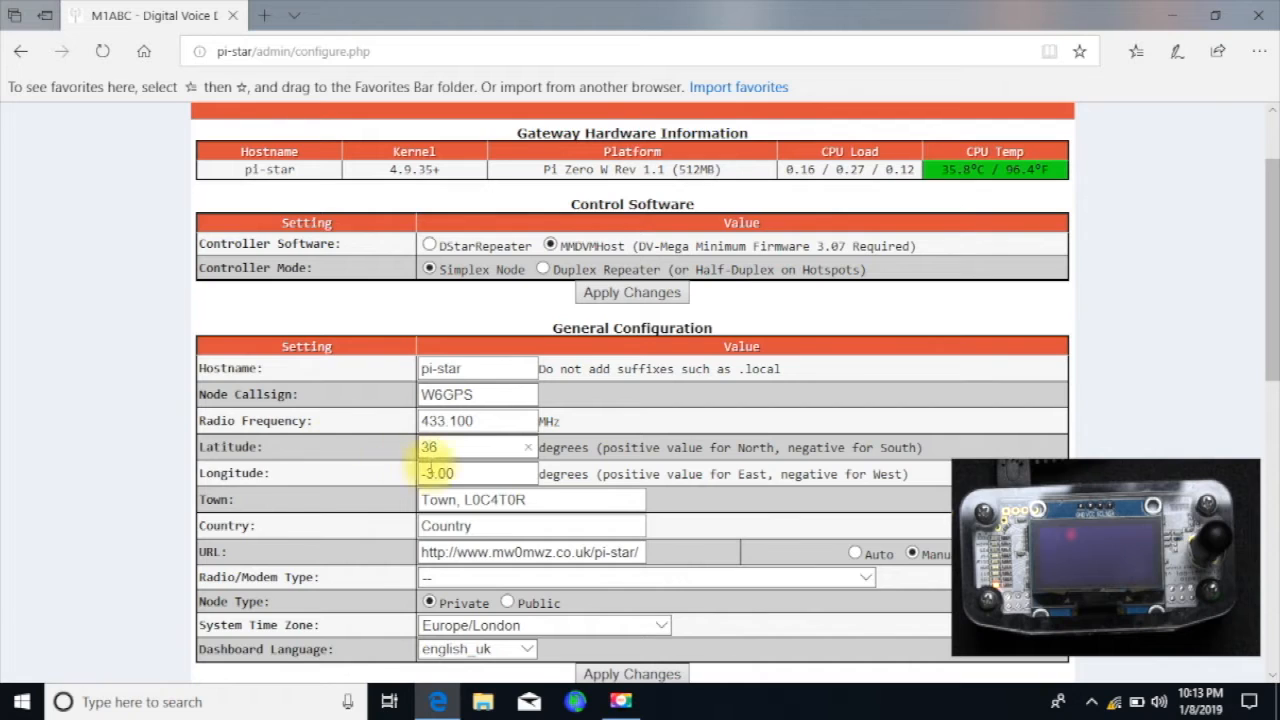
type("0")
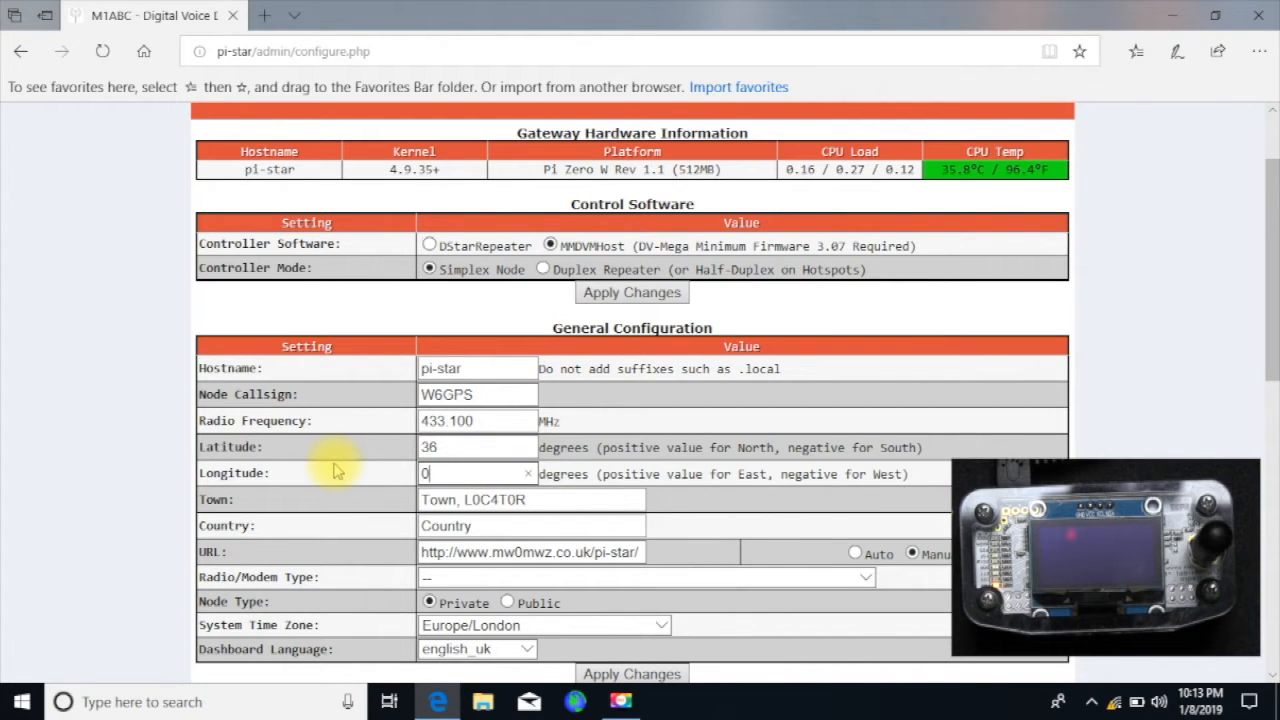
type("85")
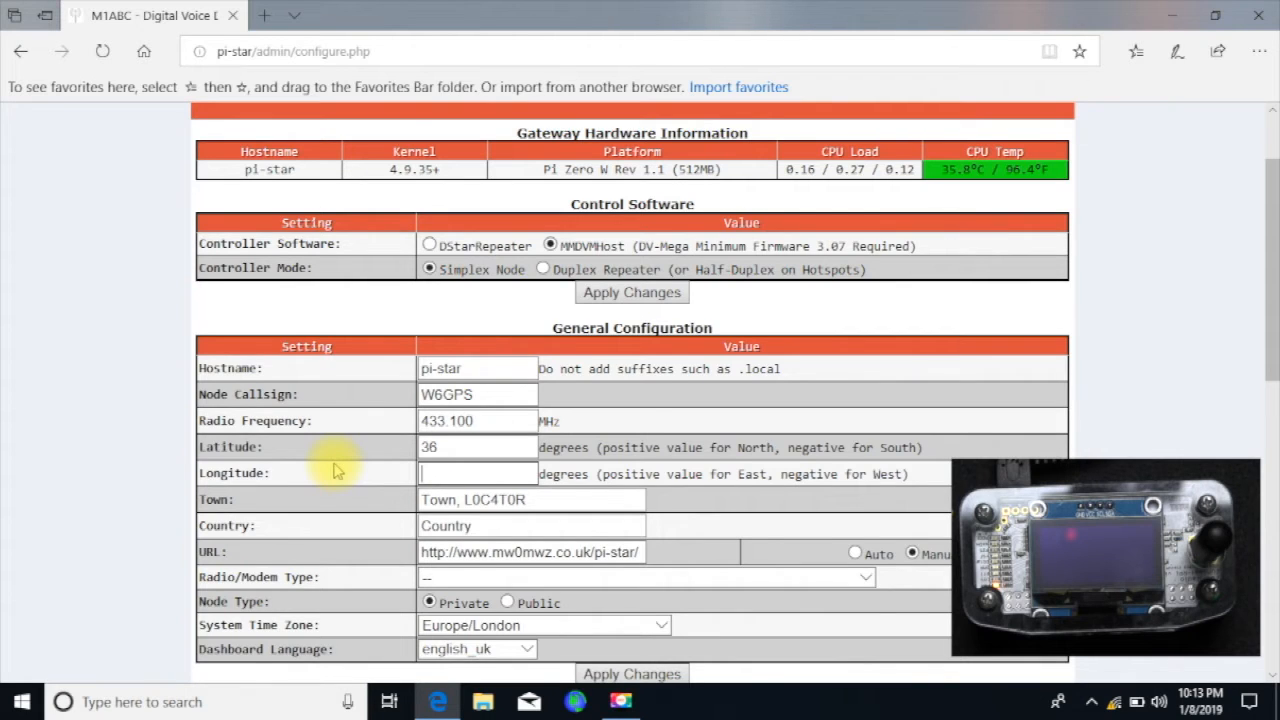
type("-085")
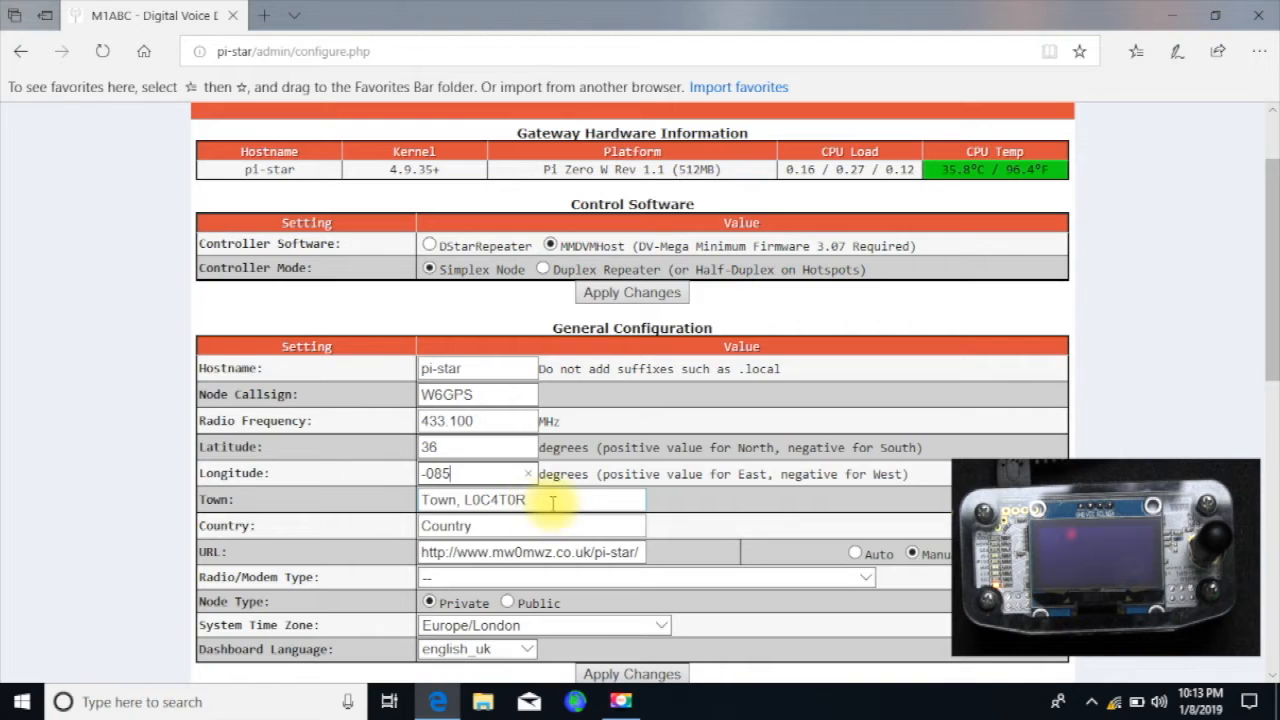
Replace the placeholder town with Chattanooga, USA
double_click(472, 500)
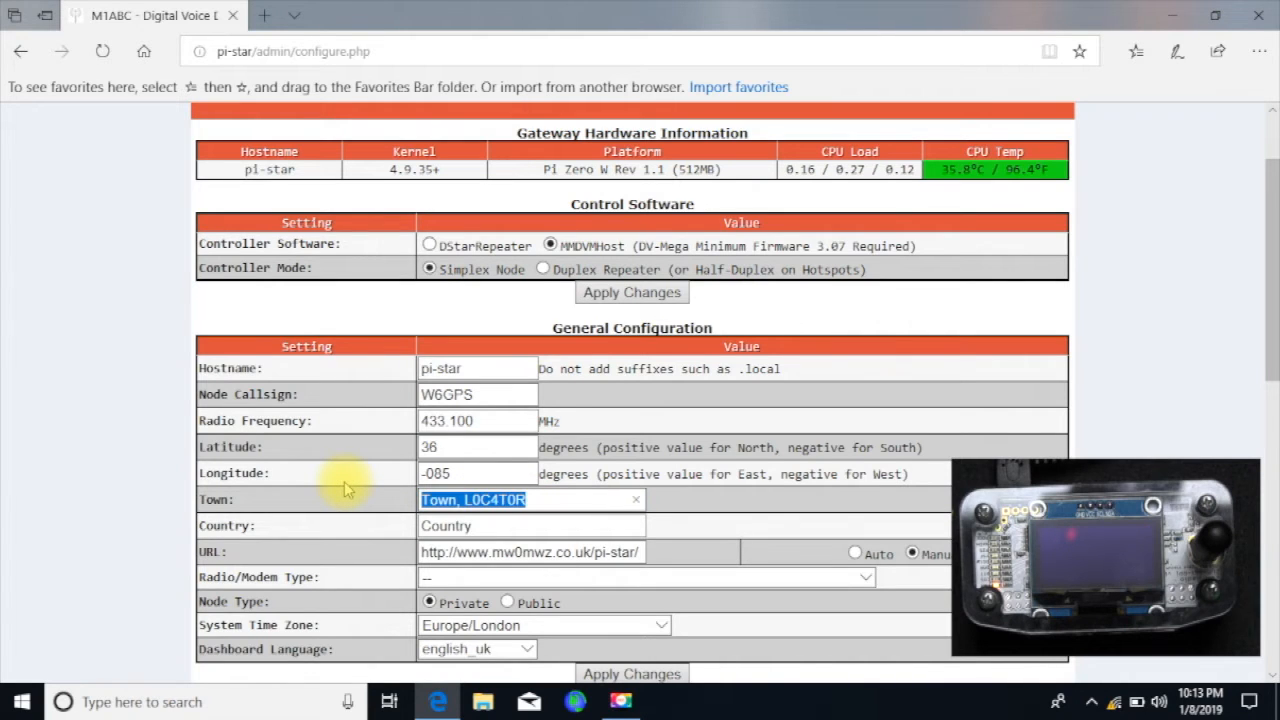
type("Chattanooga")
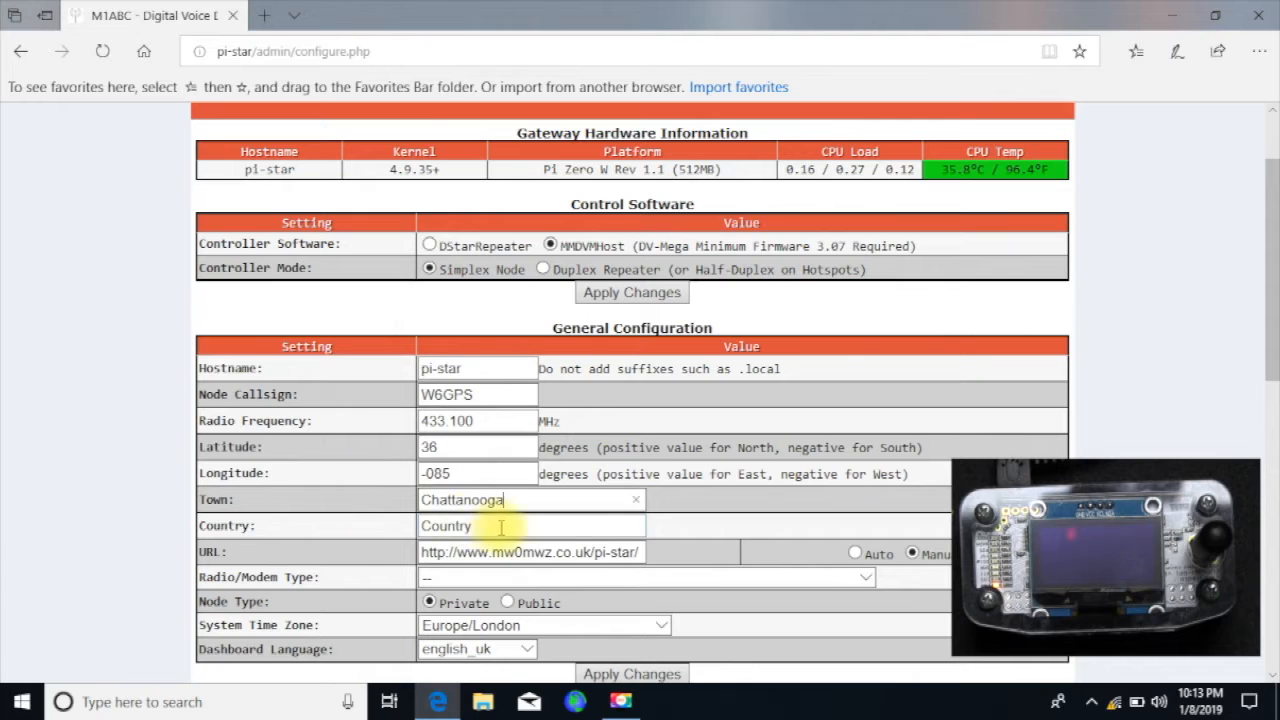
type("USA")
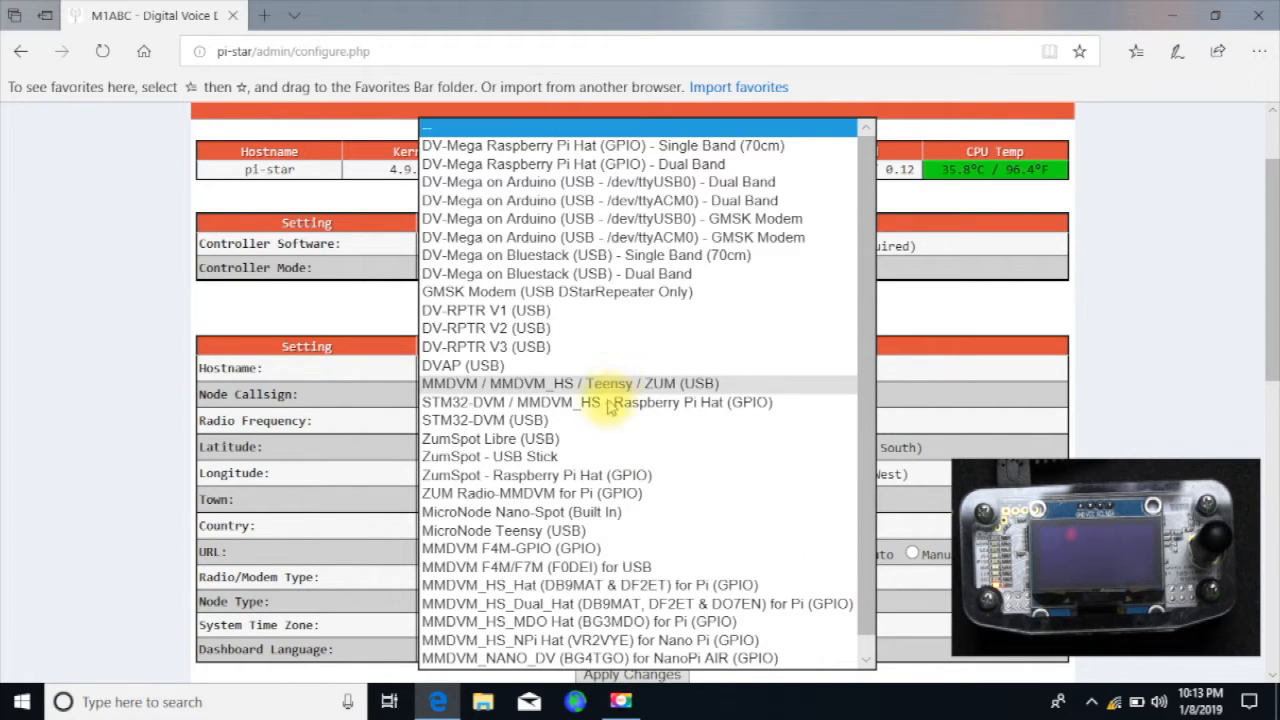
mouse_move(570, 476)
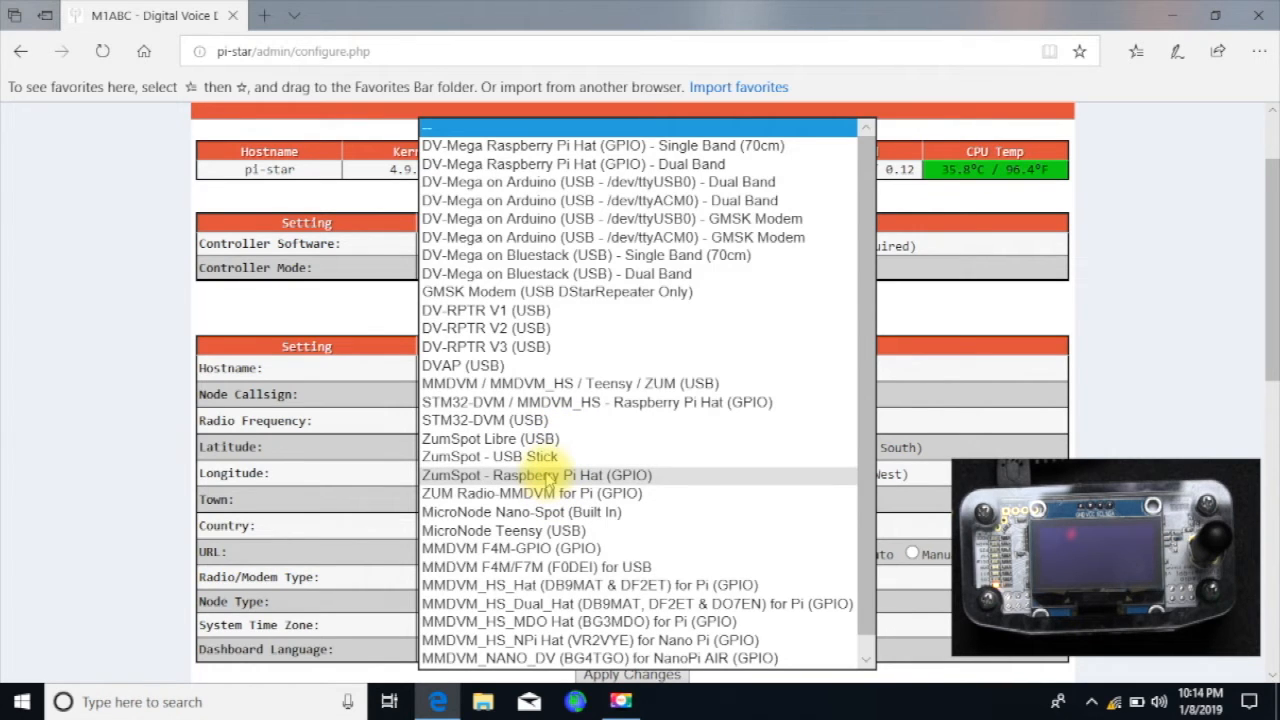
Choose ZumSpot Raspberry Pi Hat (GPIO) modem and node type Public
left_click(536, 476)
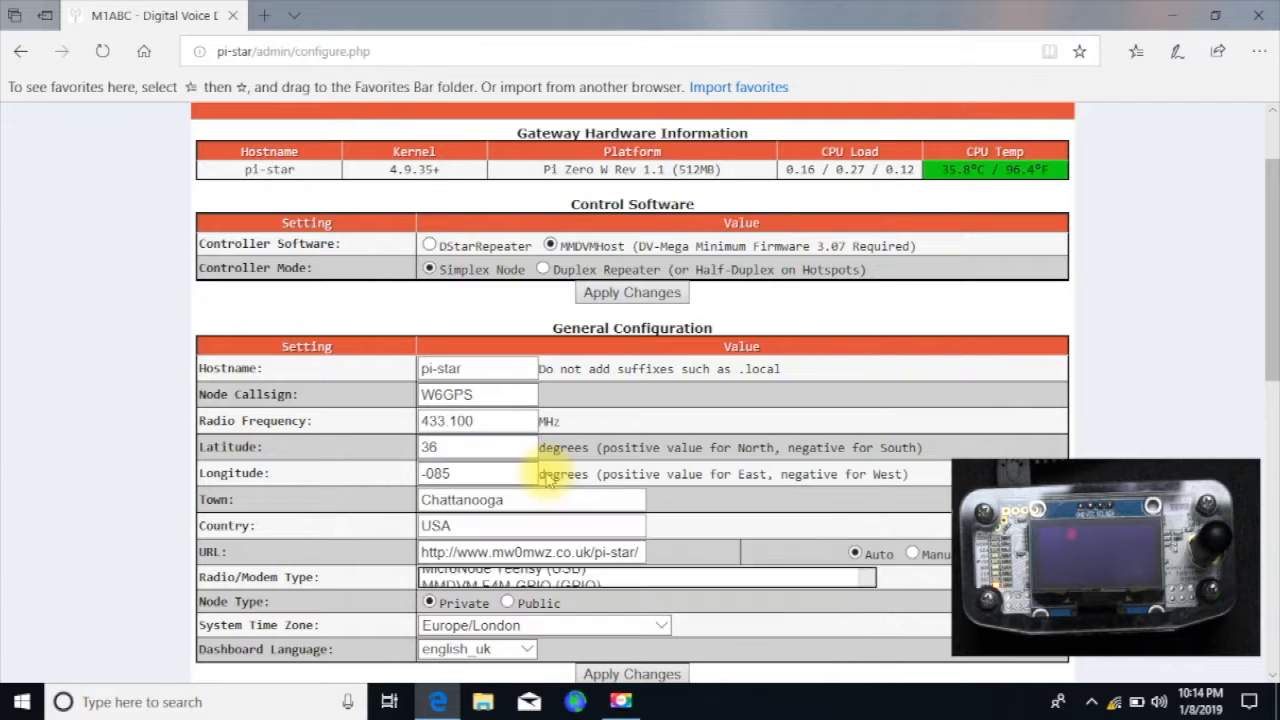
left_click(644, 576)
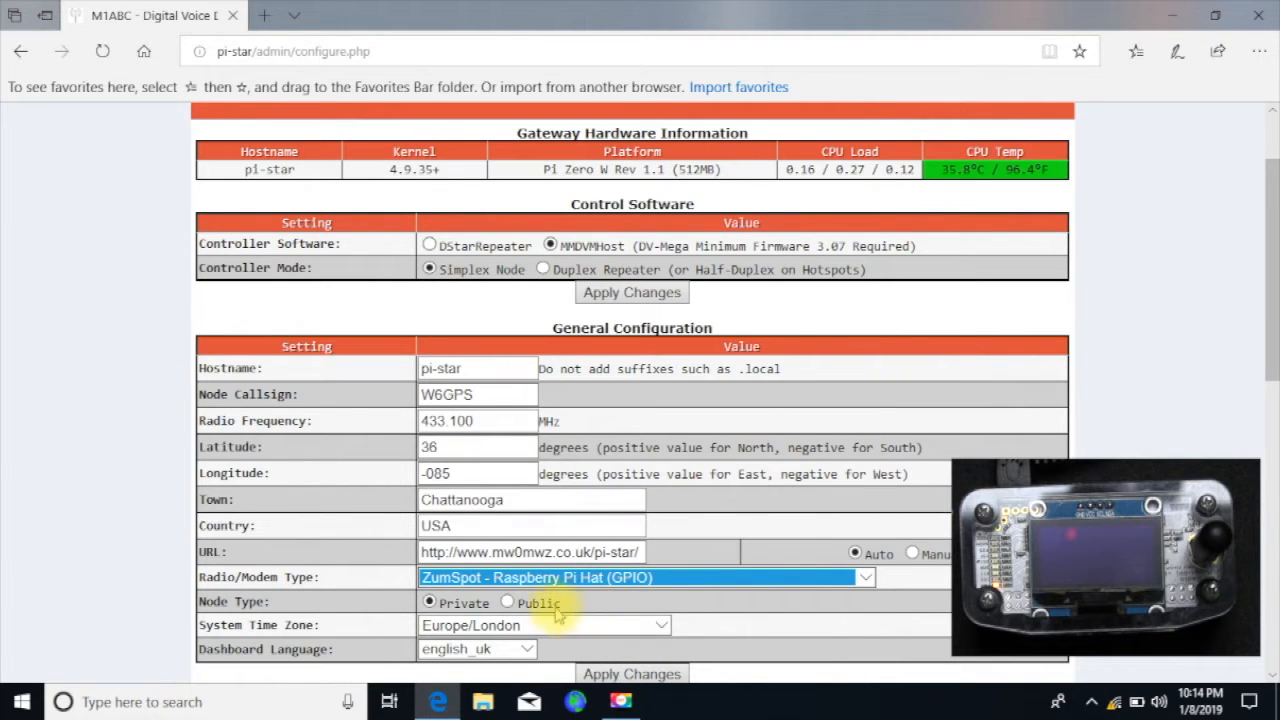
left_click(508, 602)
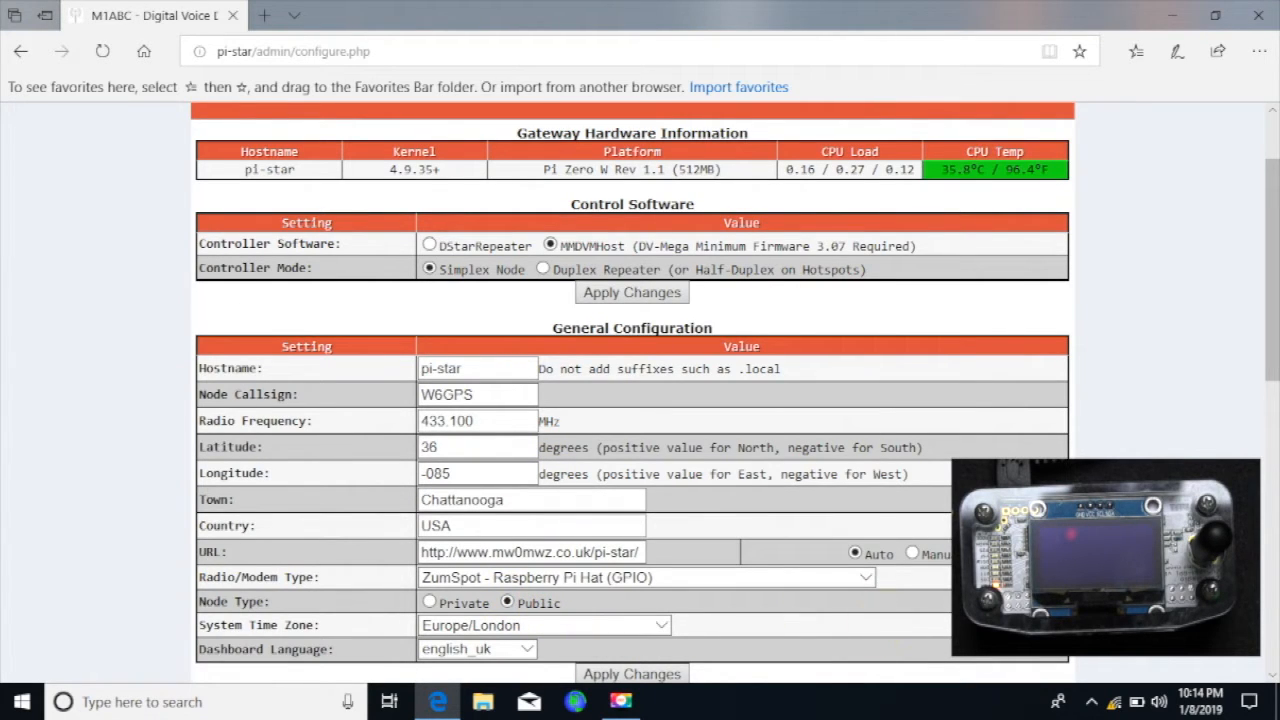
scroll("down", 3)
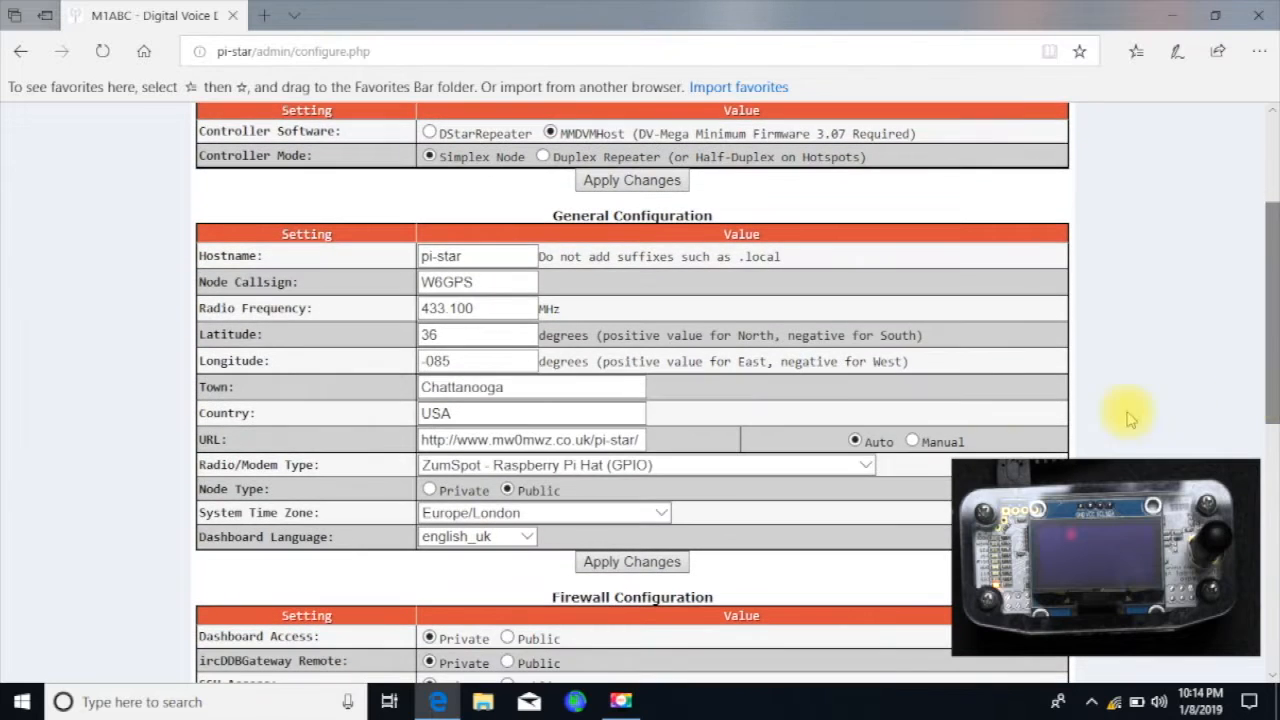
Set time zone America/New_York and dashboard language english_us
left_click(544, 512)
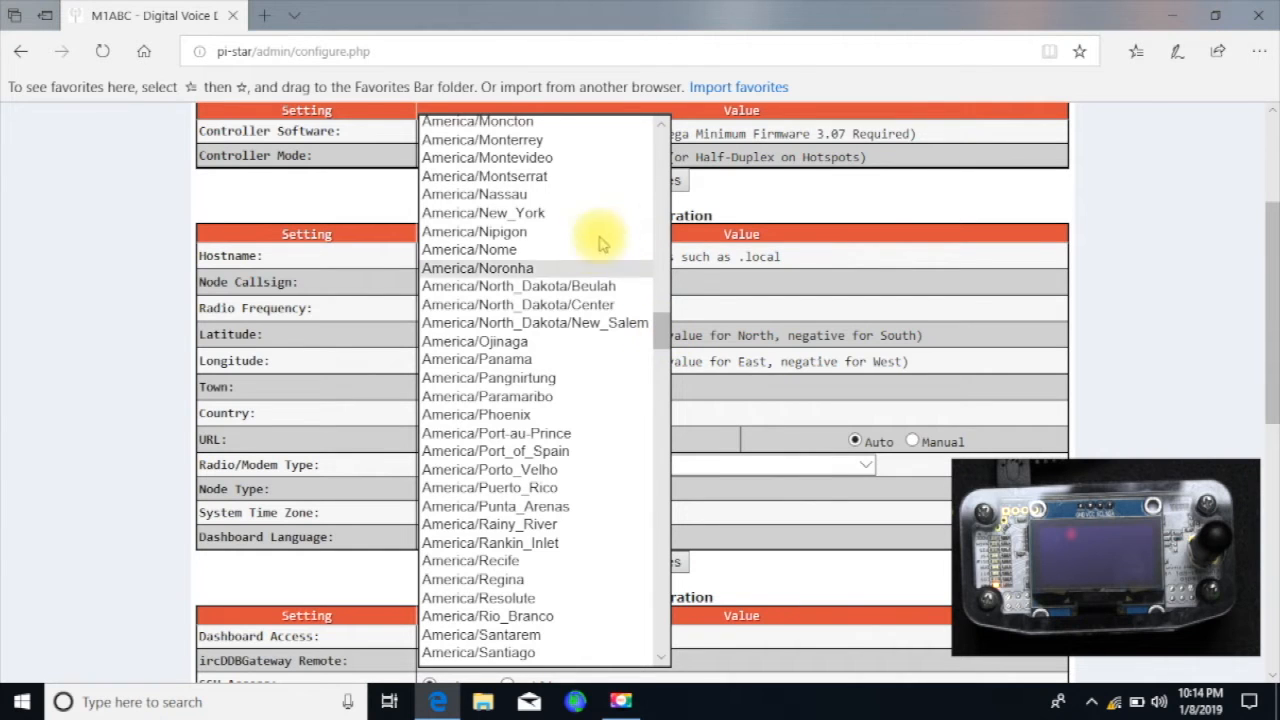
left_click(484, 212)
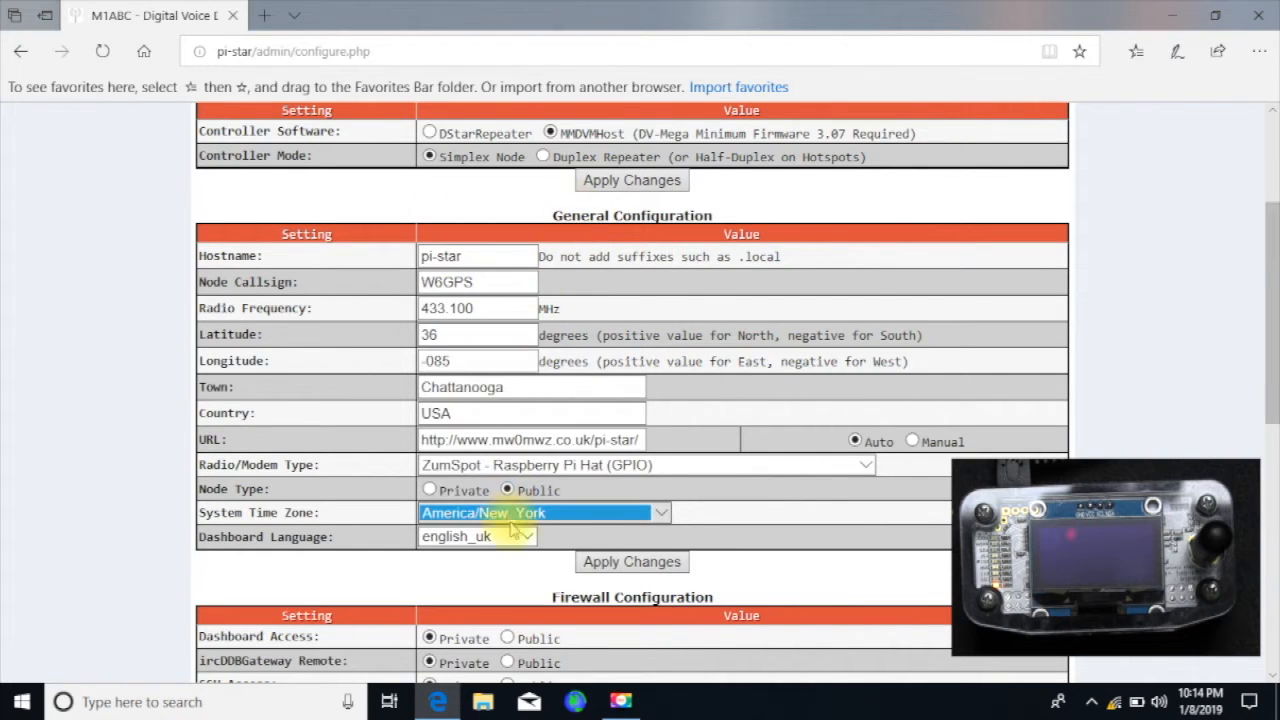
left_click(476, 536)
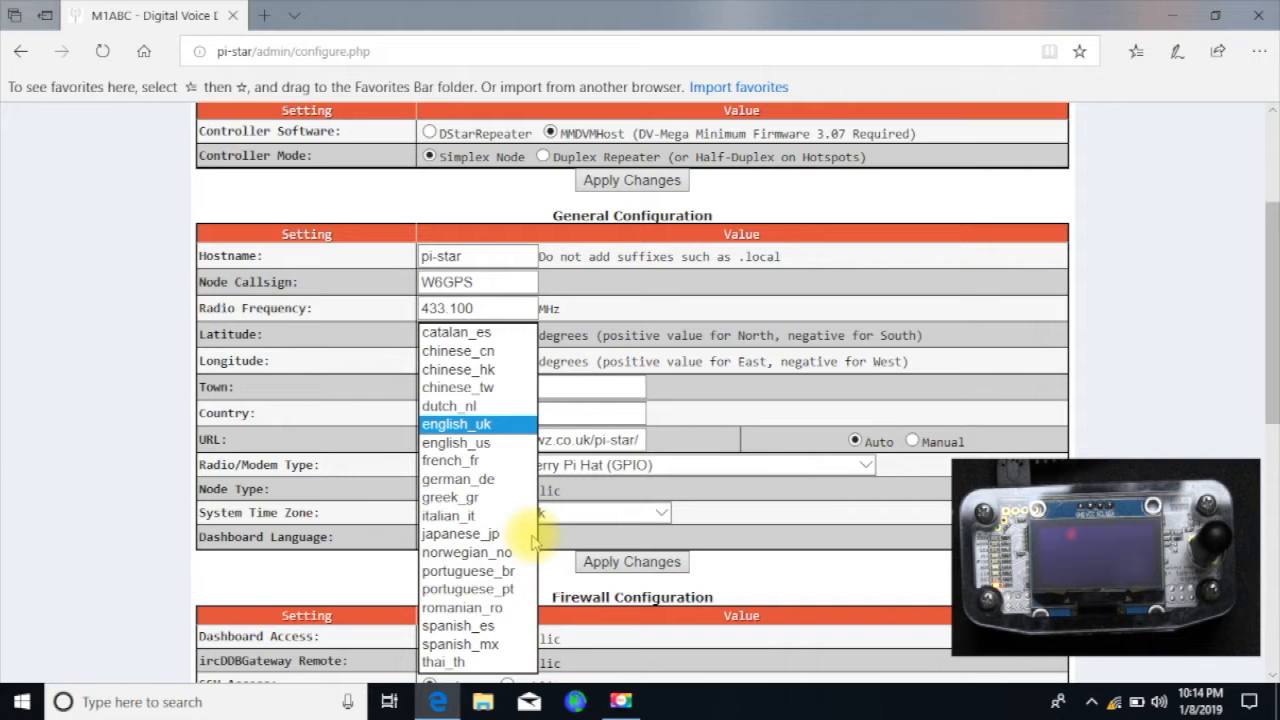
left_click(456, 442)
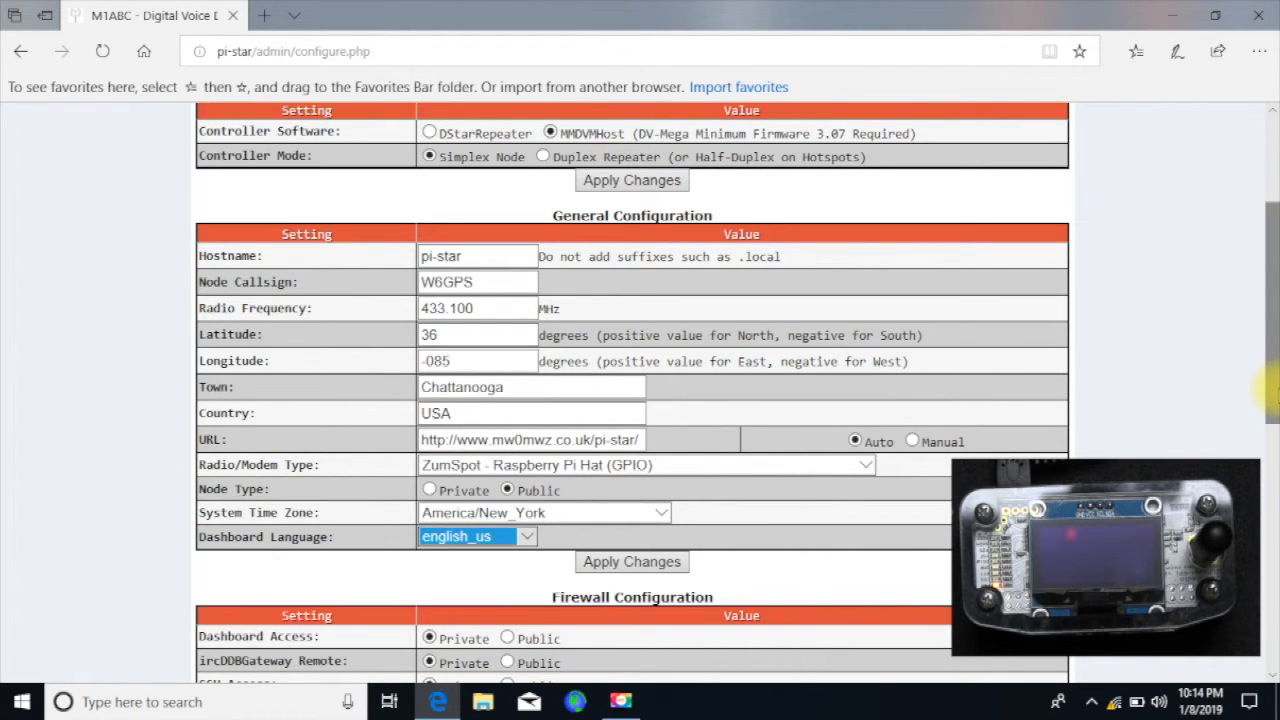
scroll("down", 3)
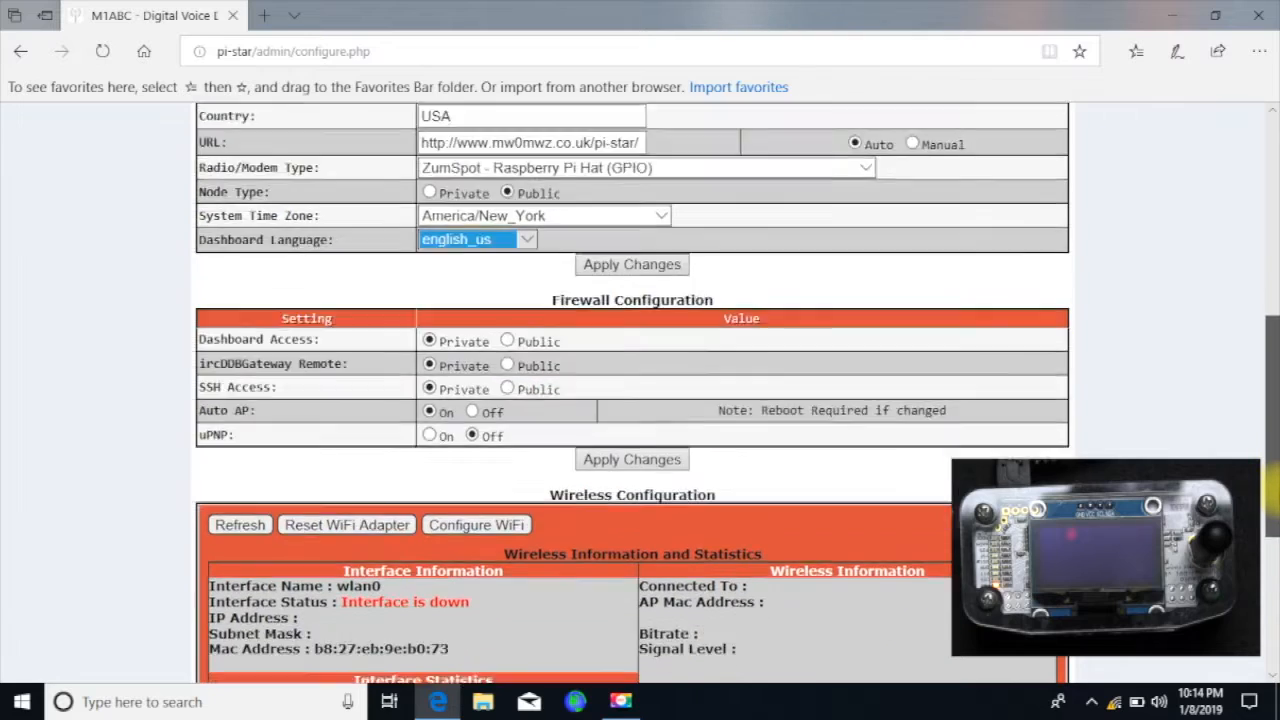
Apply the general configuration changes and wait for the modem warning
scroll("down", 3)
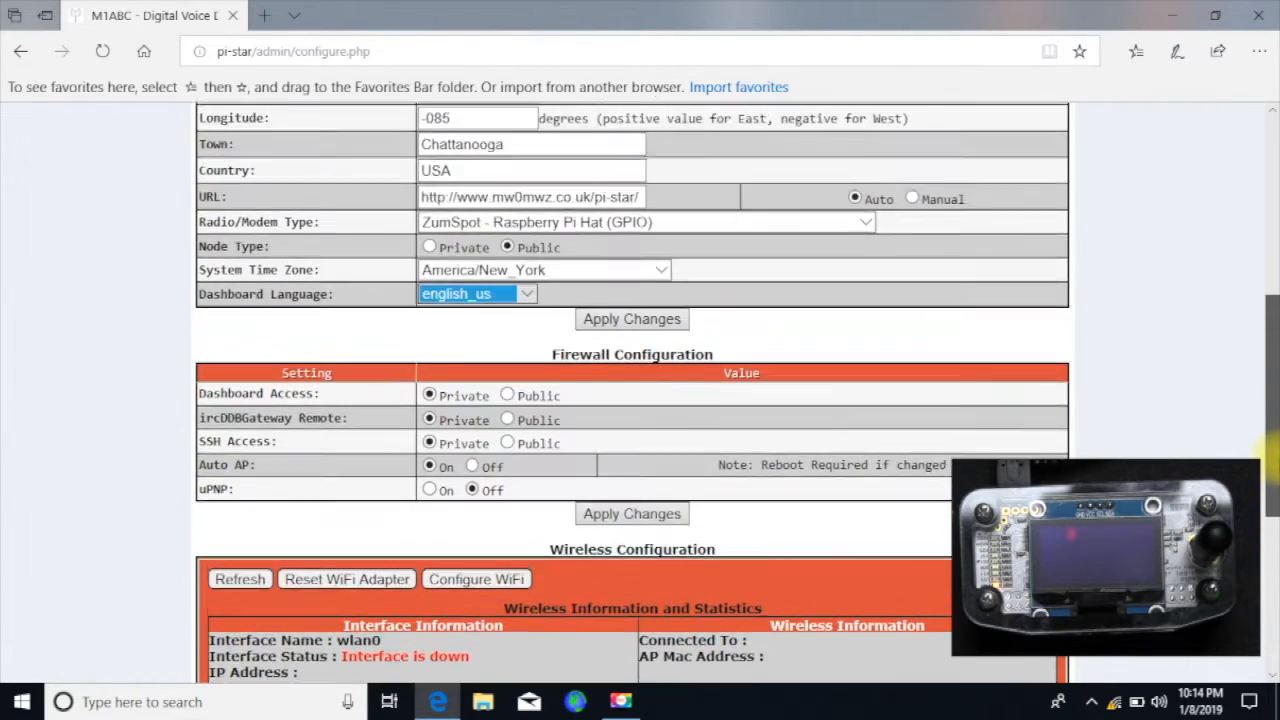
scroll("up", 3)
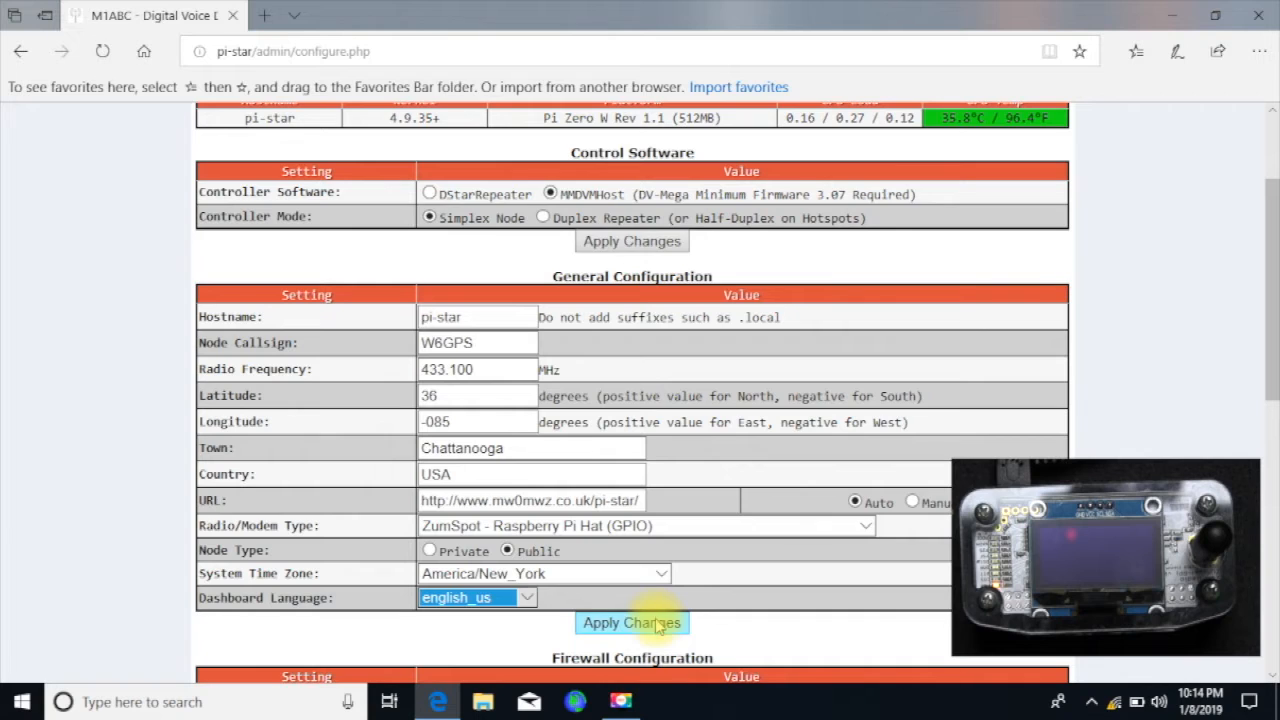
left_click(632, 622)
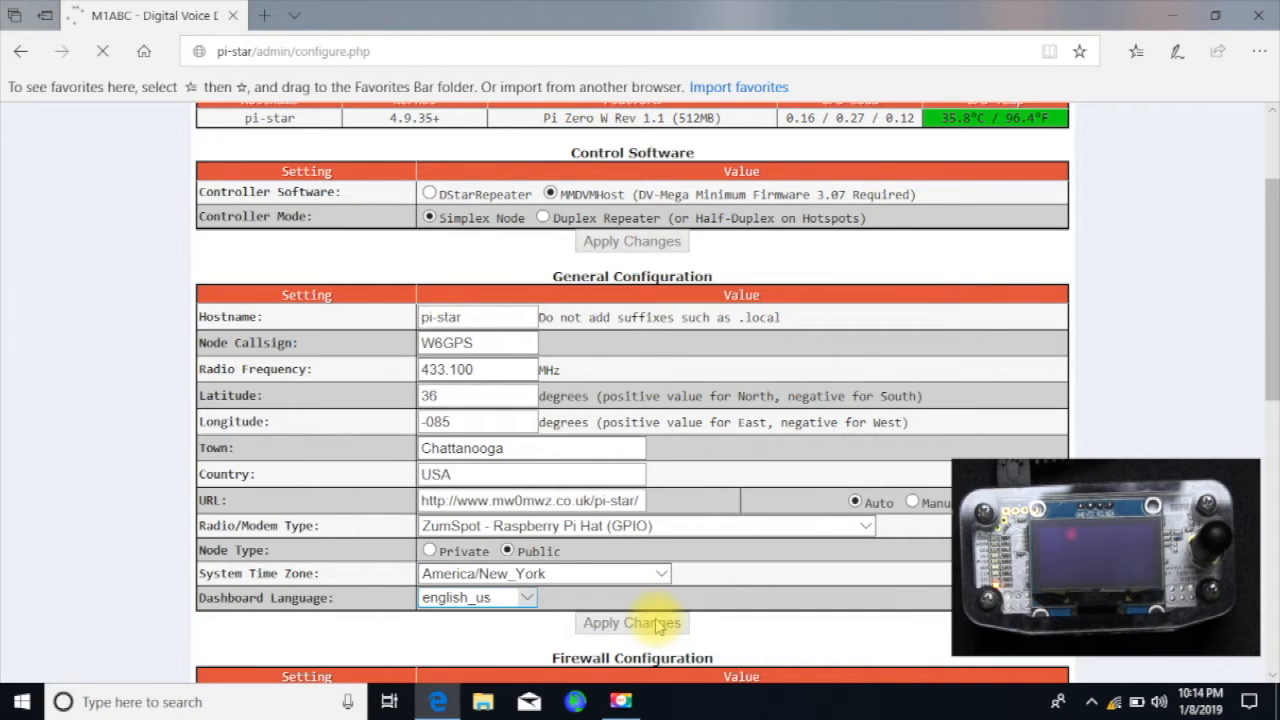
left_click(632, 622)
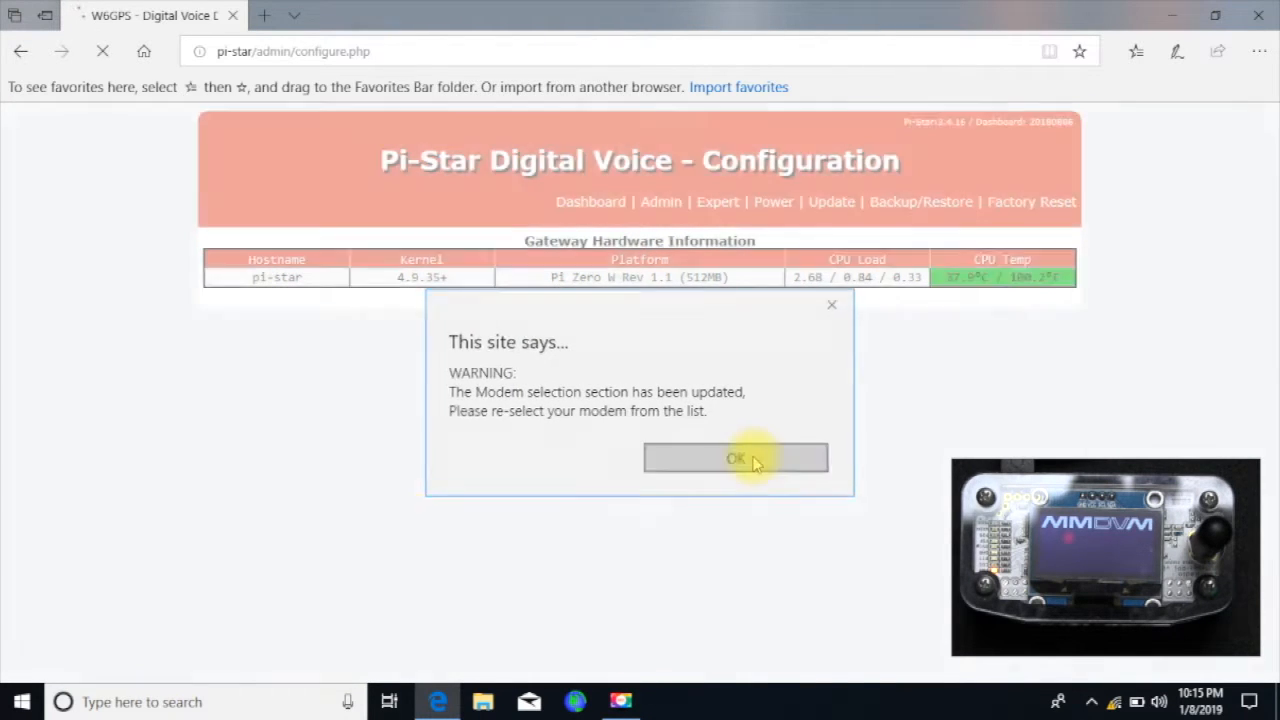
Acknowledge the modem warning and switch D-Star mode on in MMDVMHost settings
left_click(736, 458)
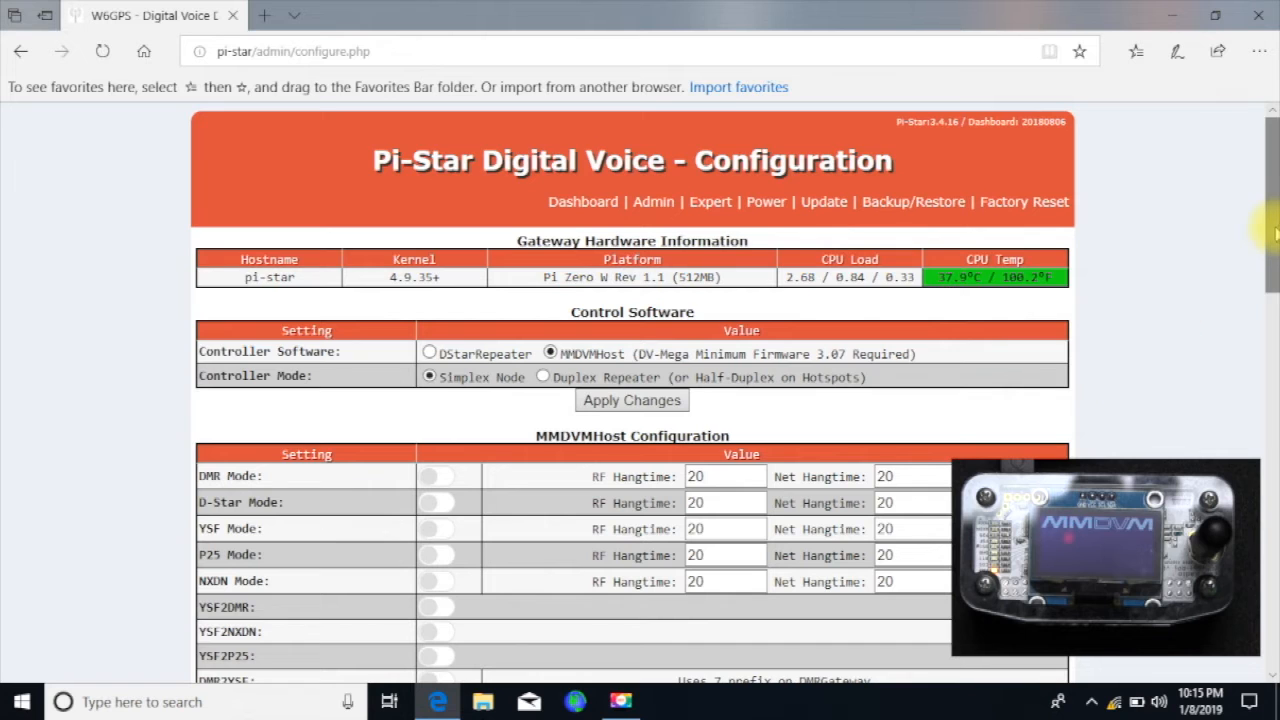
scroll("down", 3)
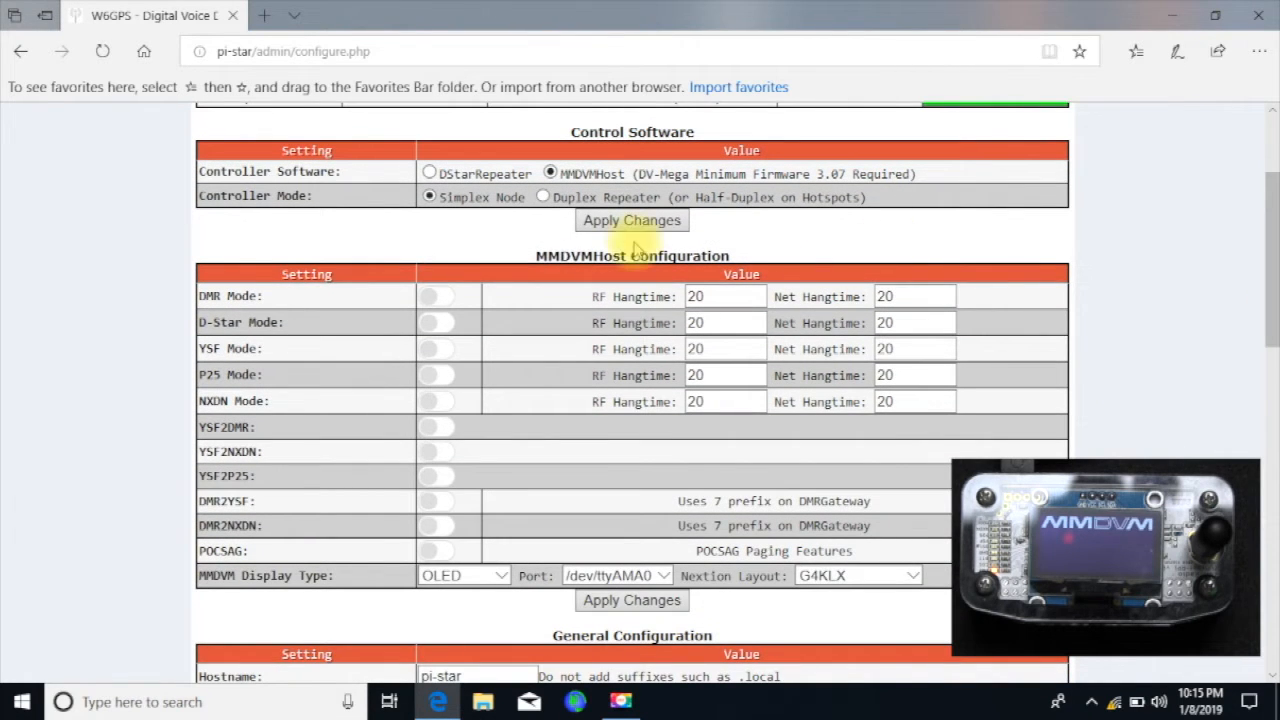
mouse_move(370, 308)
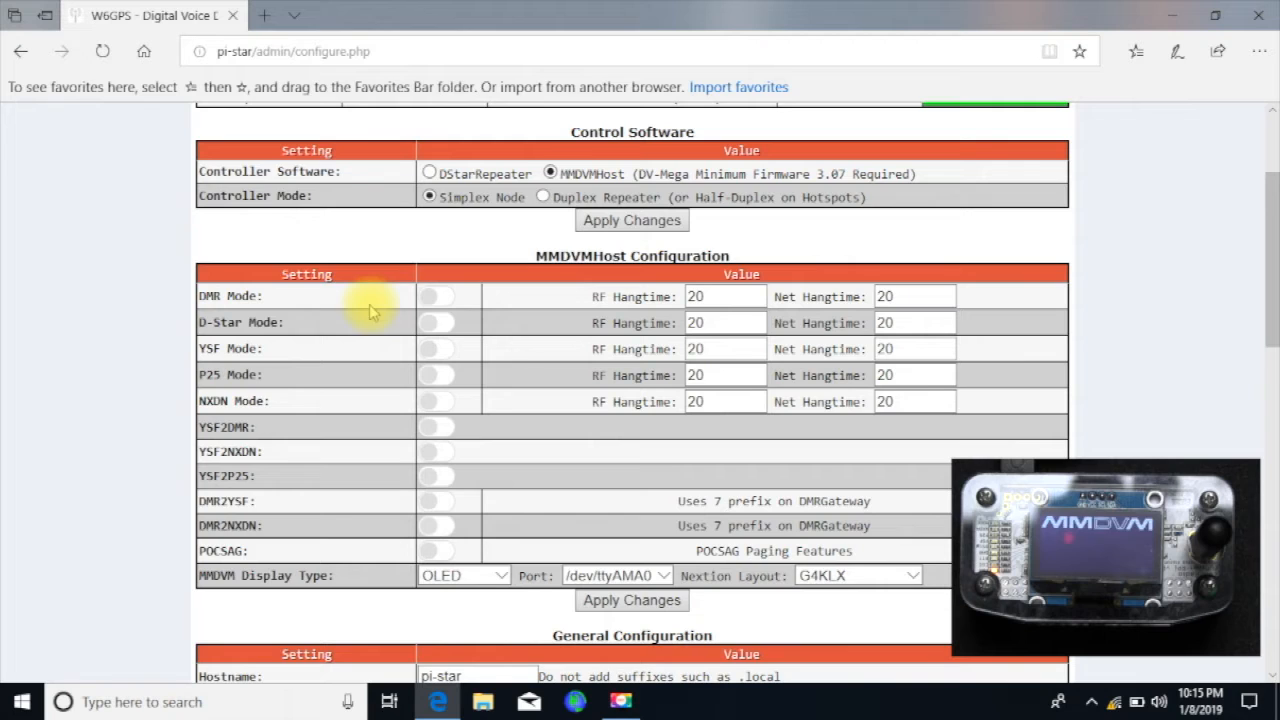
left_click(436, 322)
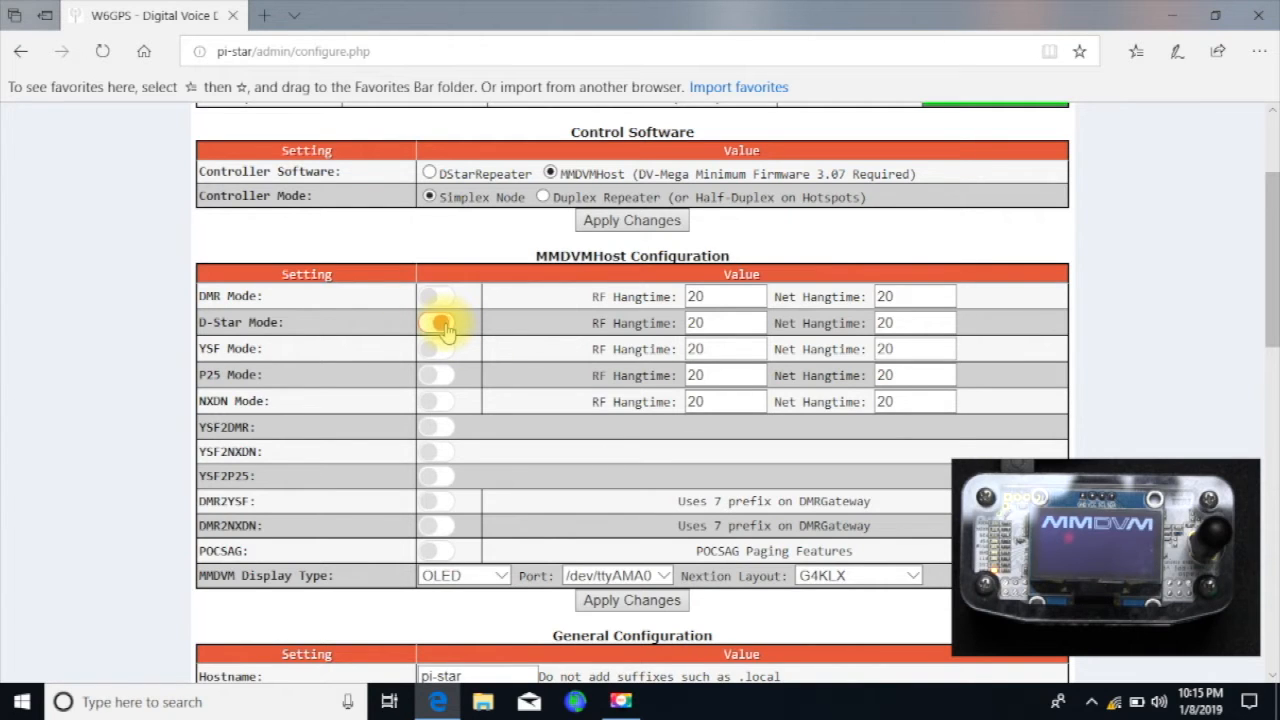
left_click(436, 322)
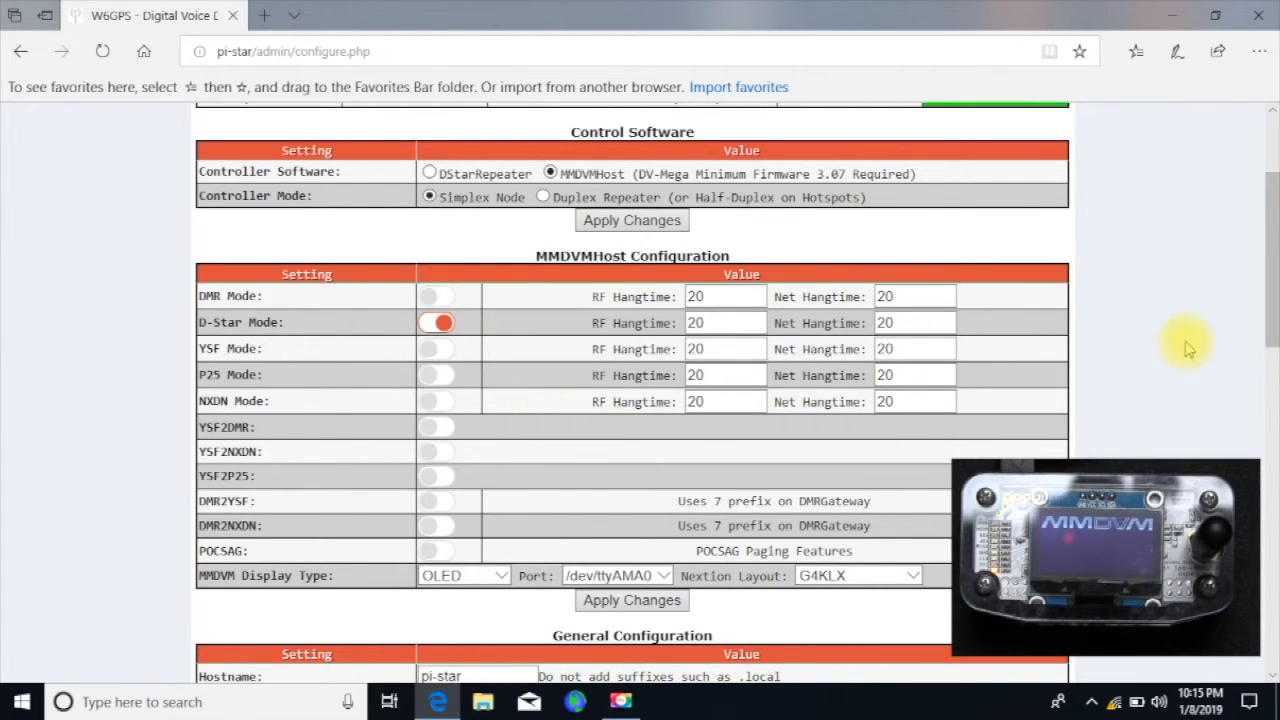
scroll("down", 3)
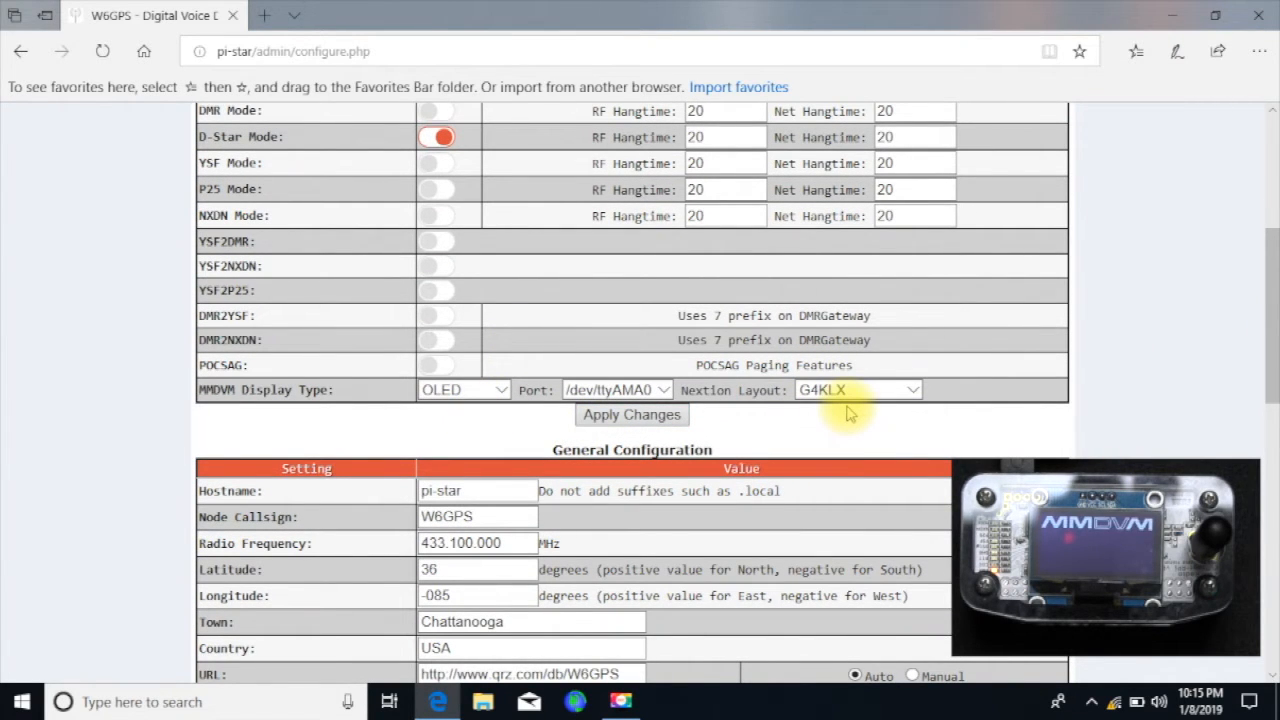
mouse_move(896, 418)
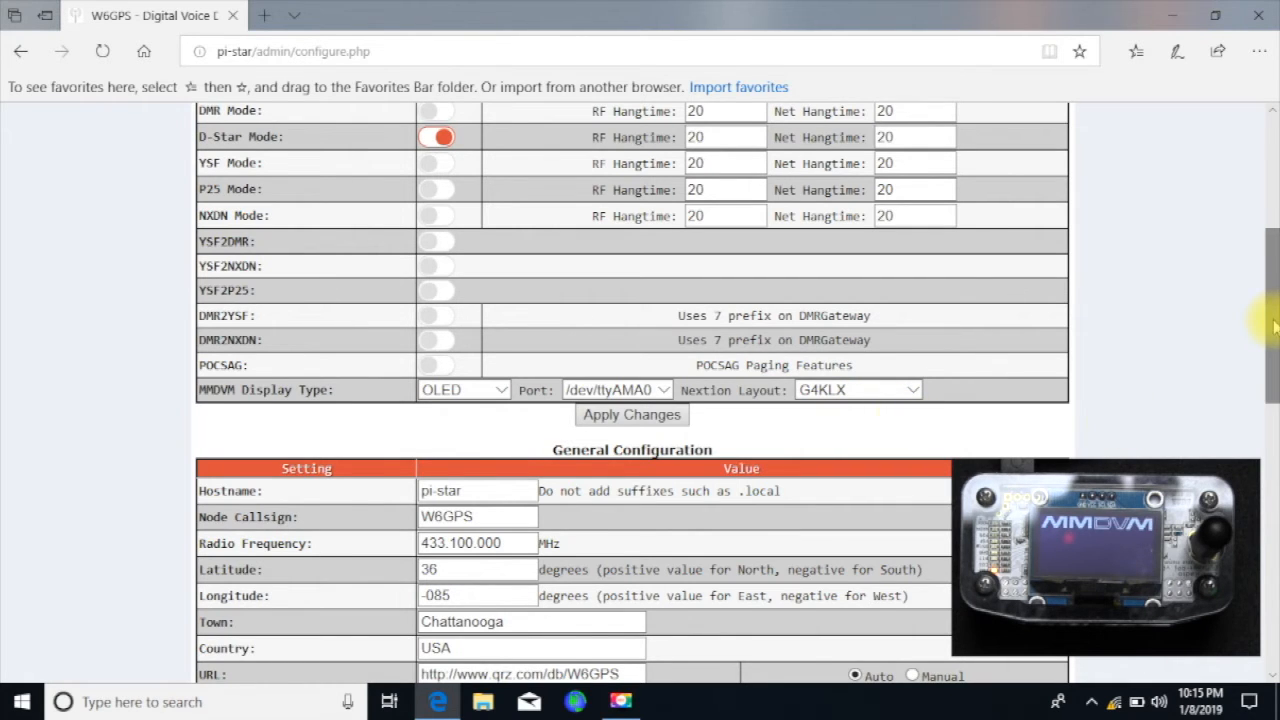
scroll("down", 3)
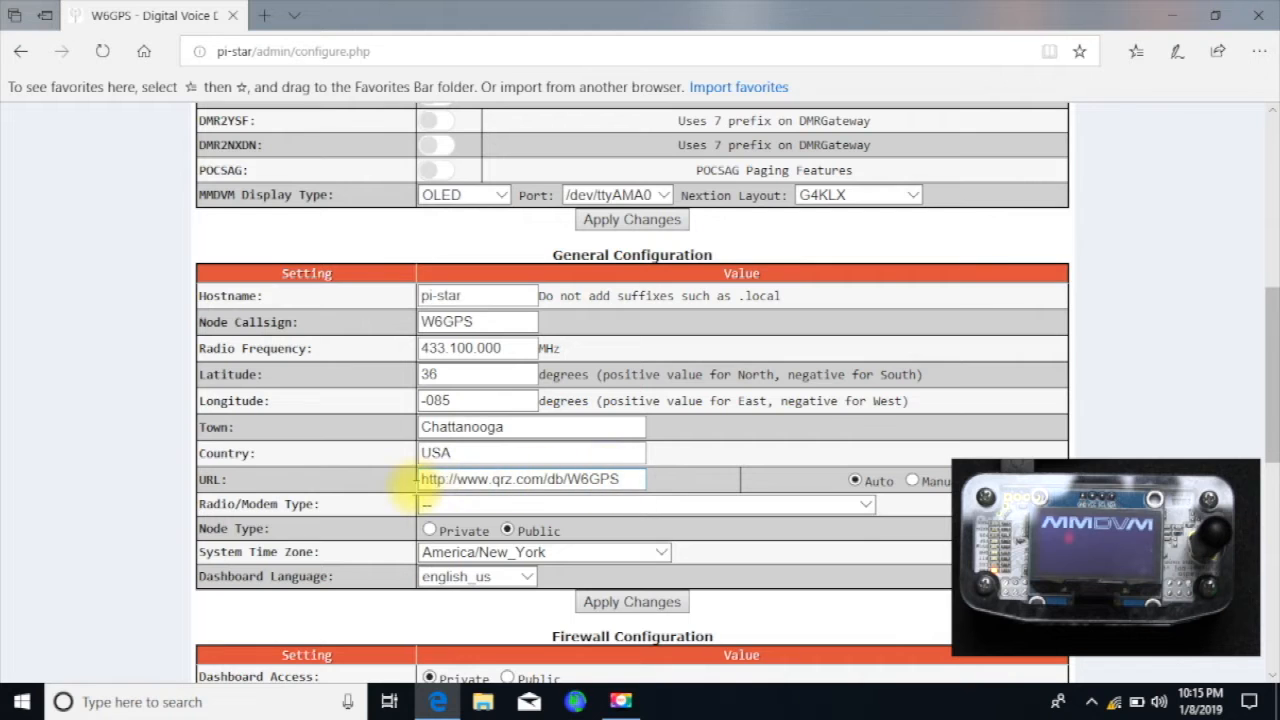
Re-select ZumSpot Raspberry Pi Hat (GPIO) as the radio/modem type
left_click(644, 504)
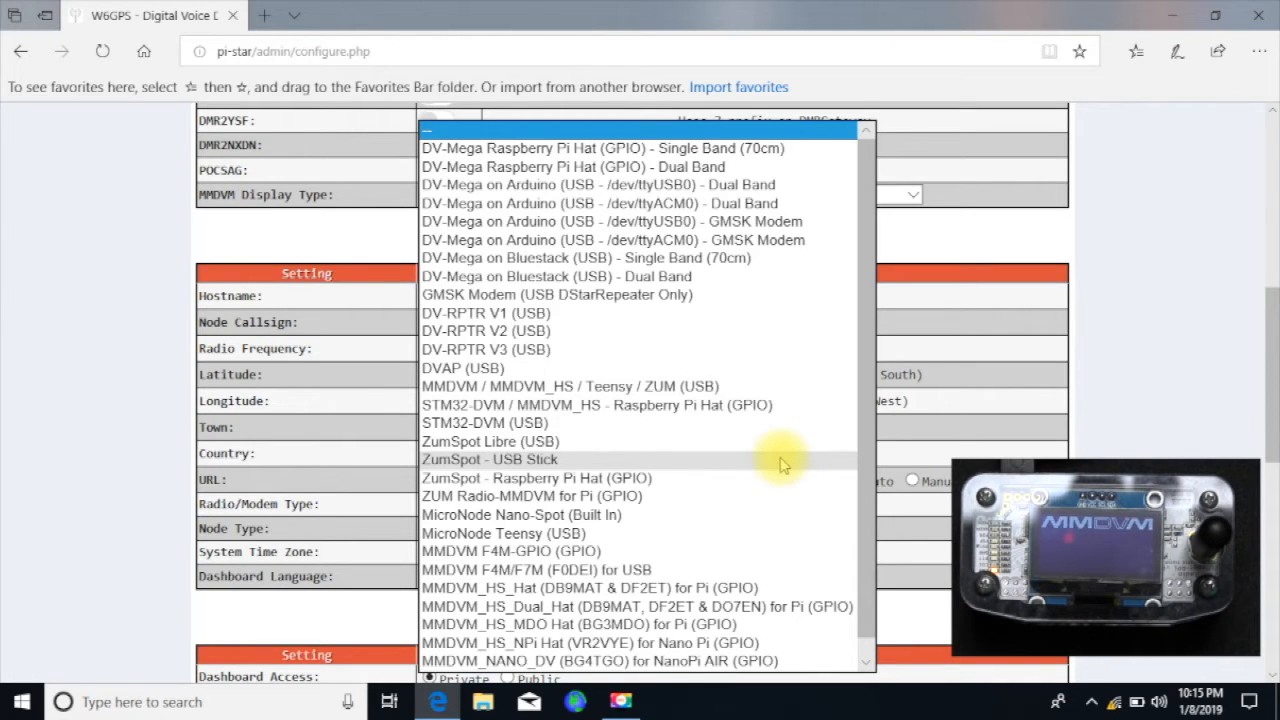
mouse_move(756, 386)
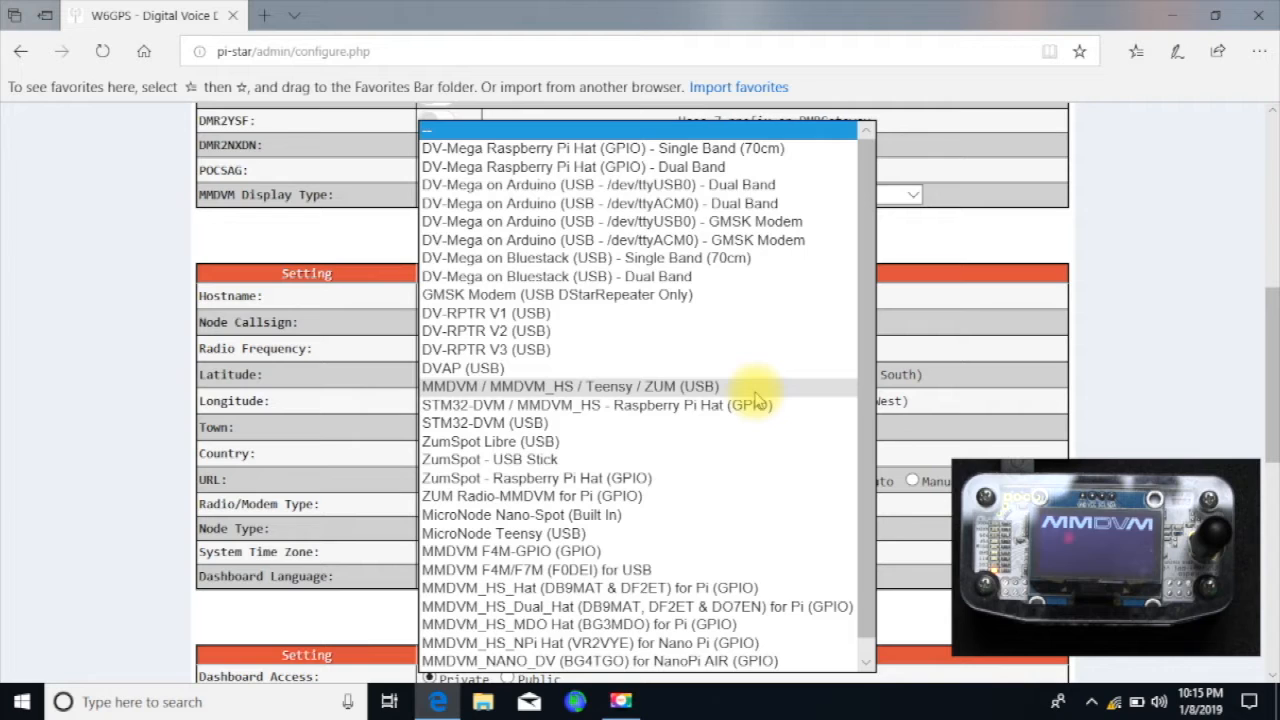
mouse_move(720, 496)
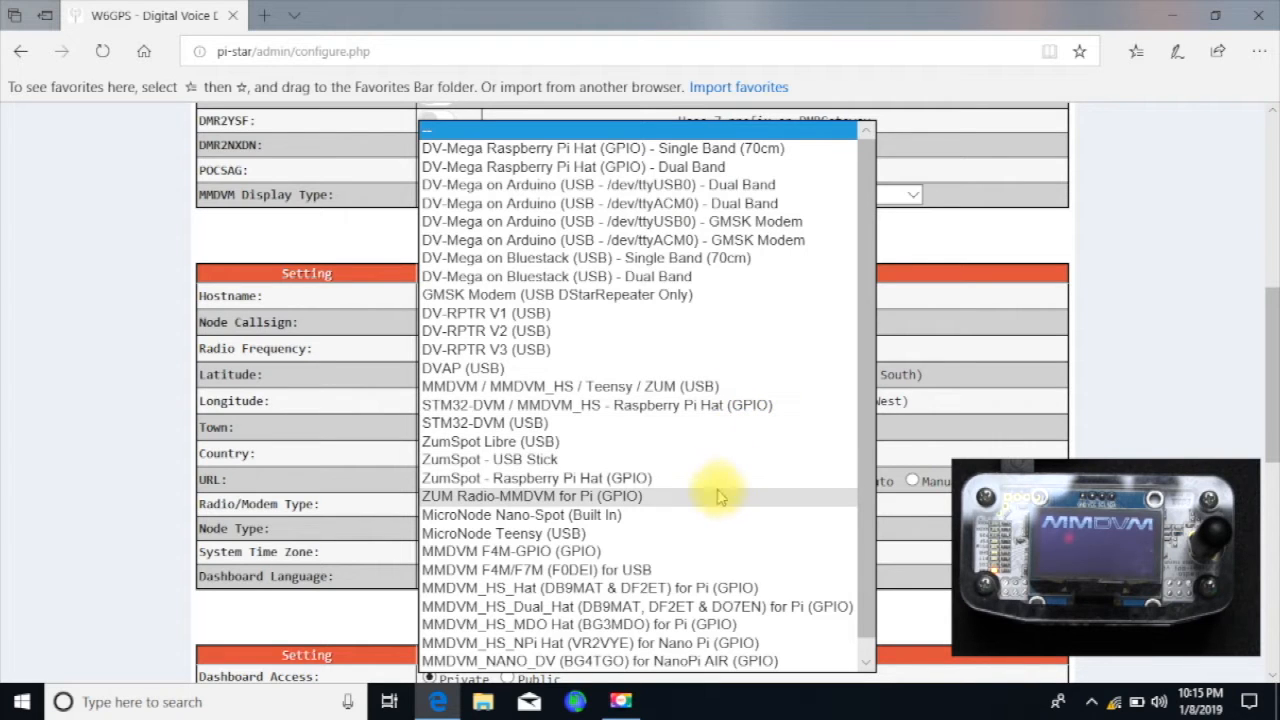
mouse_move(704, 456)
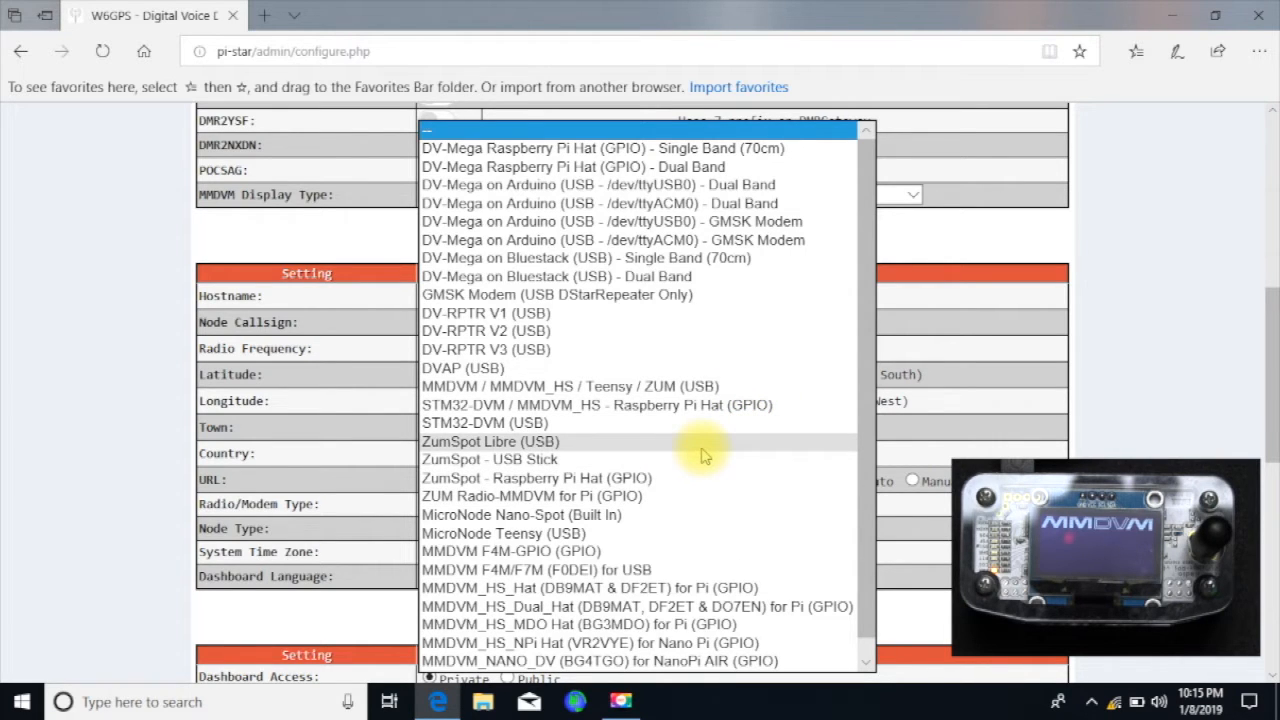
mouse_move(684, 456)
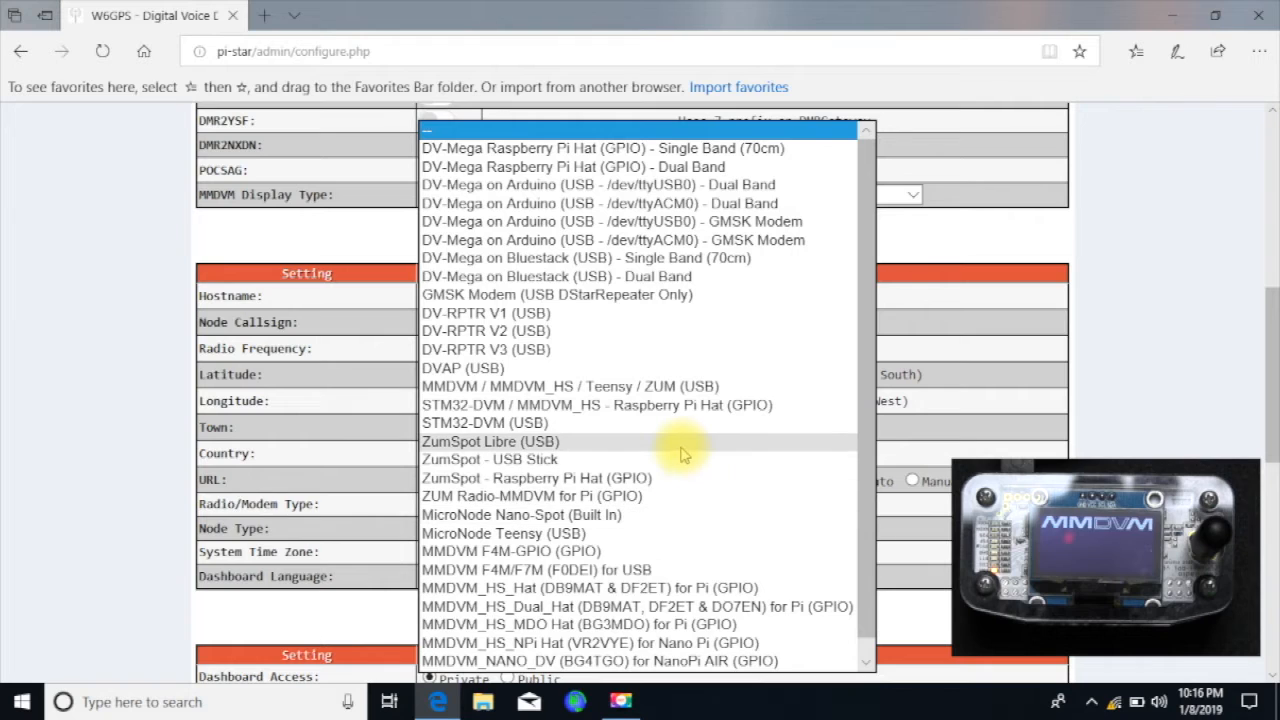
mouse_move(668, 350)
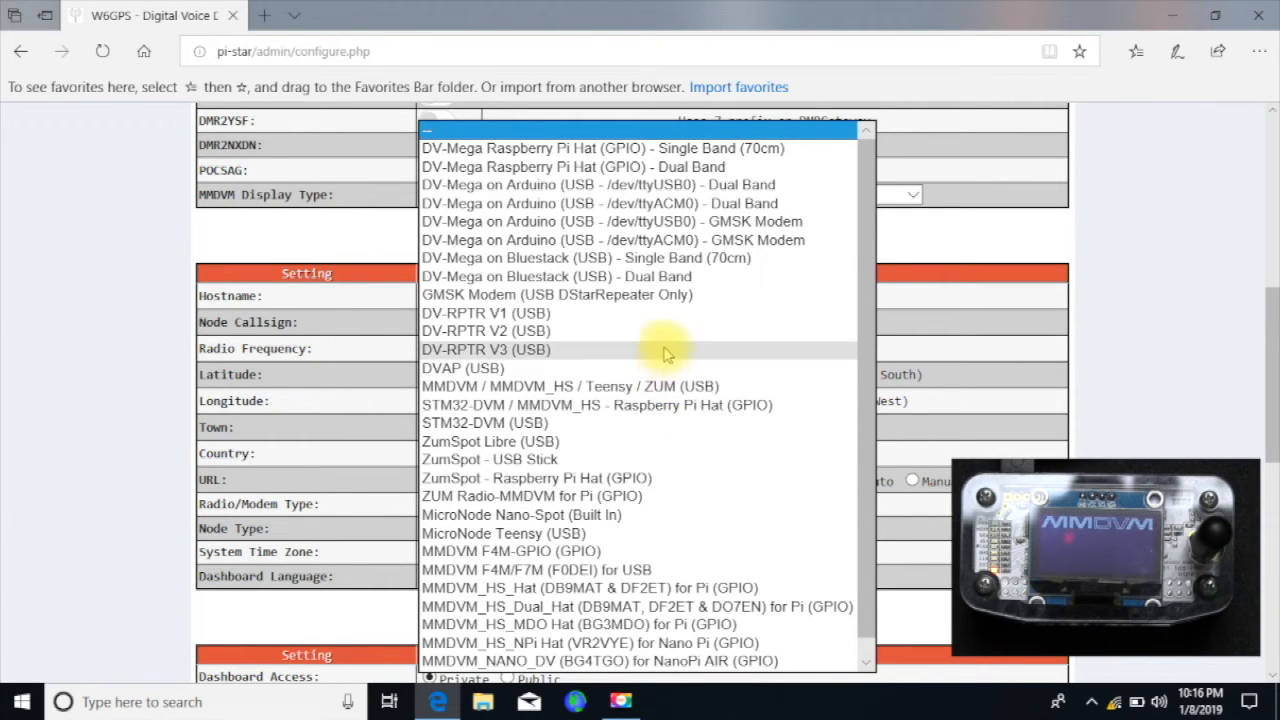
mouse_move(648, 496)
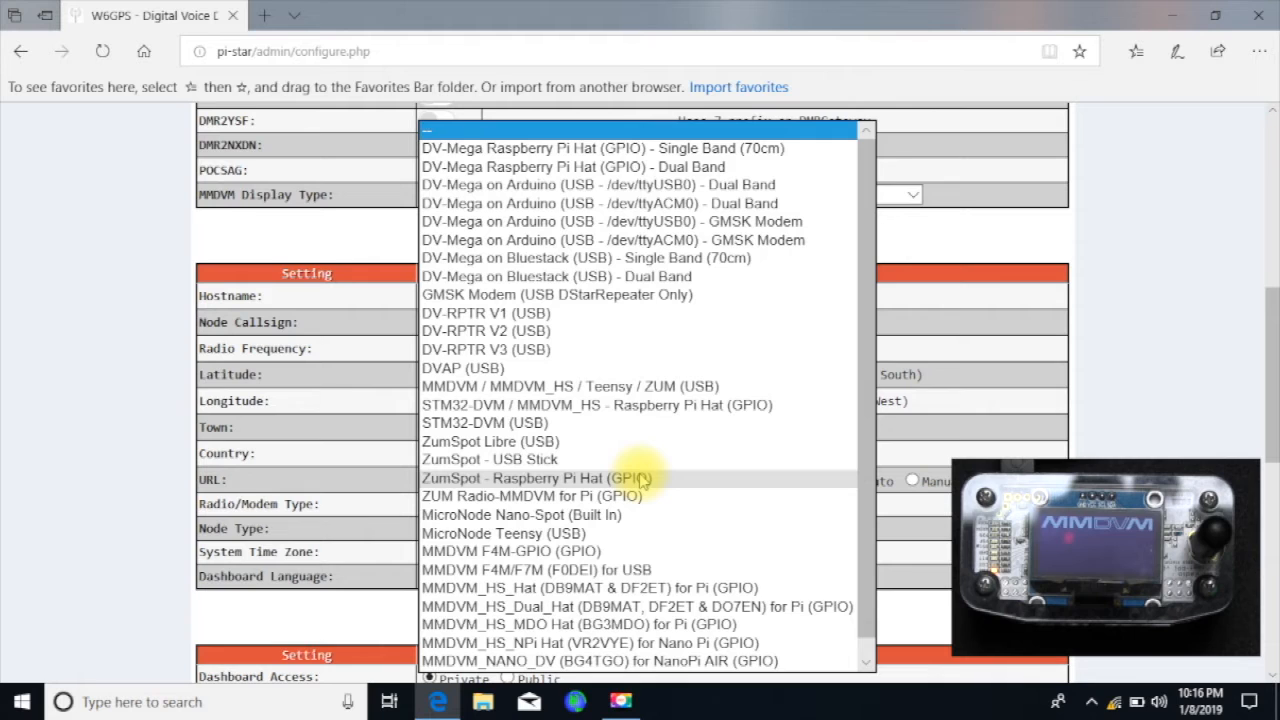
left_click(532, 476)
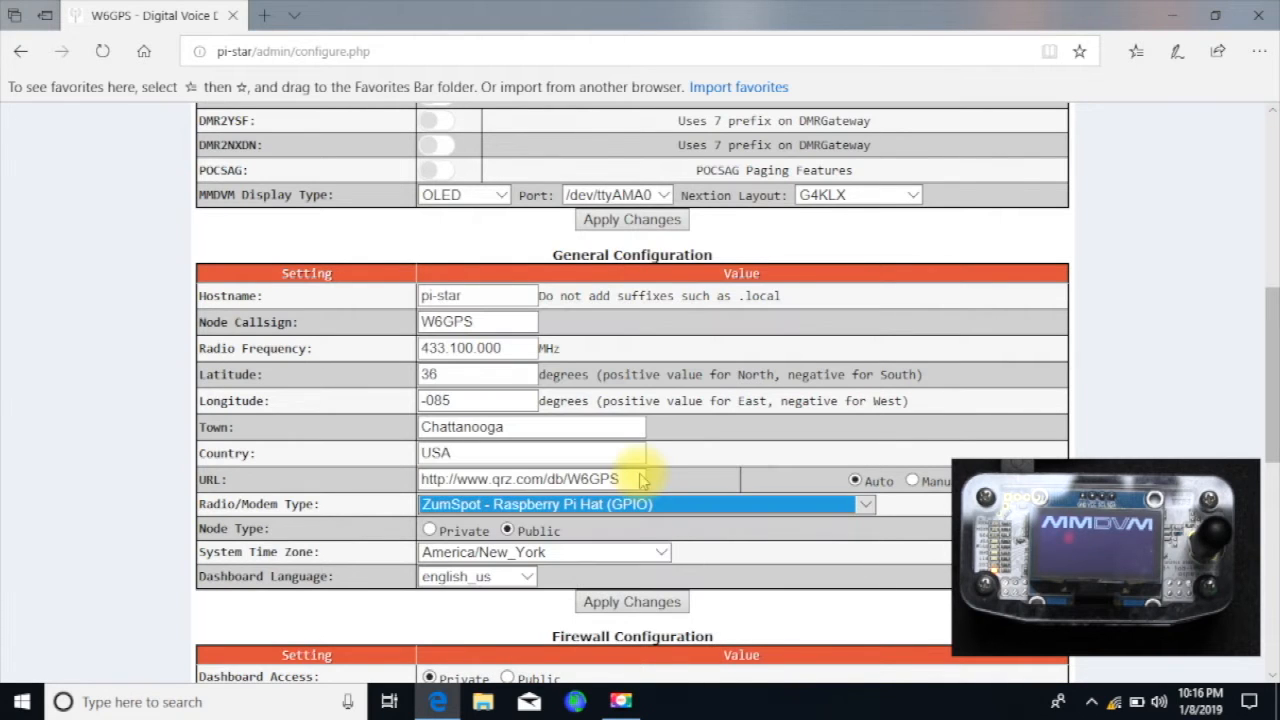
left_click(632, 600)
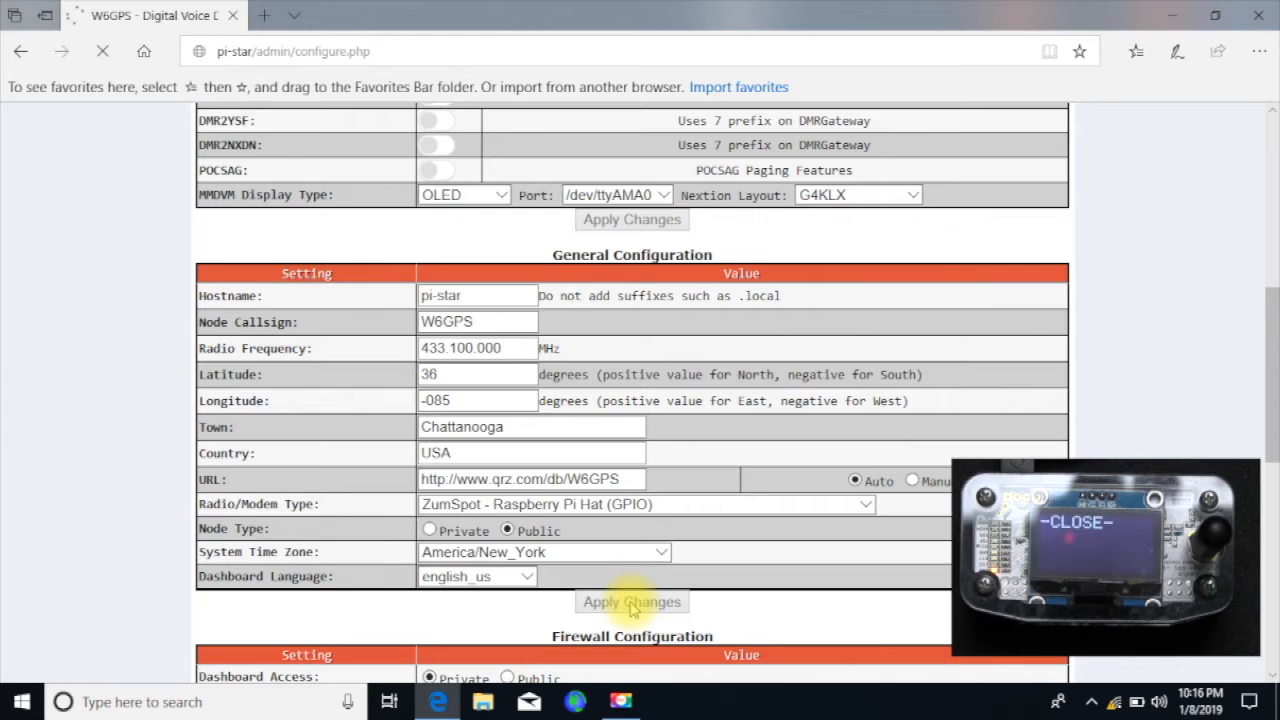
Apply the general configuration so the page reloads with D-Star enabled
left_click(632, 600)
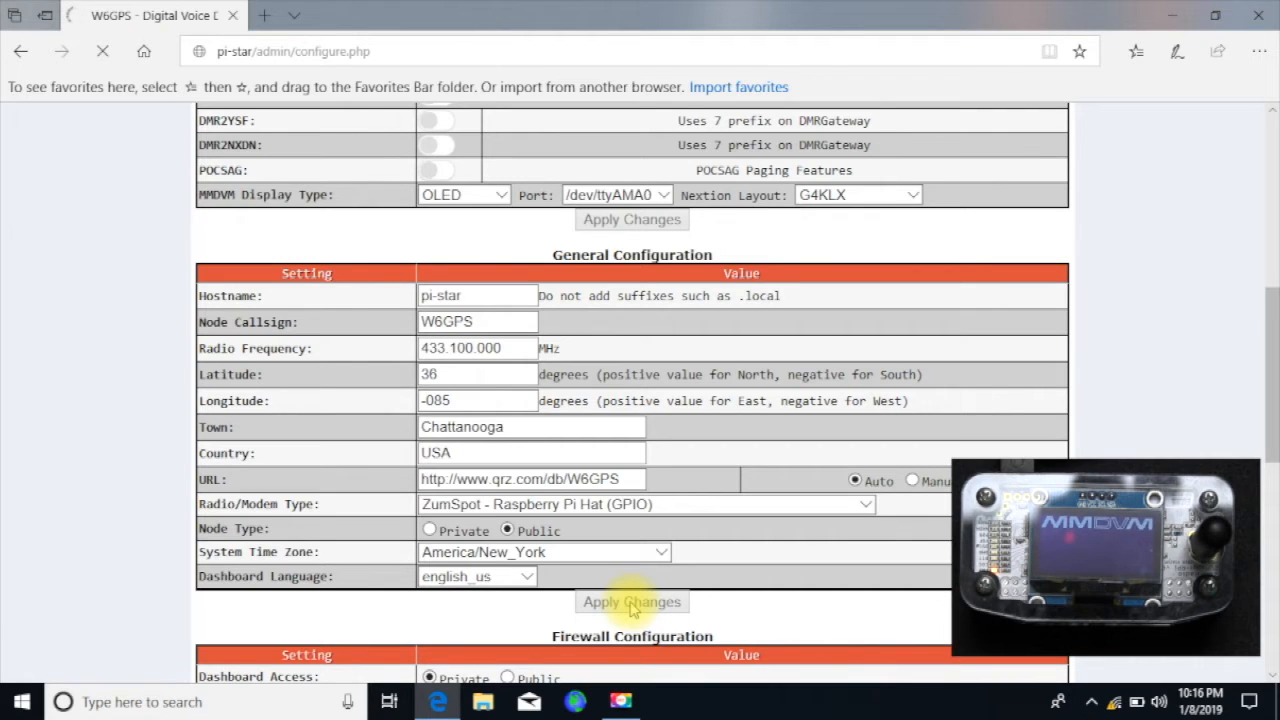
left_click(632, 600)
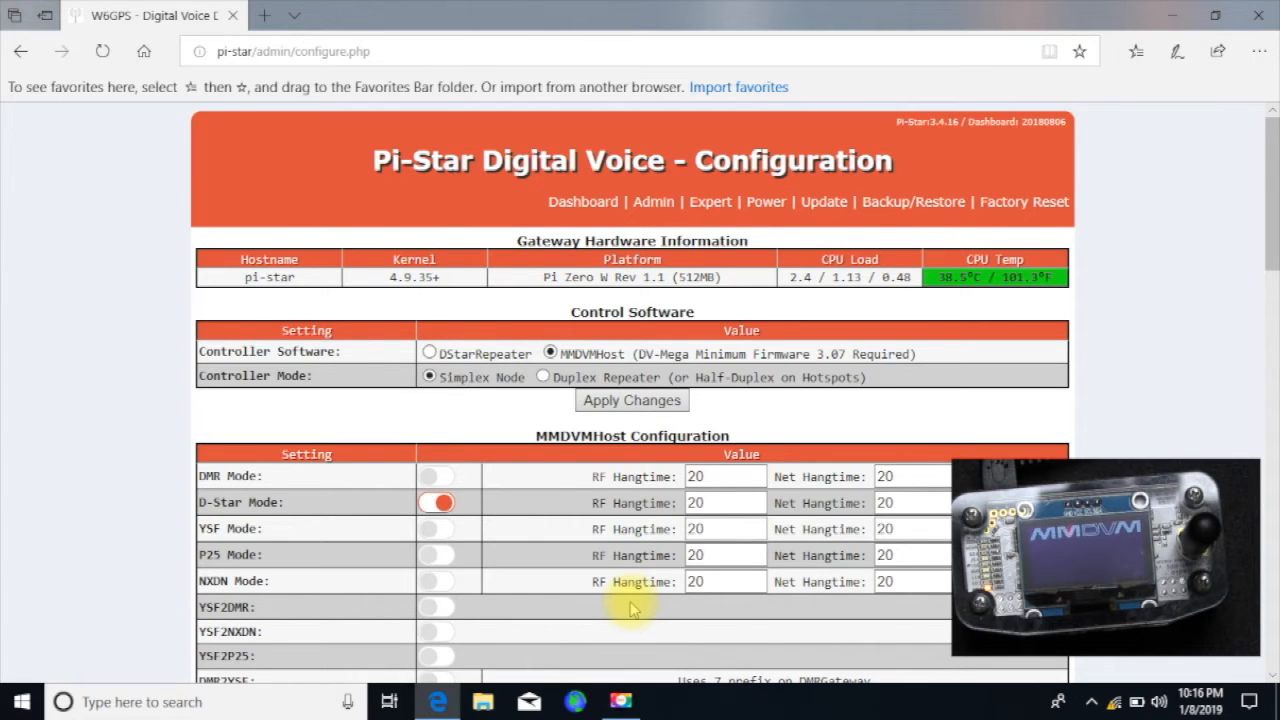
mouse_move(1190, 364)
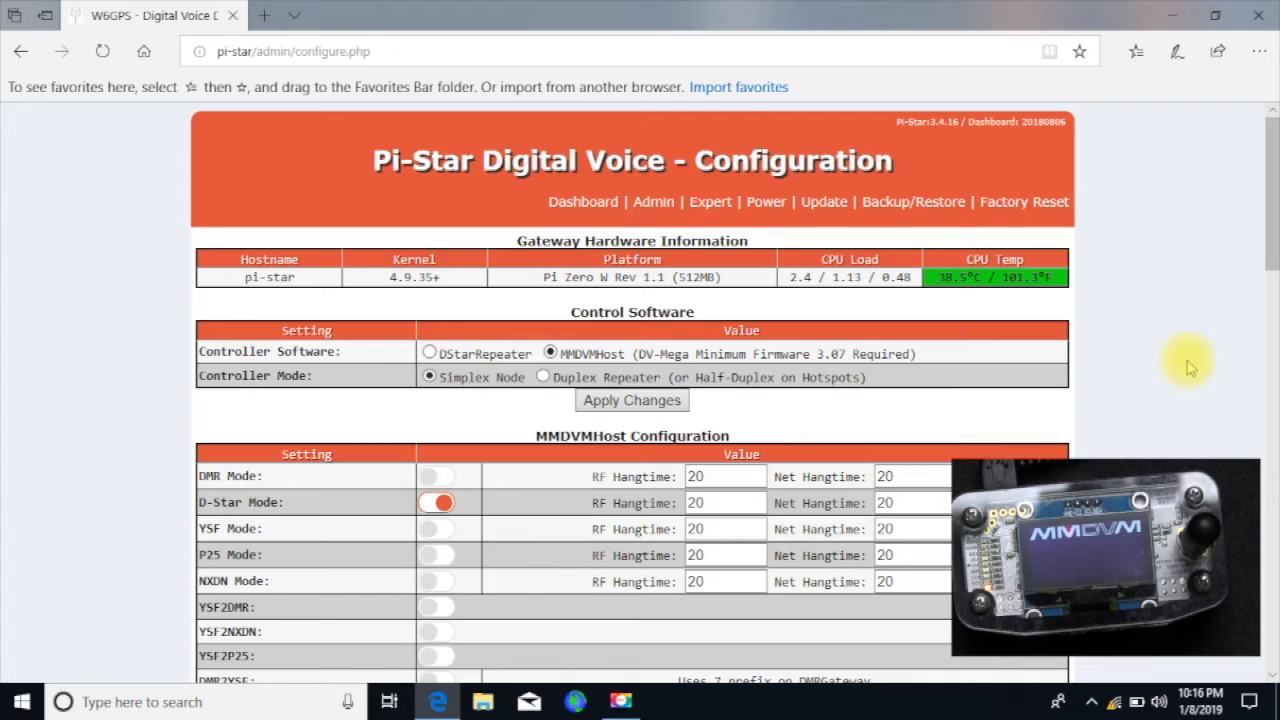
mouse_move(1264, 308)
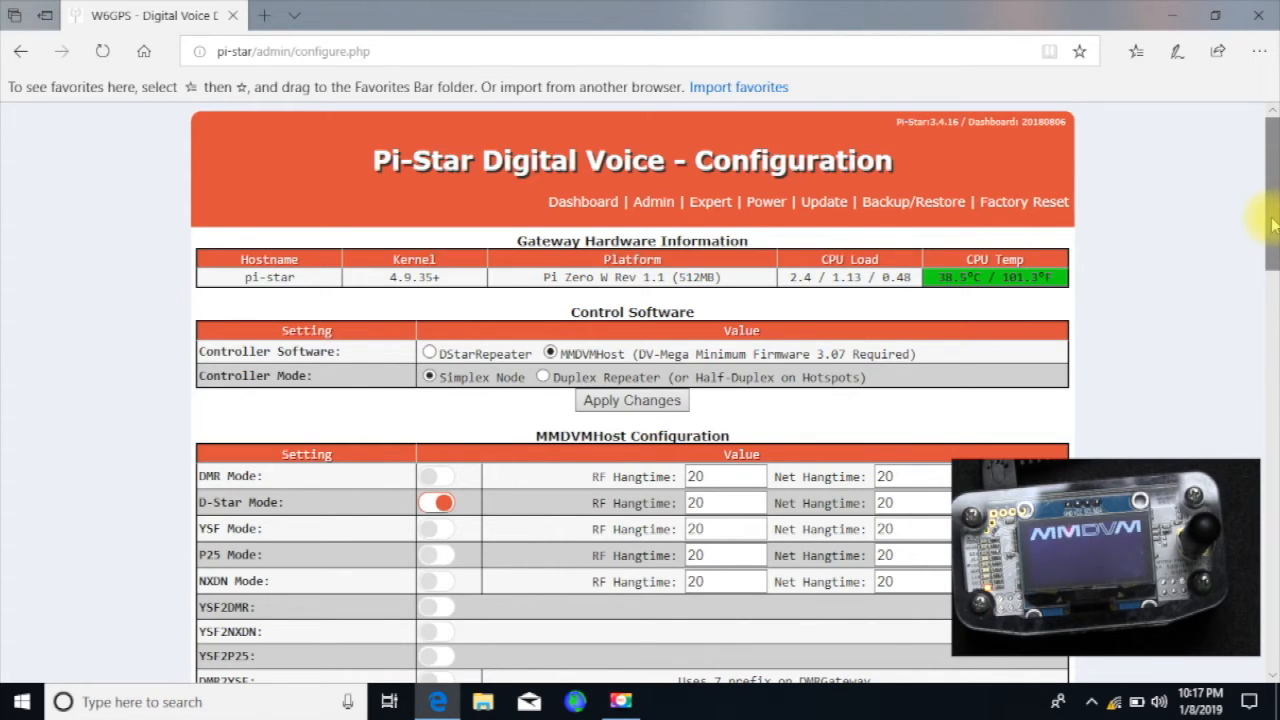
Set the default D-Star reflector to REF030 module A
scroll("down", 3)
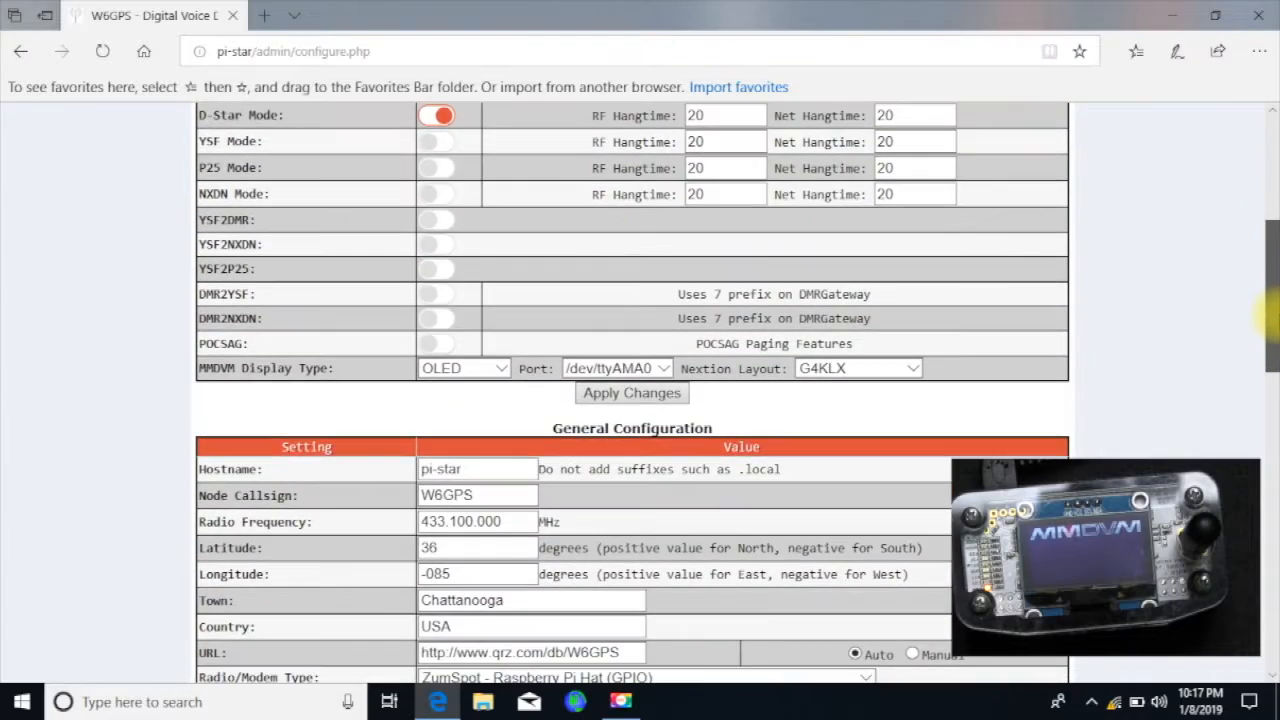
scroll("down", 3)
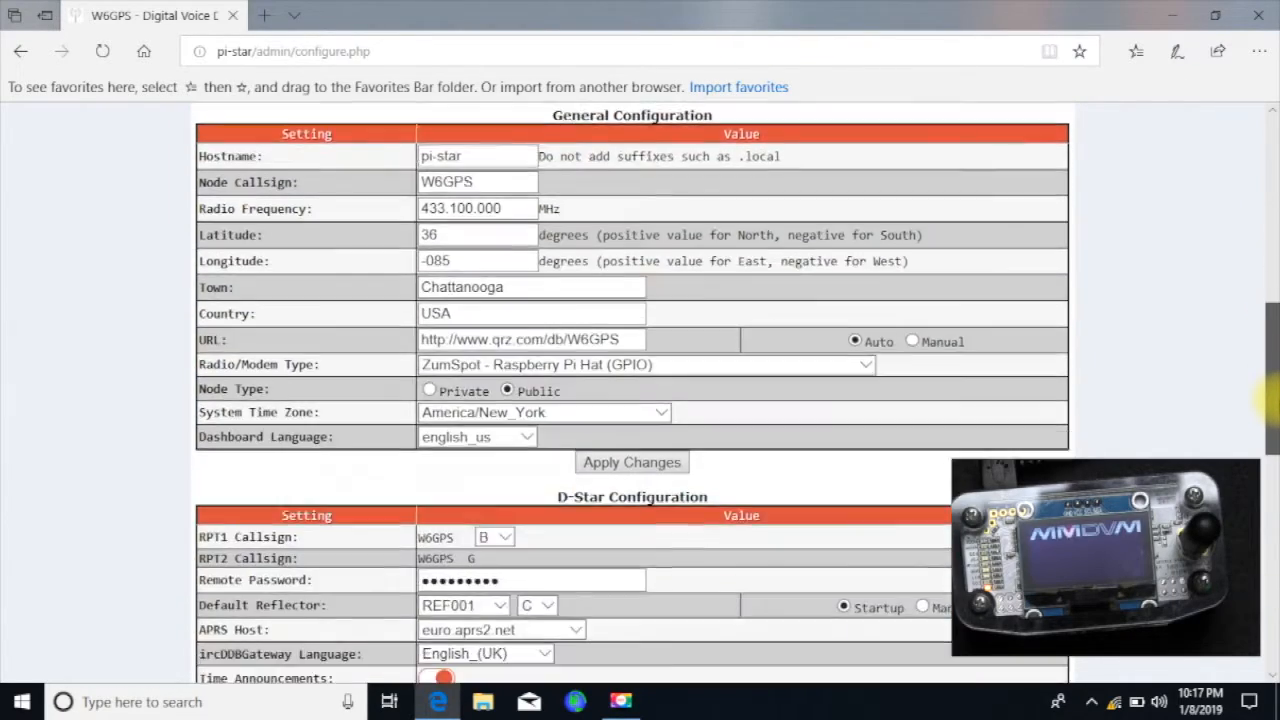
scroll("down", 3)
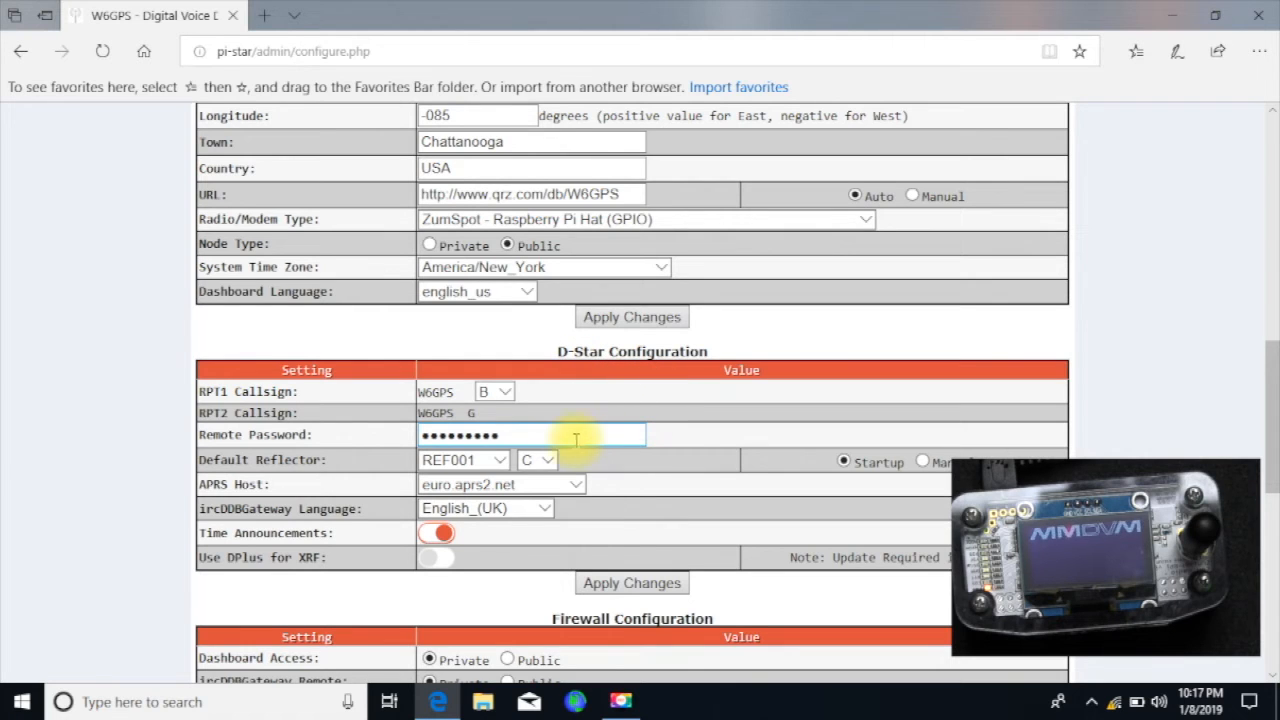
left_click(464, 458)
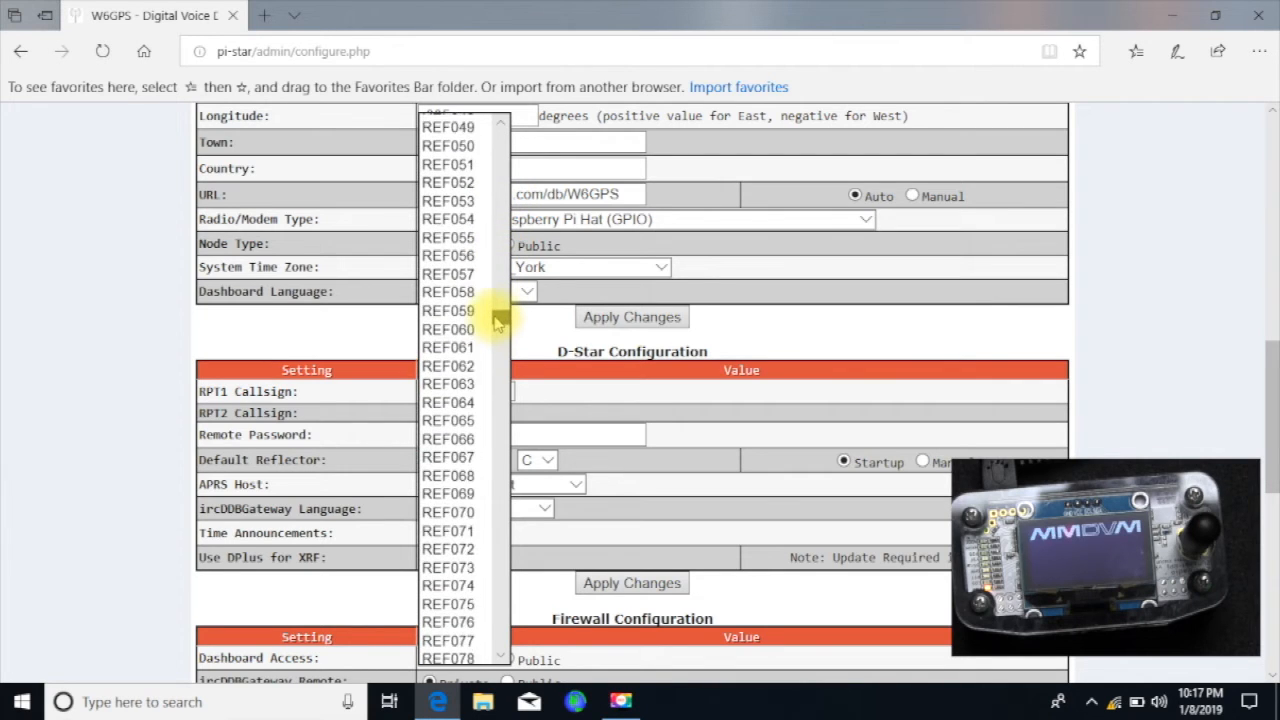
scroll("up", 3)
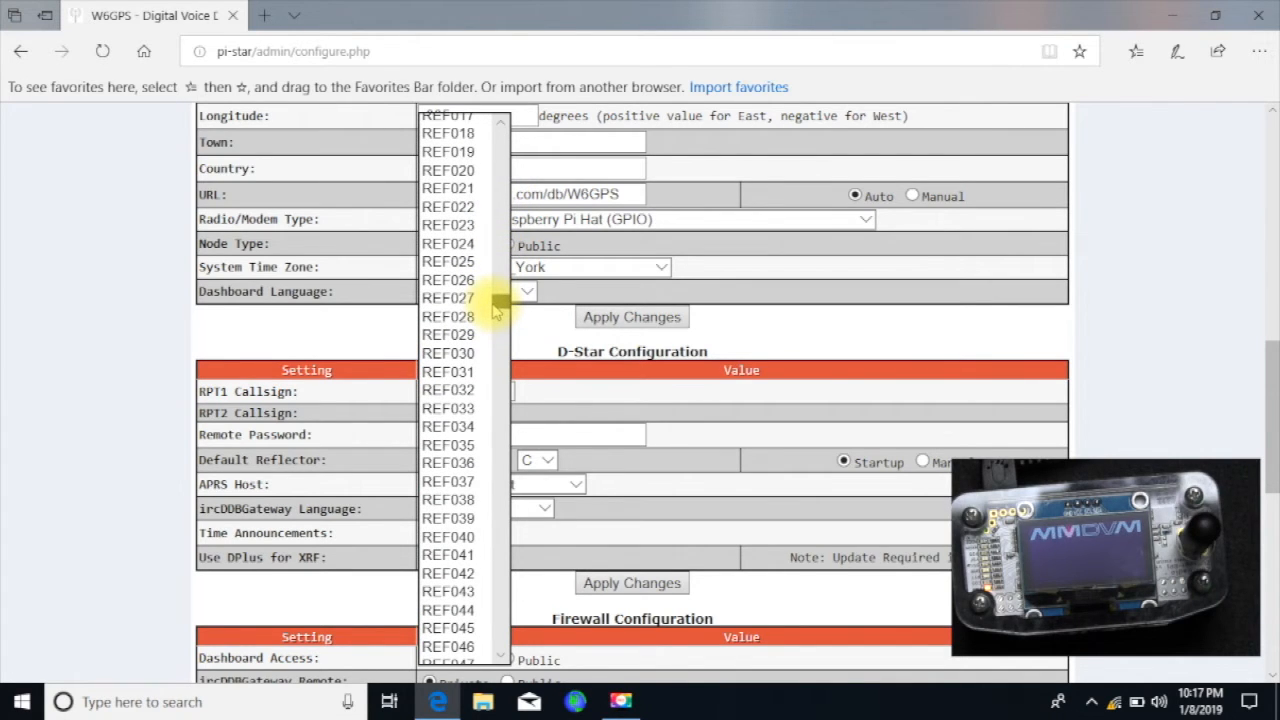
scroll("down", 3)
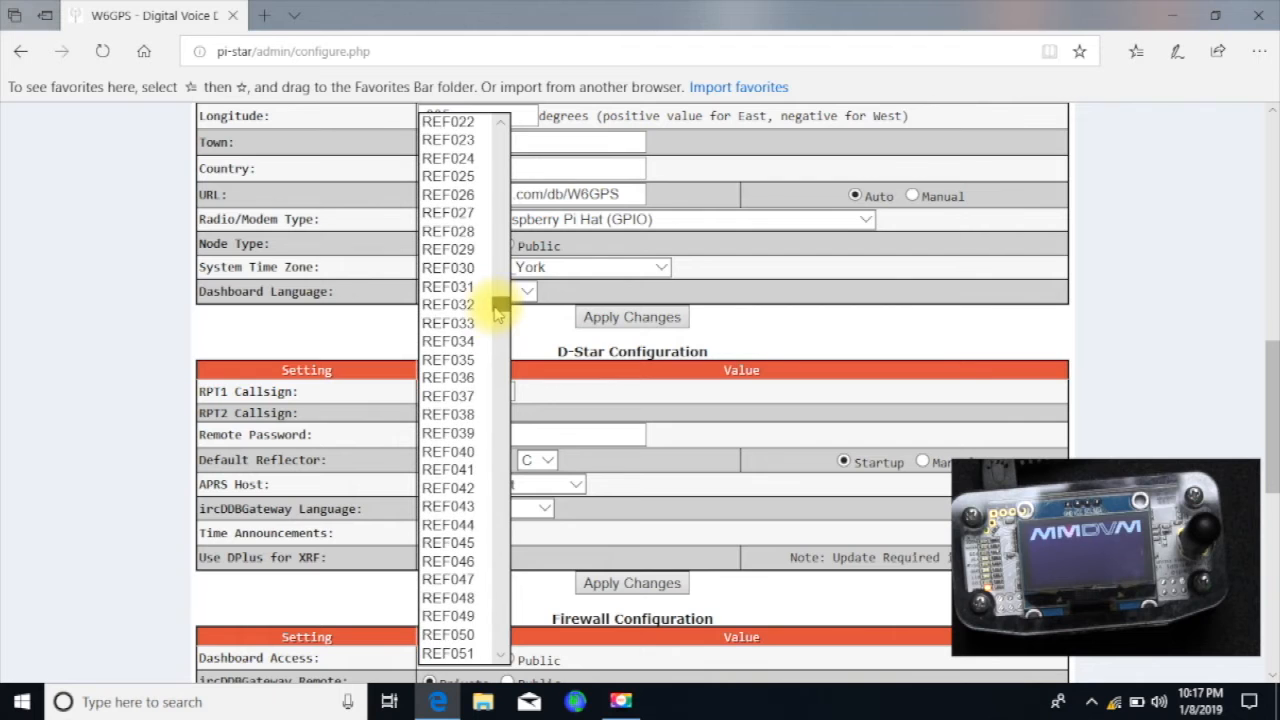
left_click(464, 458)
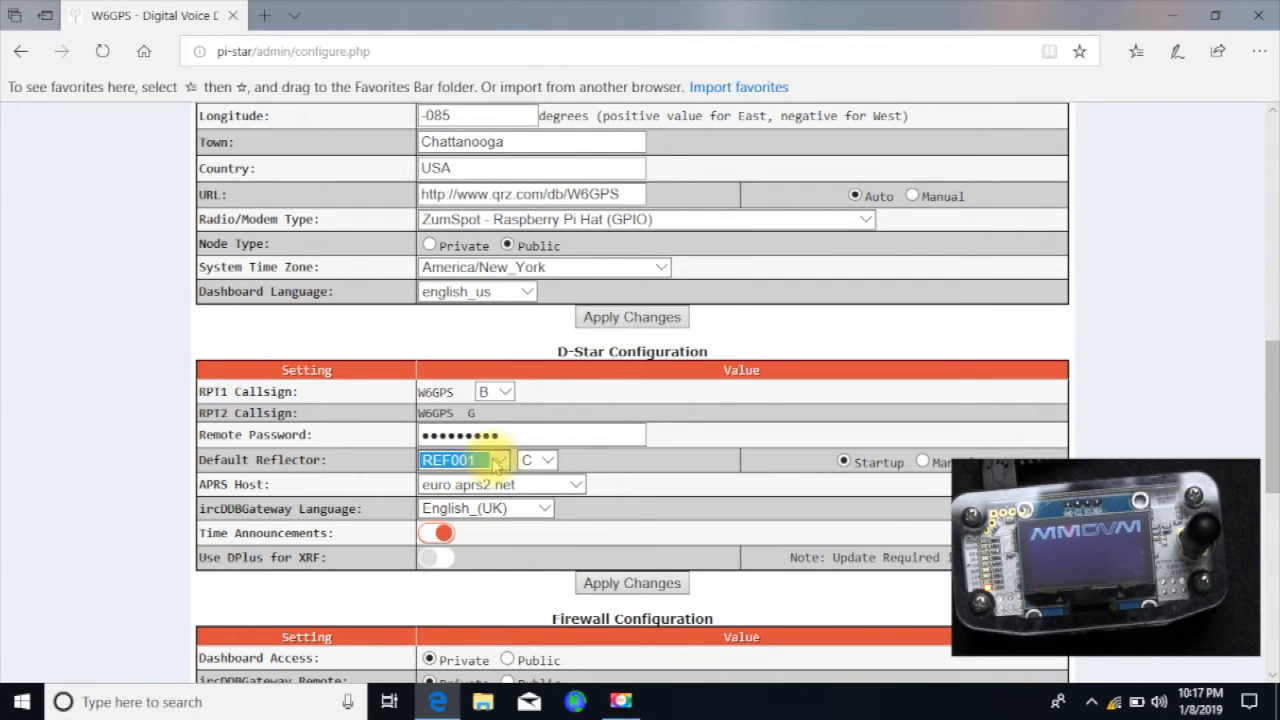
left_click(496, 458)
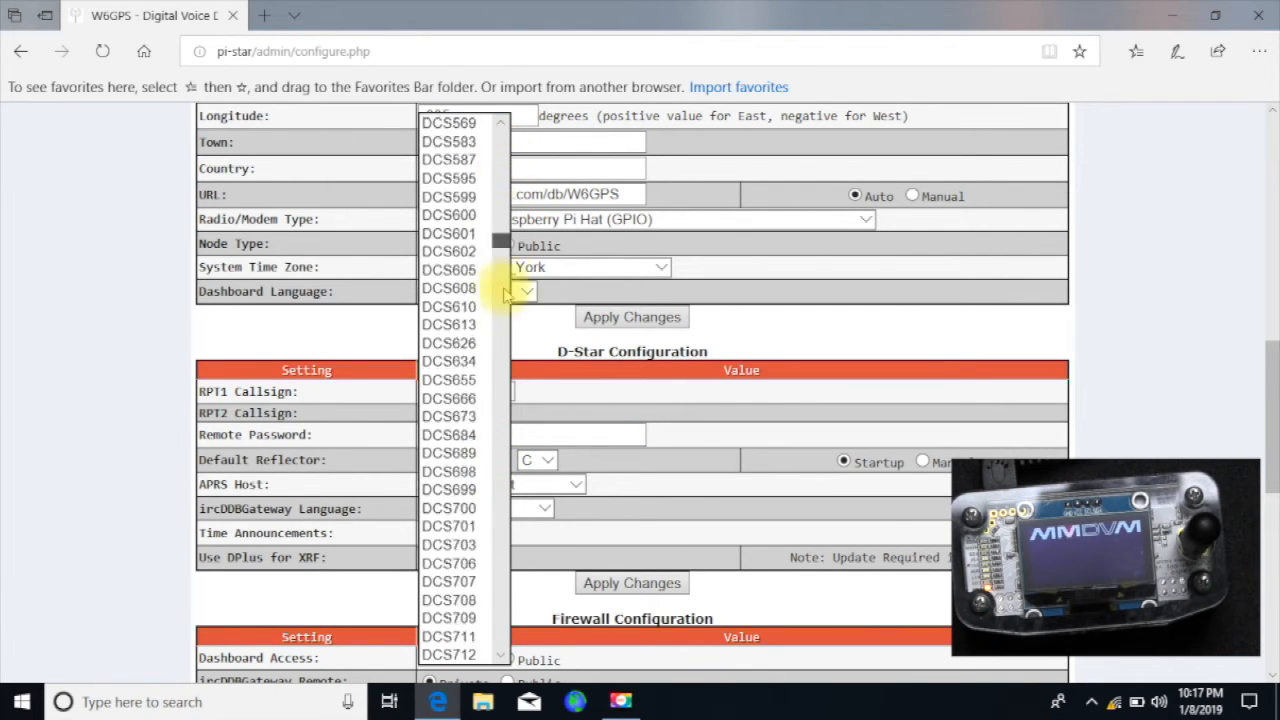
scroll("down", 3)
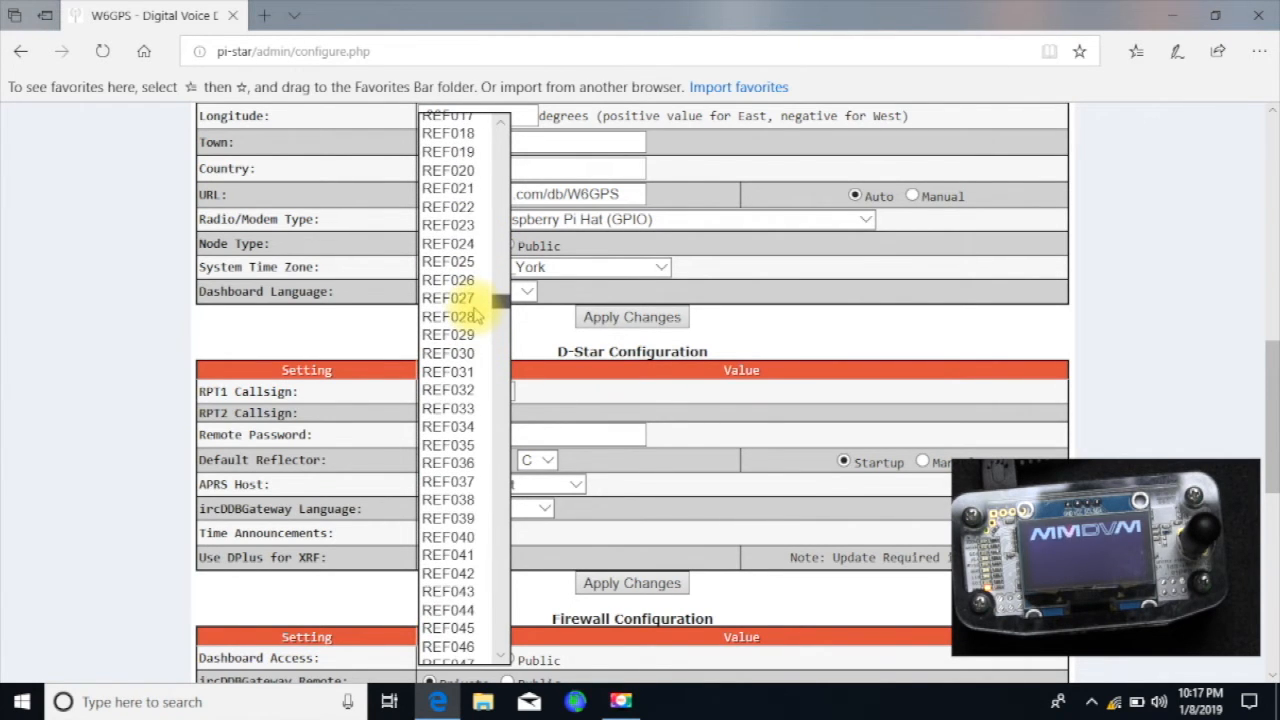
scroll("down", 3)
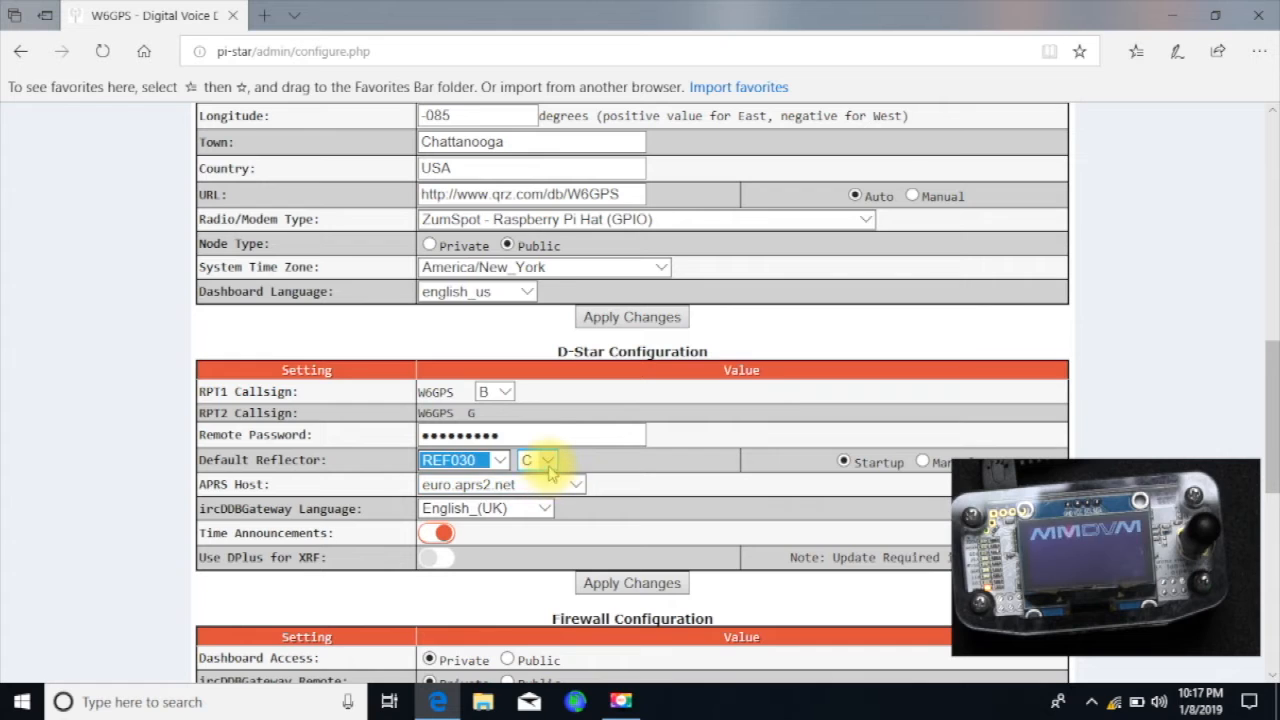
left_click(536, 460)
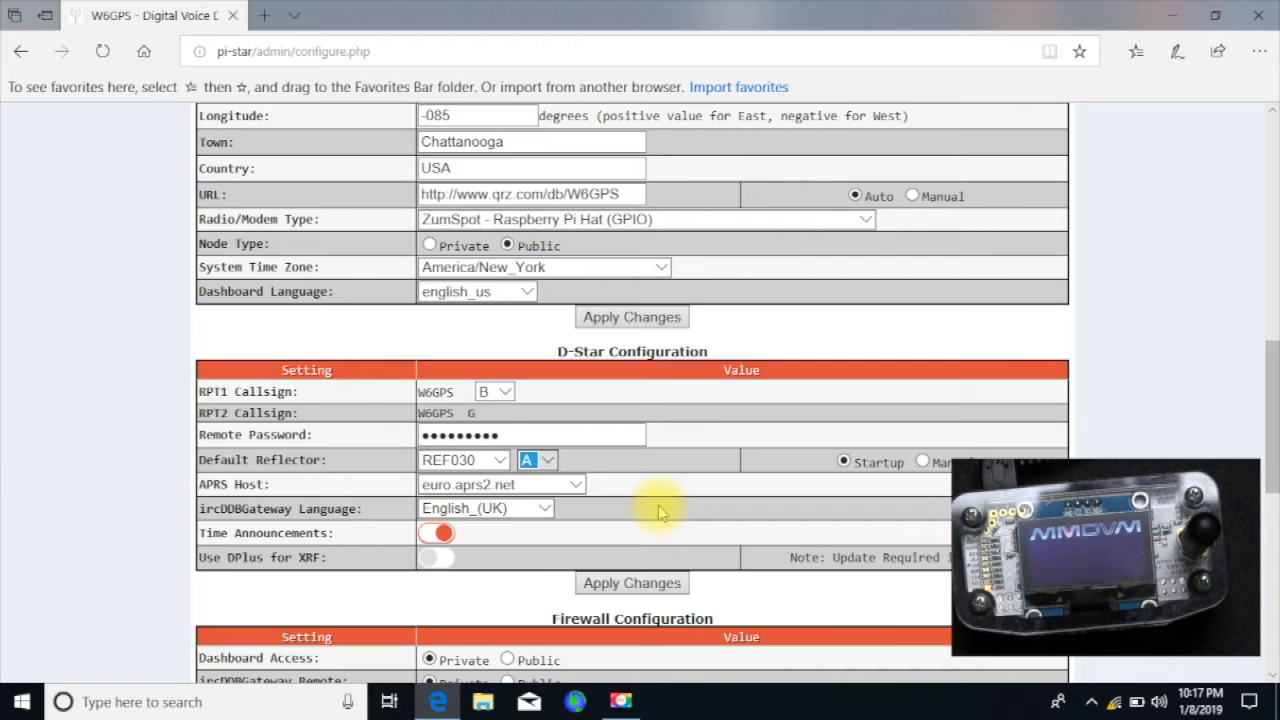
mouse_move(644, 480)
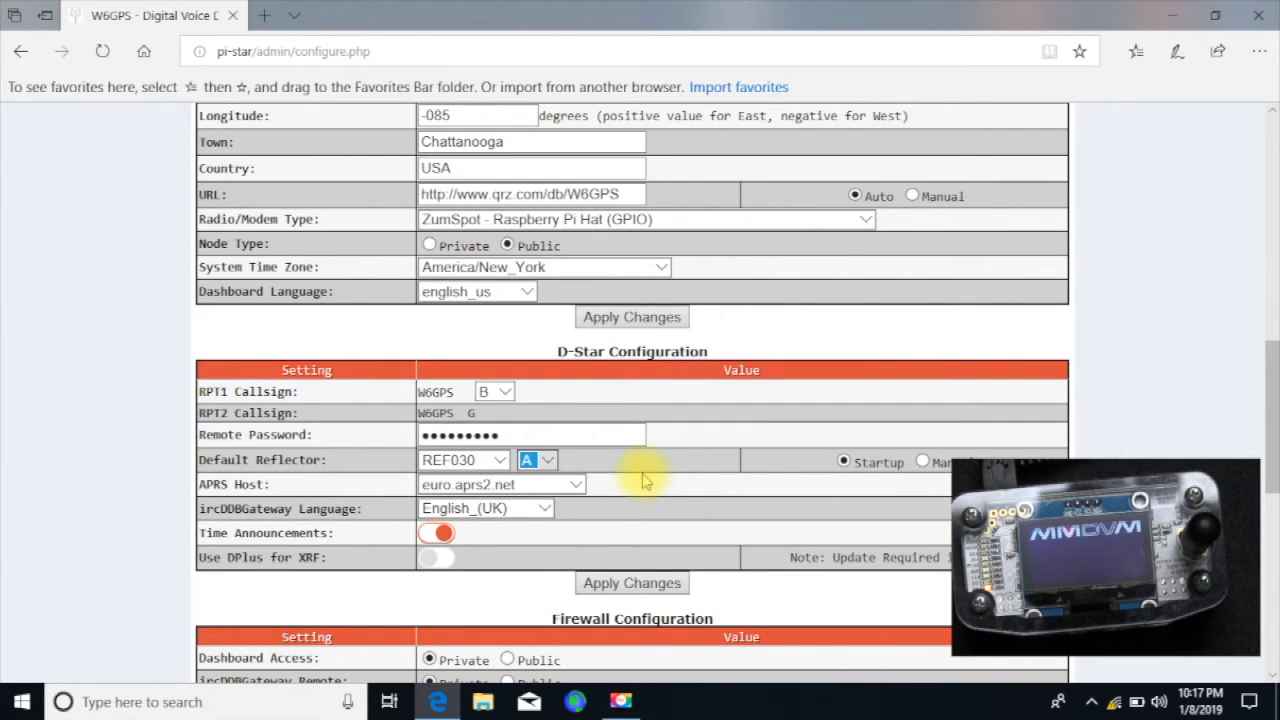
Turn time announcements off, enable DPlus for XRF, and apply the D-Star changes
left_click(436, 532)
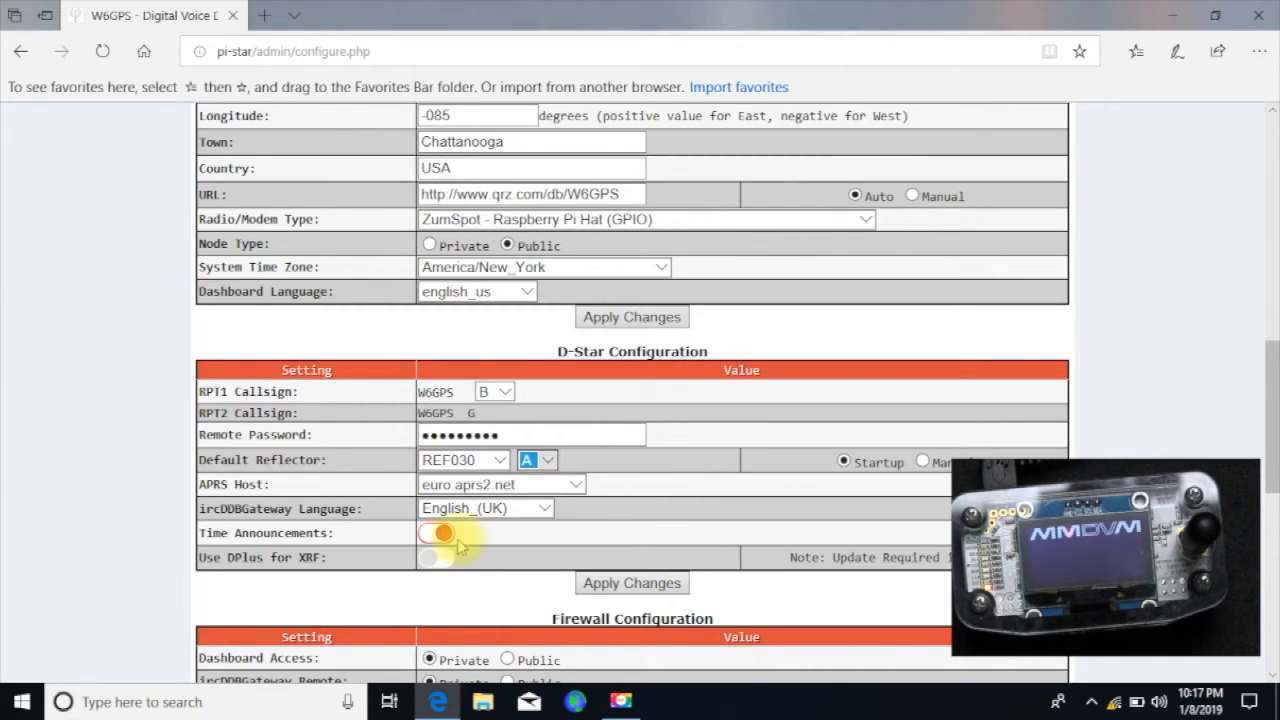
left_click(438, 532)
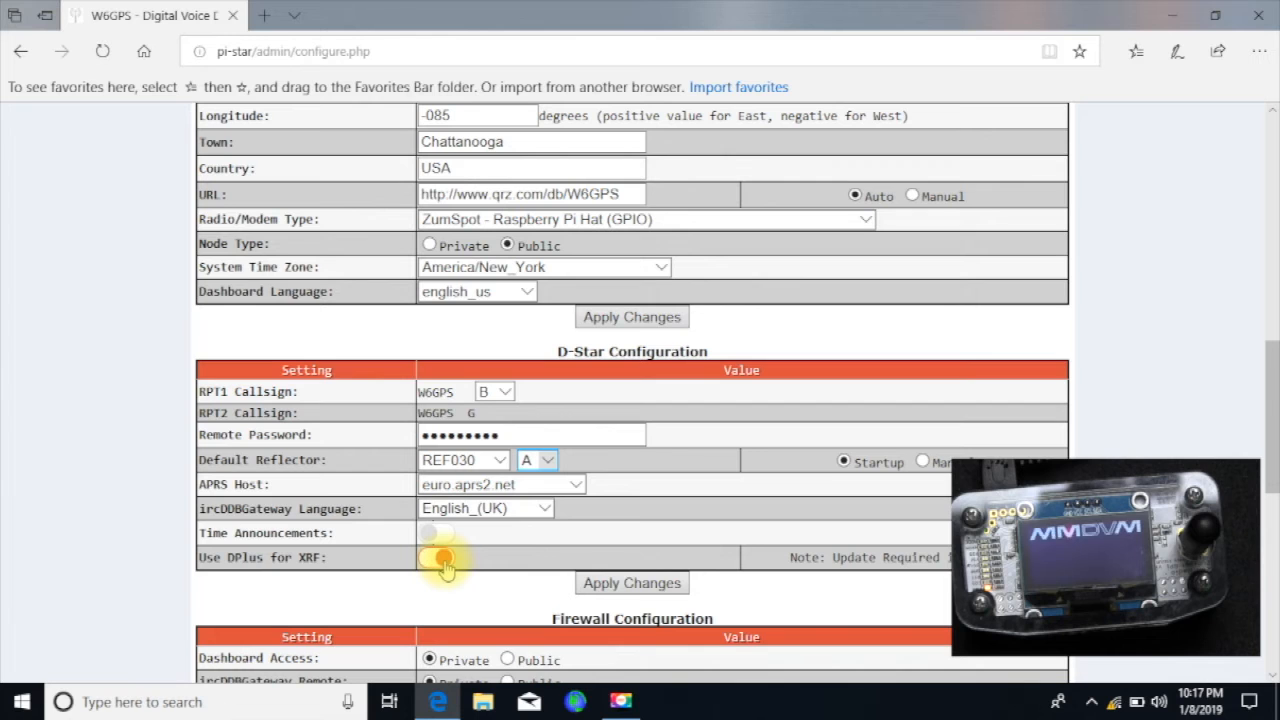
left_click(436, 556)
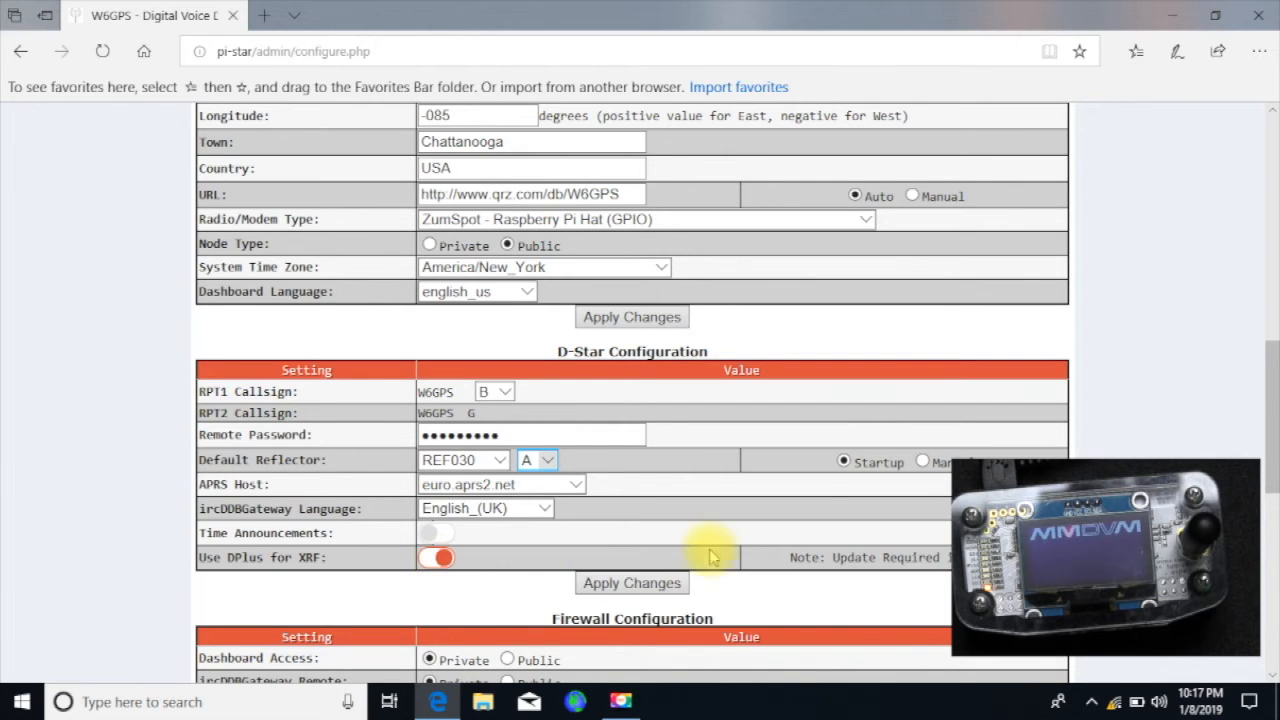
scroll("down", 3)
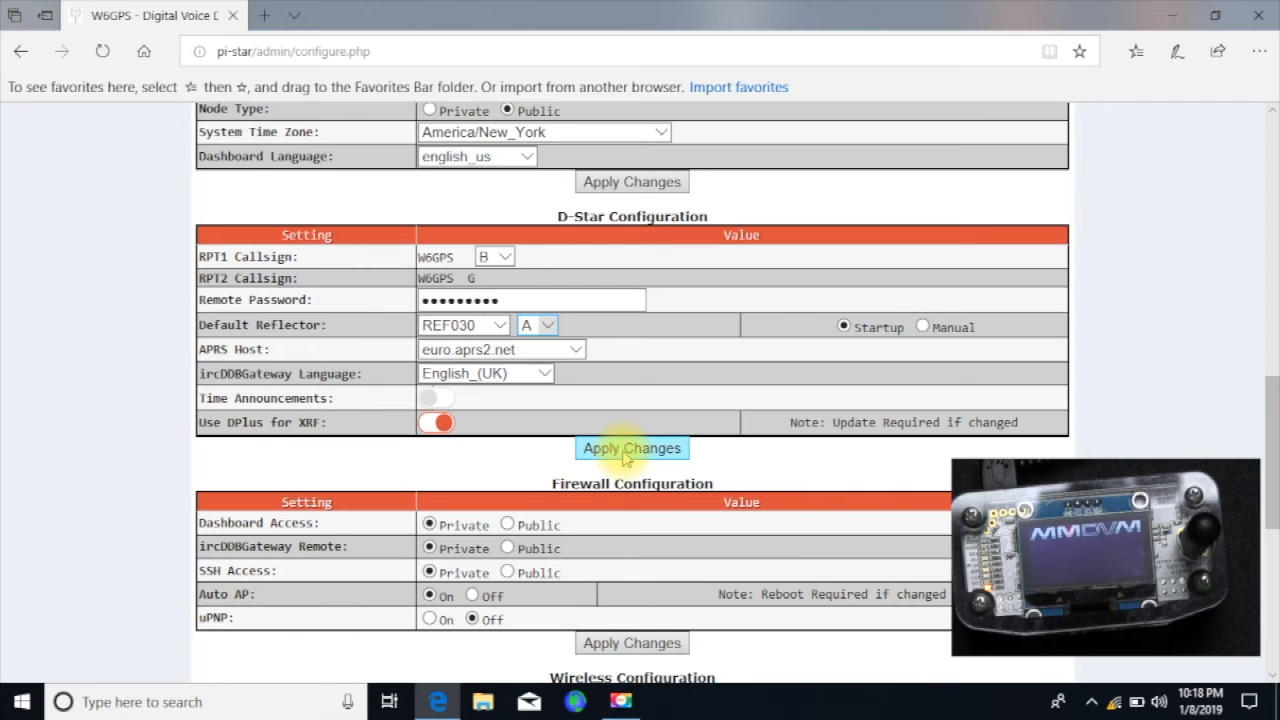
left_click(632, 448)
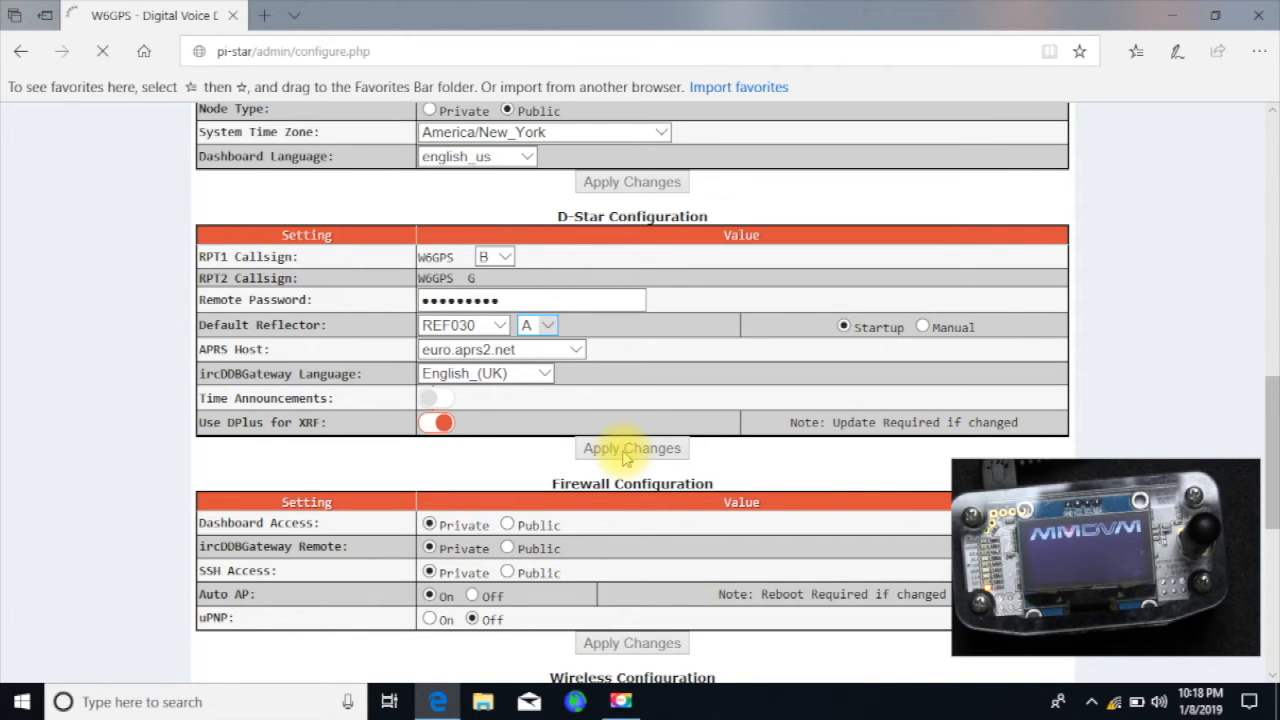
left_click(632, 448)
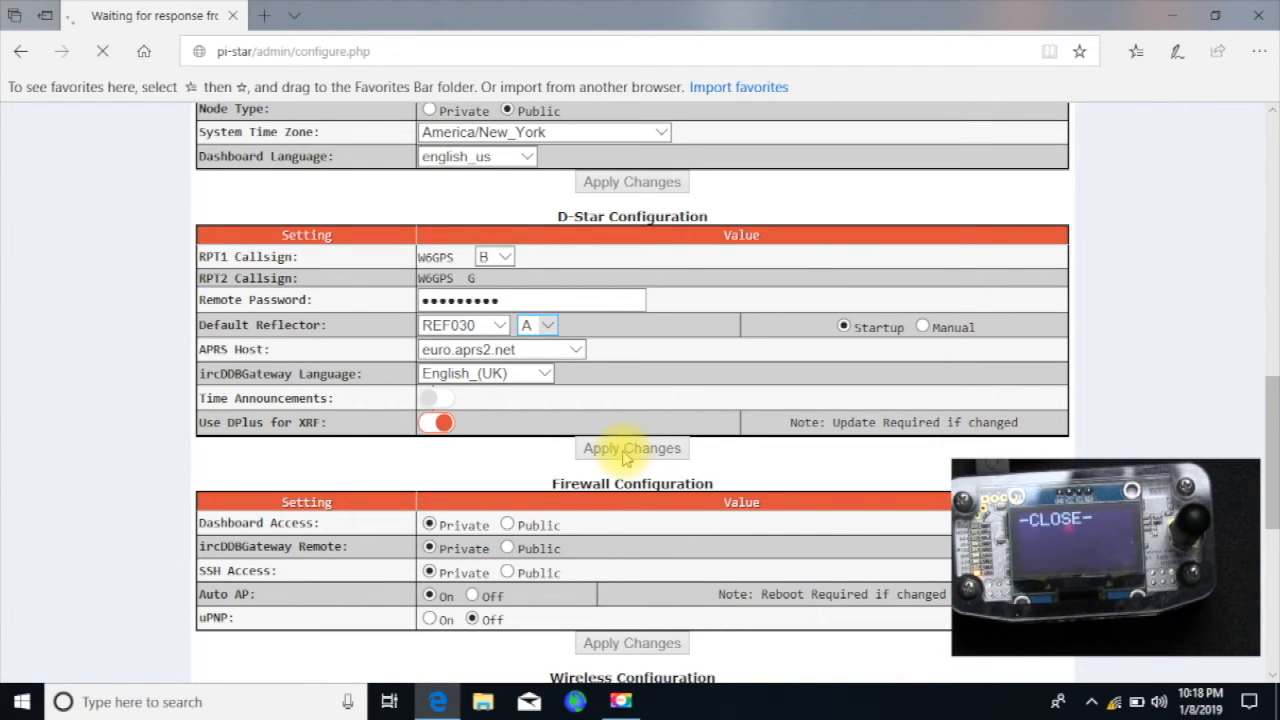
mouse_move(504, 490)
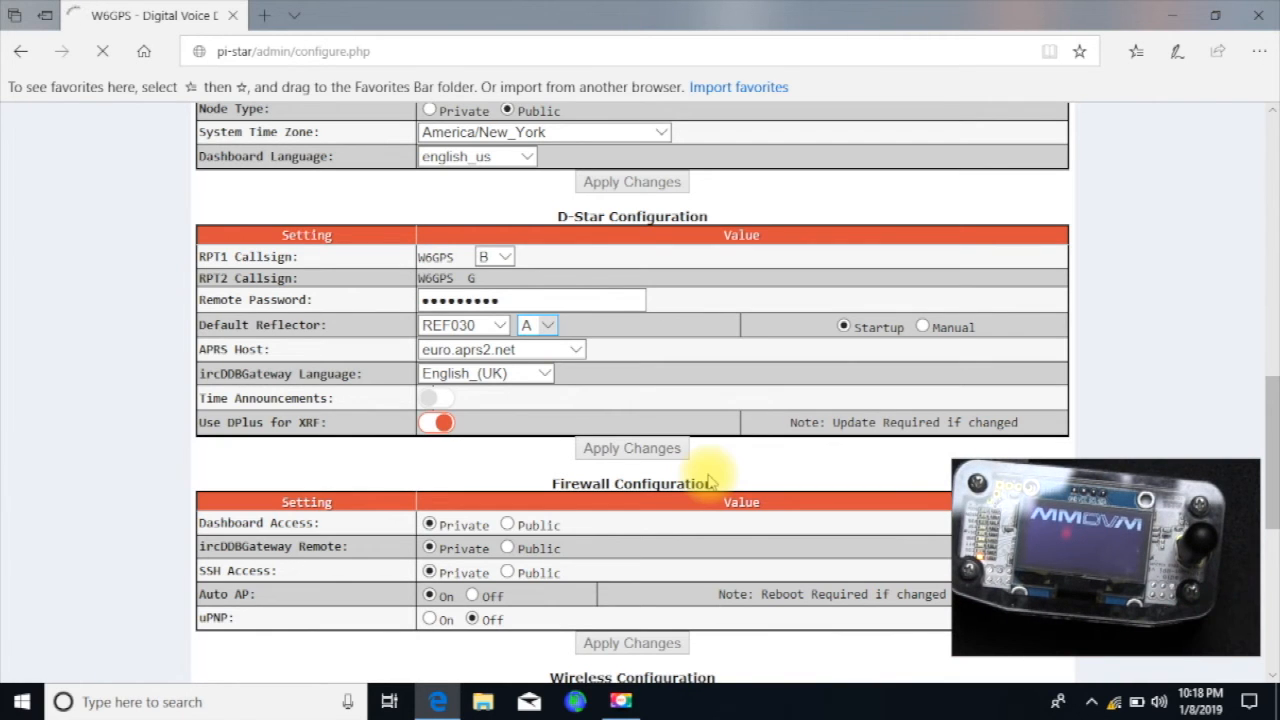
Reach the Wireless Configuration section, where wlan0 reports down with no address
left_click(632, 448)
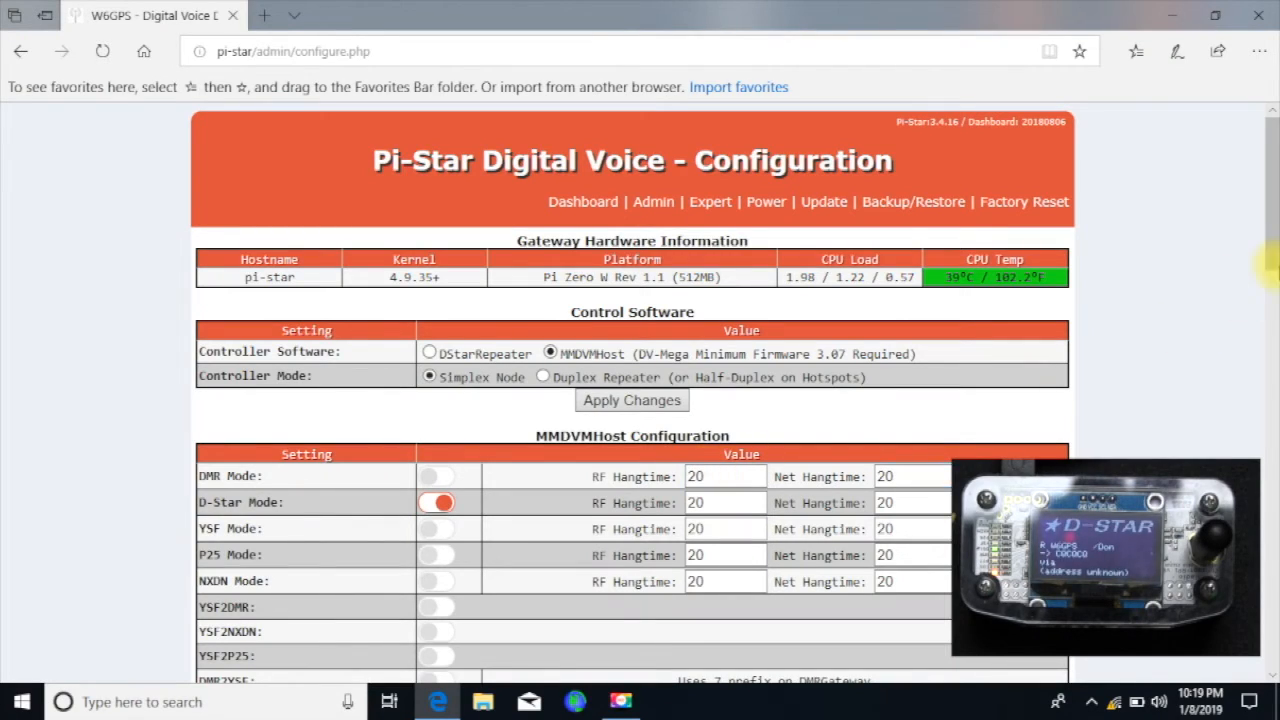
scroll("down", 3)
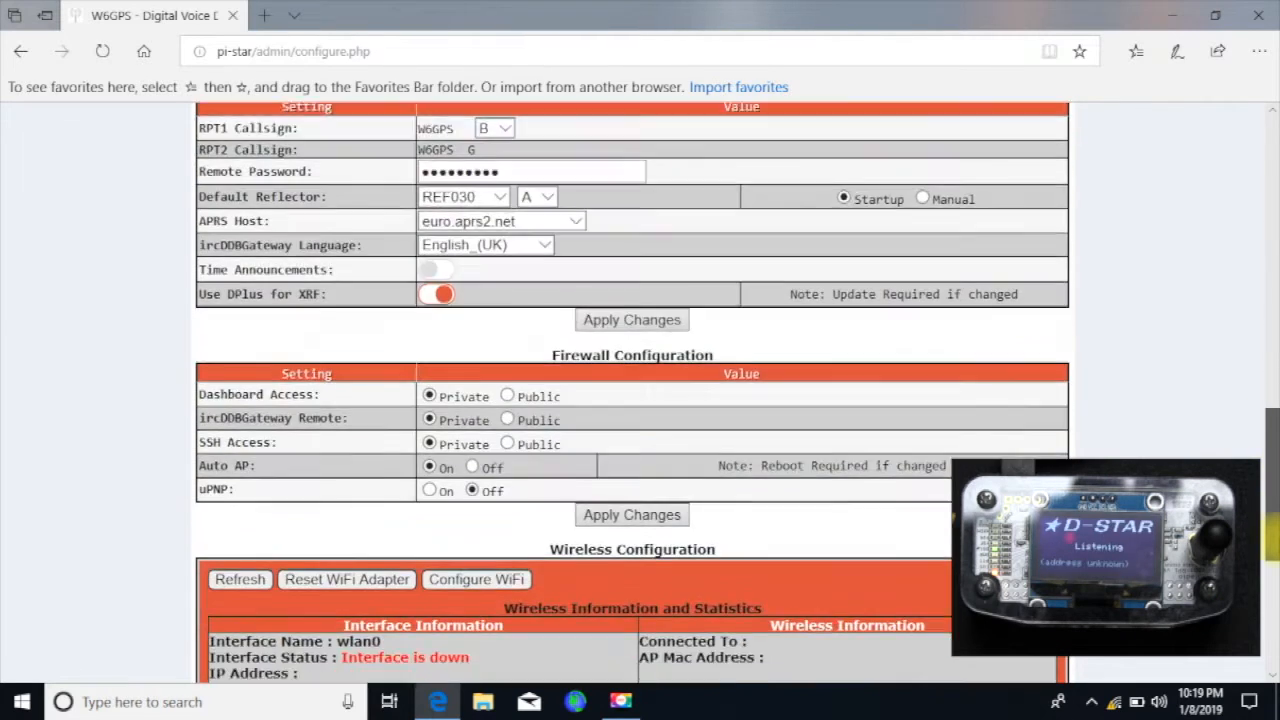
scroll("down", 3)
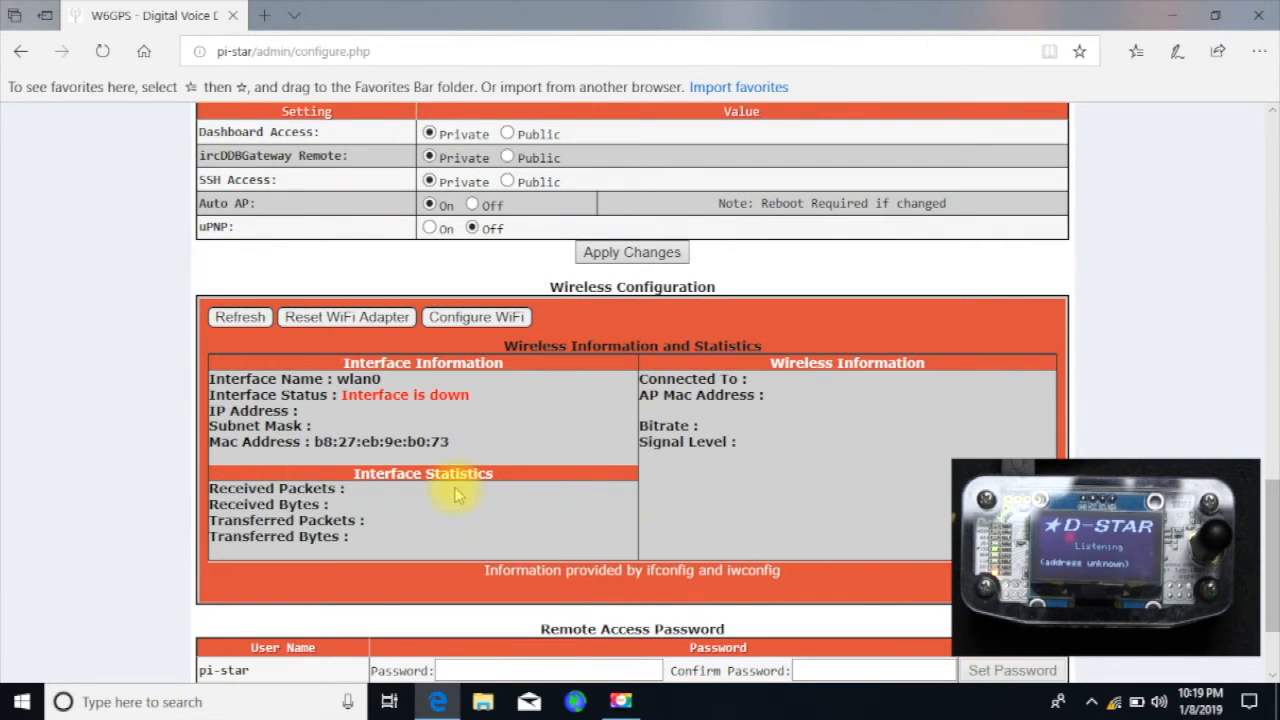
mouse_move(424, 362)
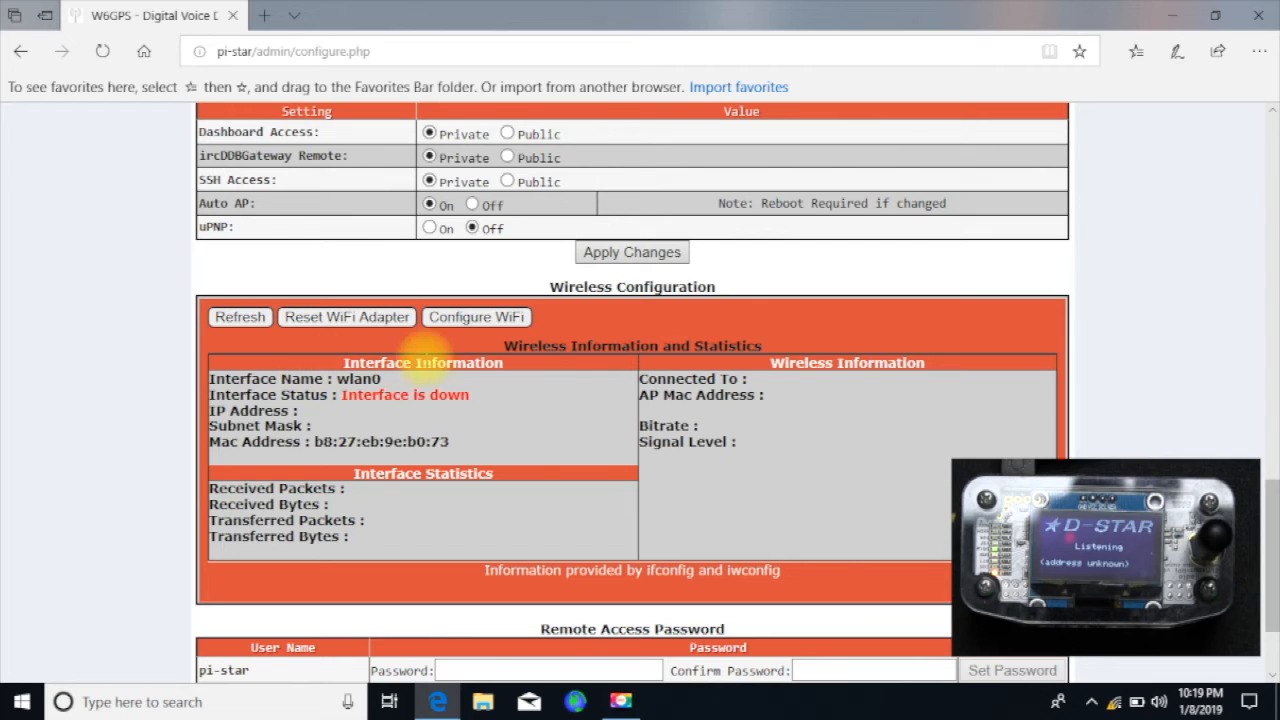
Scan for networks and add W6gps_HS with its passphrase as network 0
left_click(476, 316)
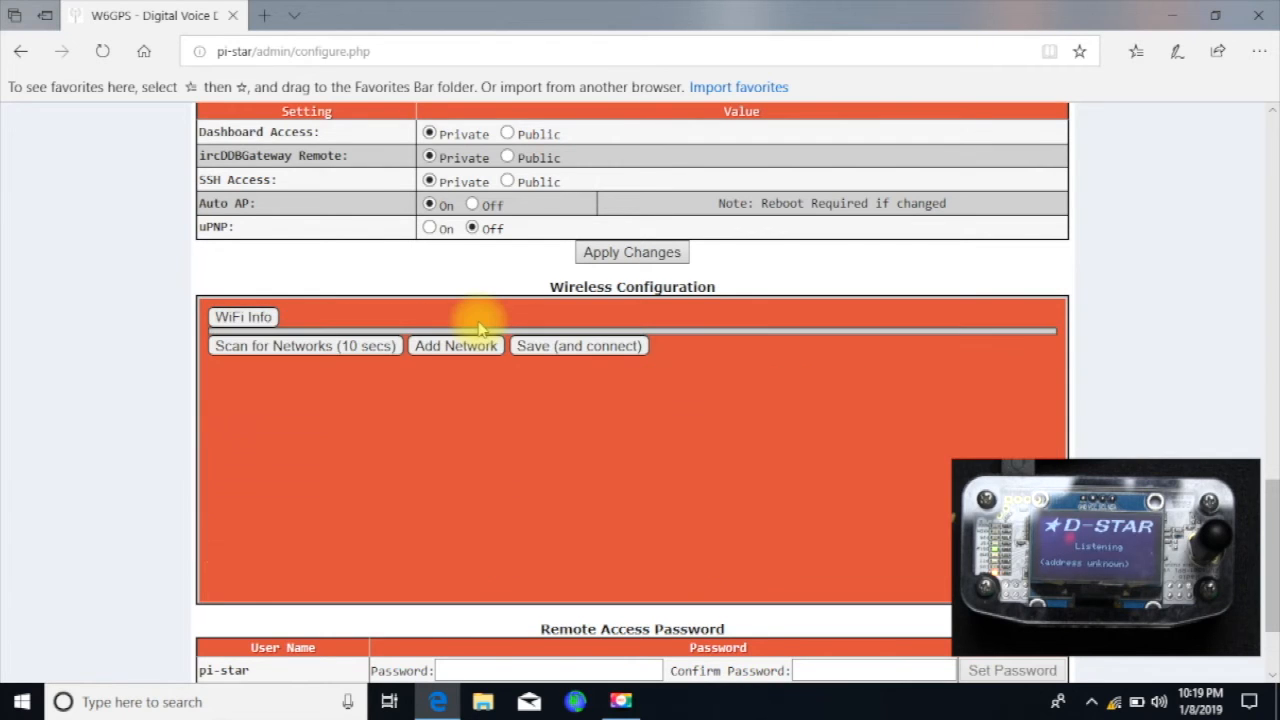
mouse_move(376, 450)
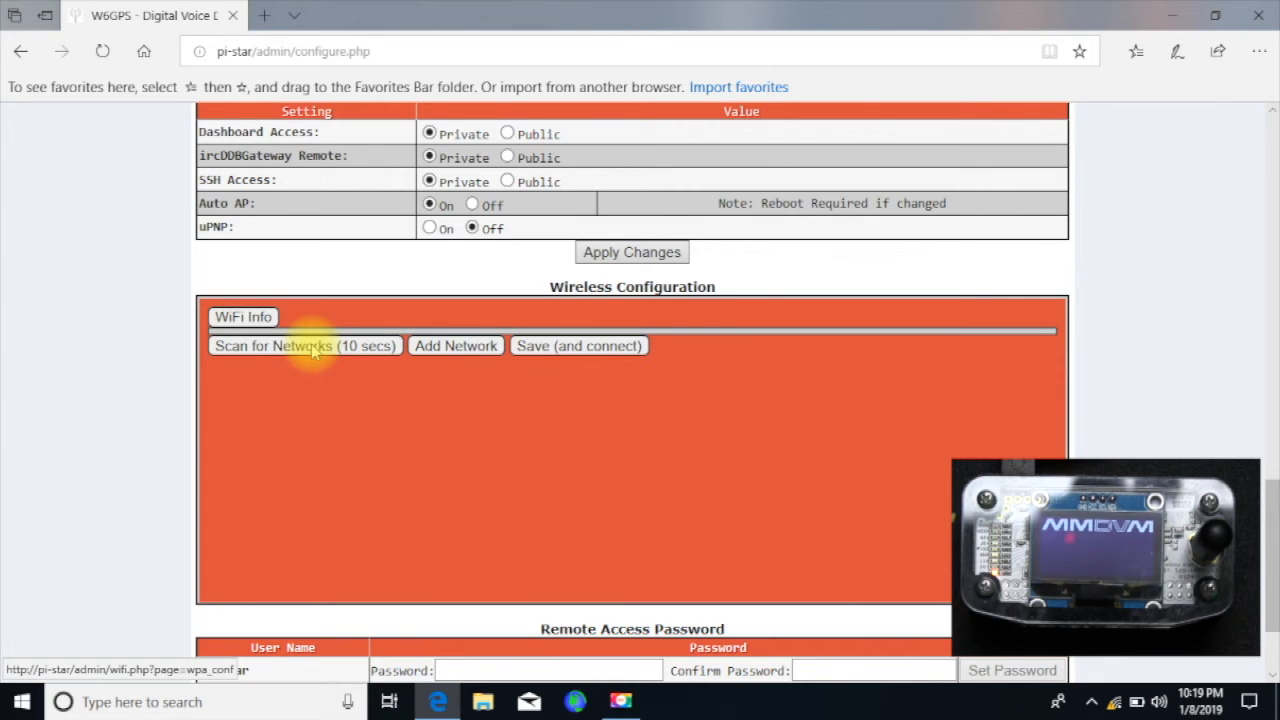
left_click(304, 344)
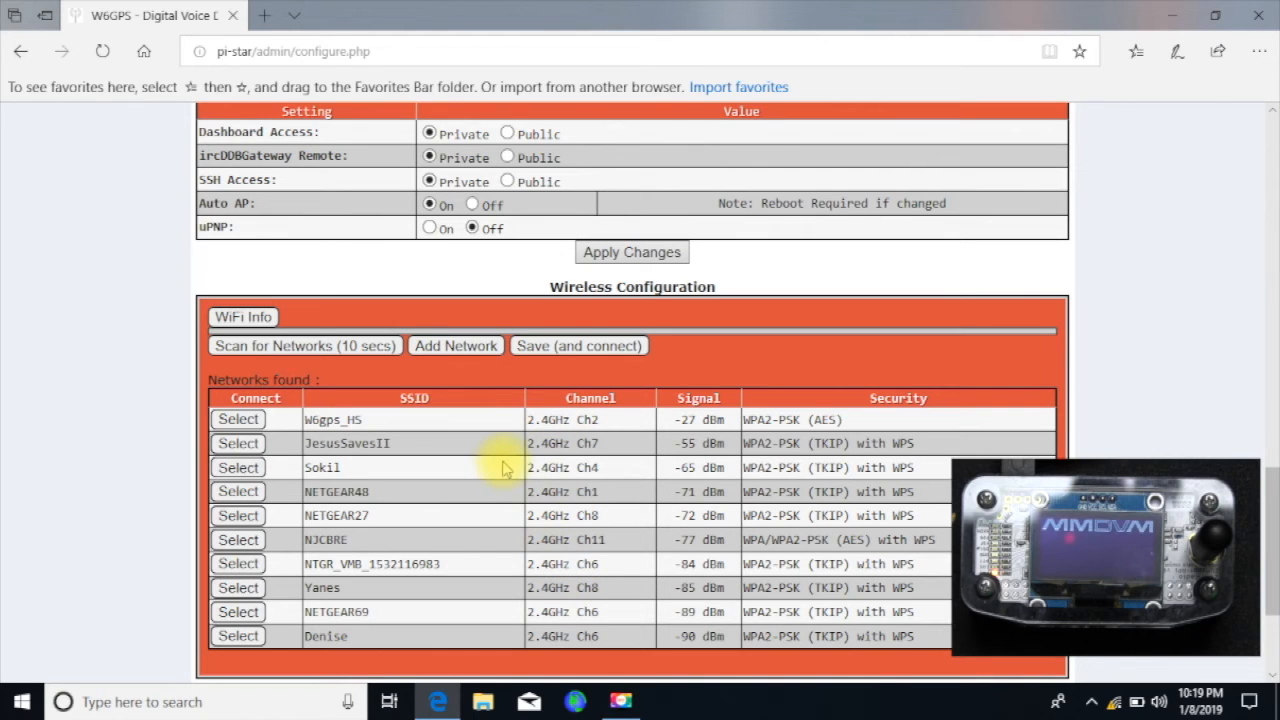
mouse_move(436, 444)
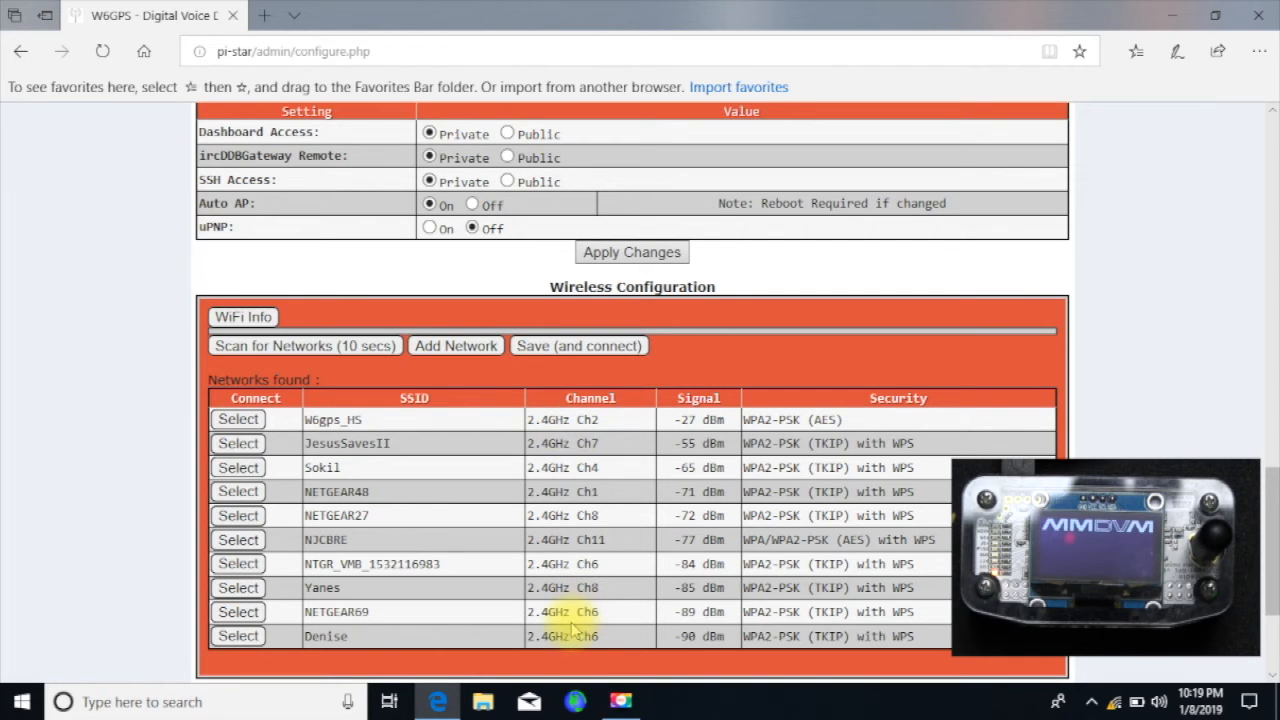
mouse_move(420, 458)
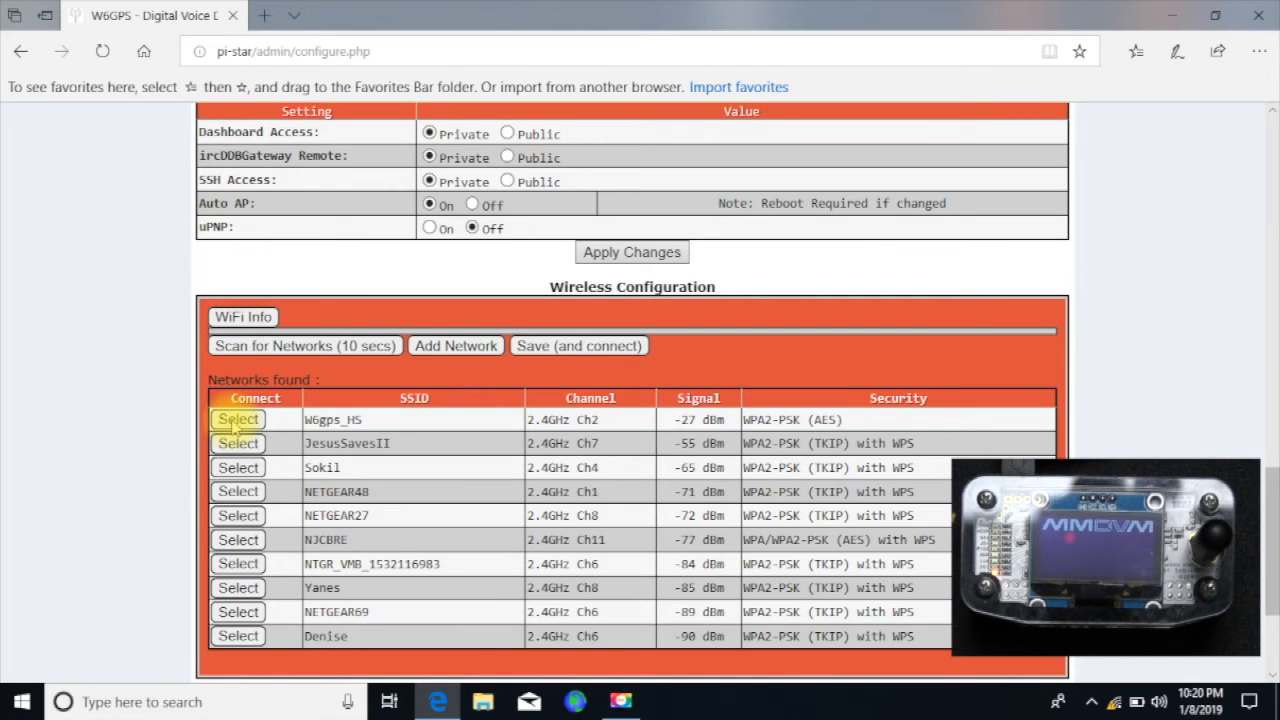
left_click(238, 420)
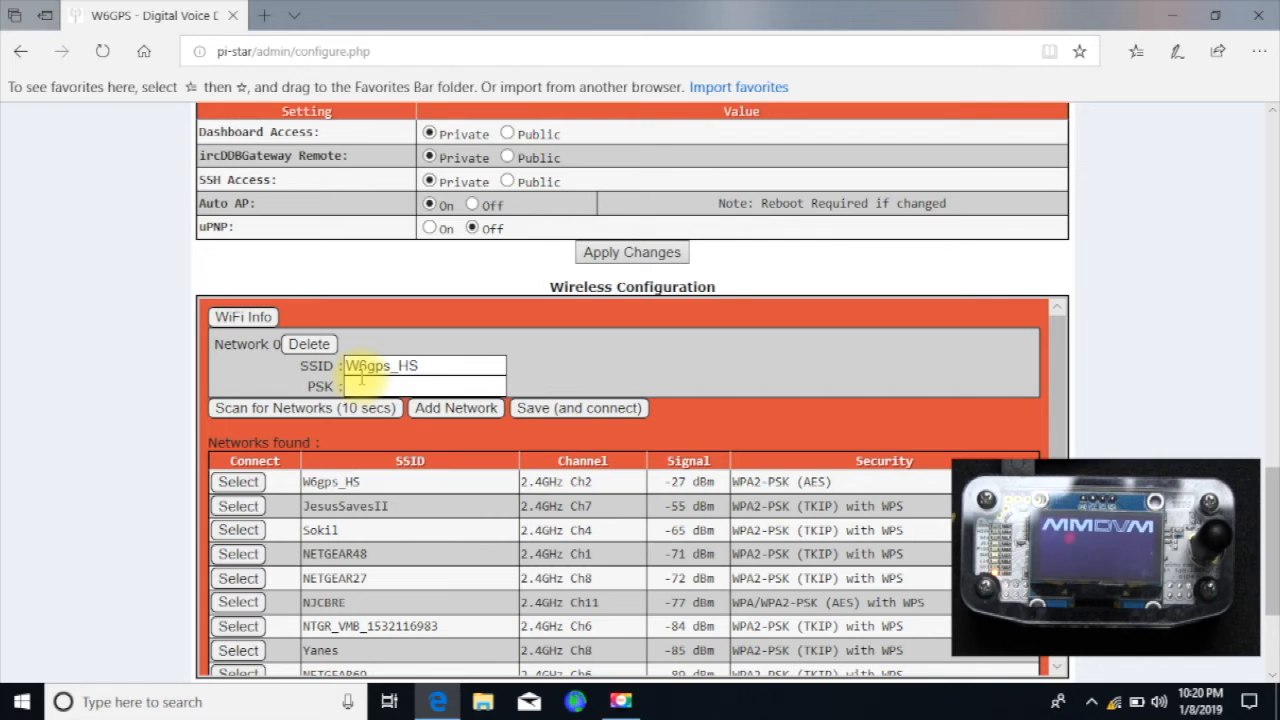
type("••••")
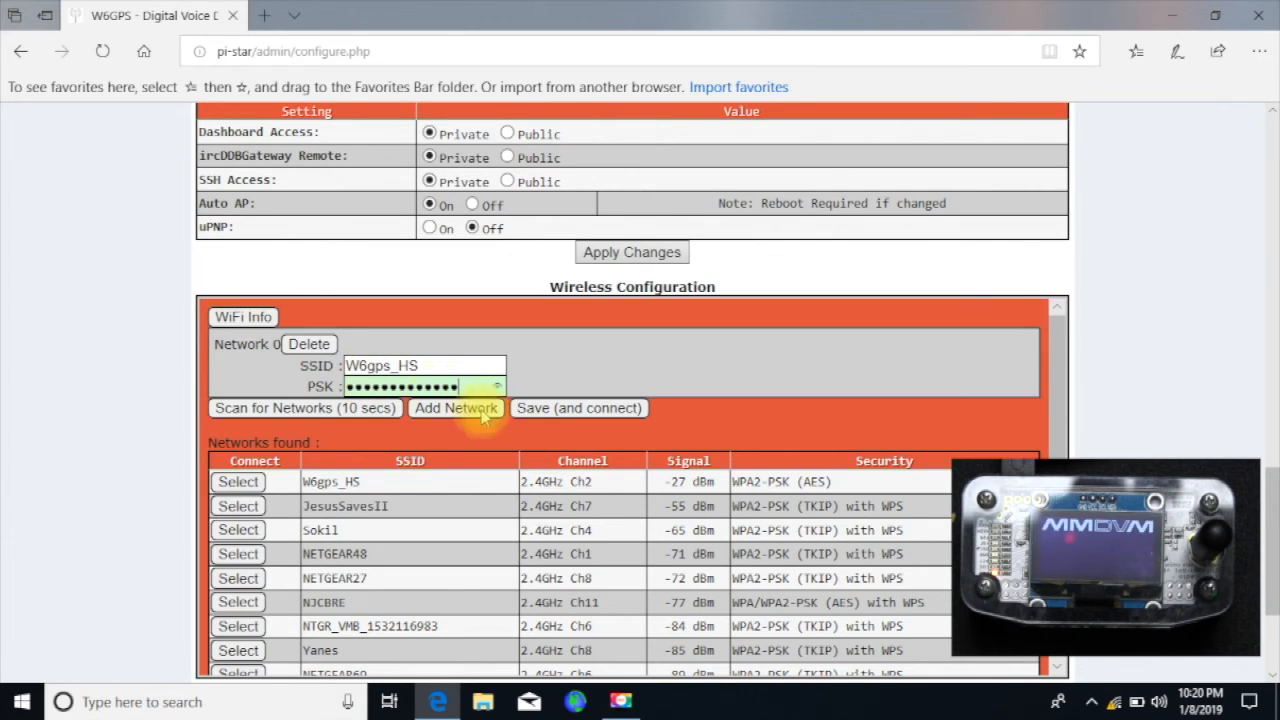
left_click(578, 408)
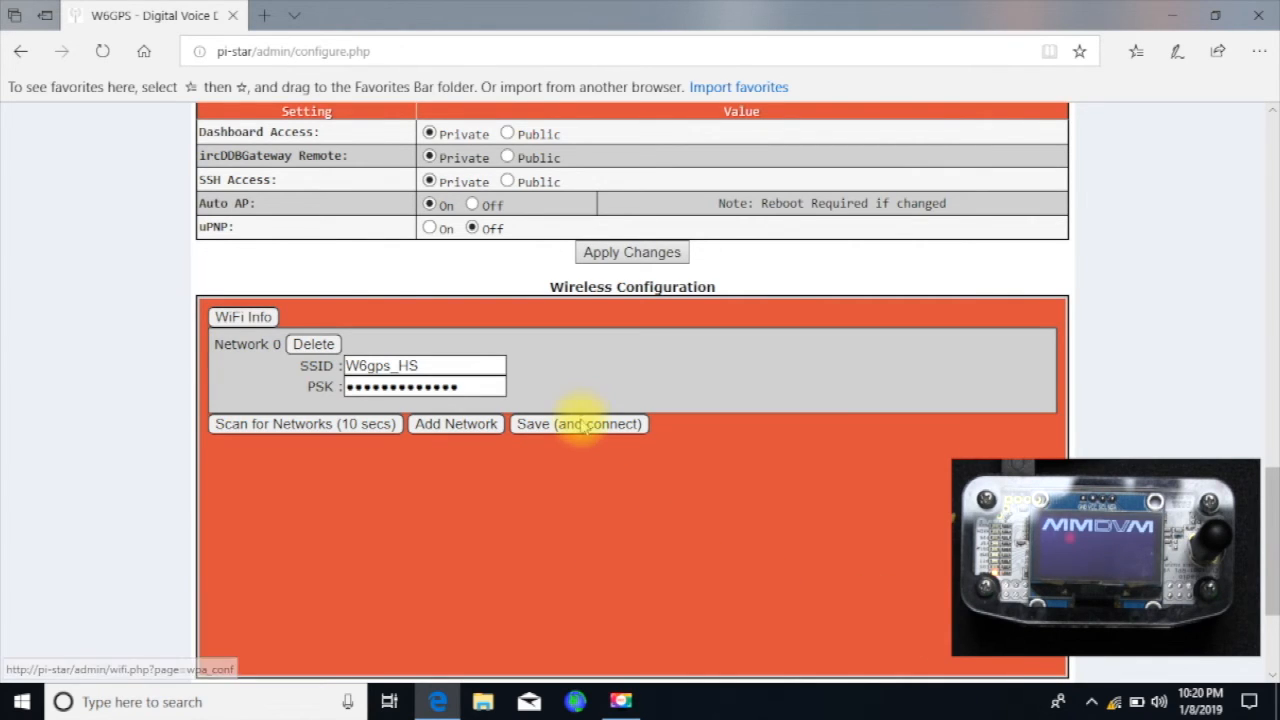
Save and connect the WiFi settings, then reboot the hotspot from the Power page
left_click(578, 424)
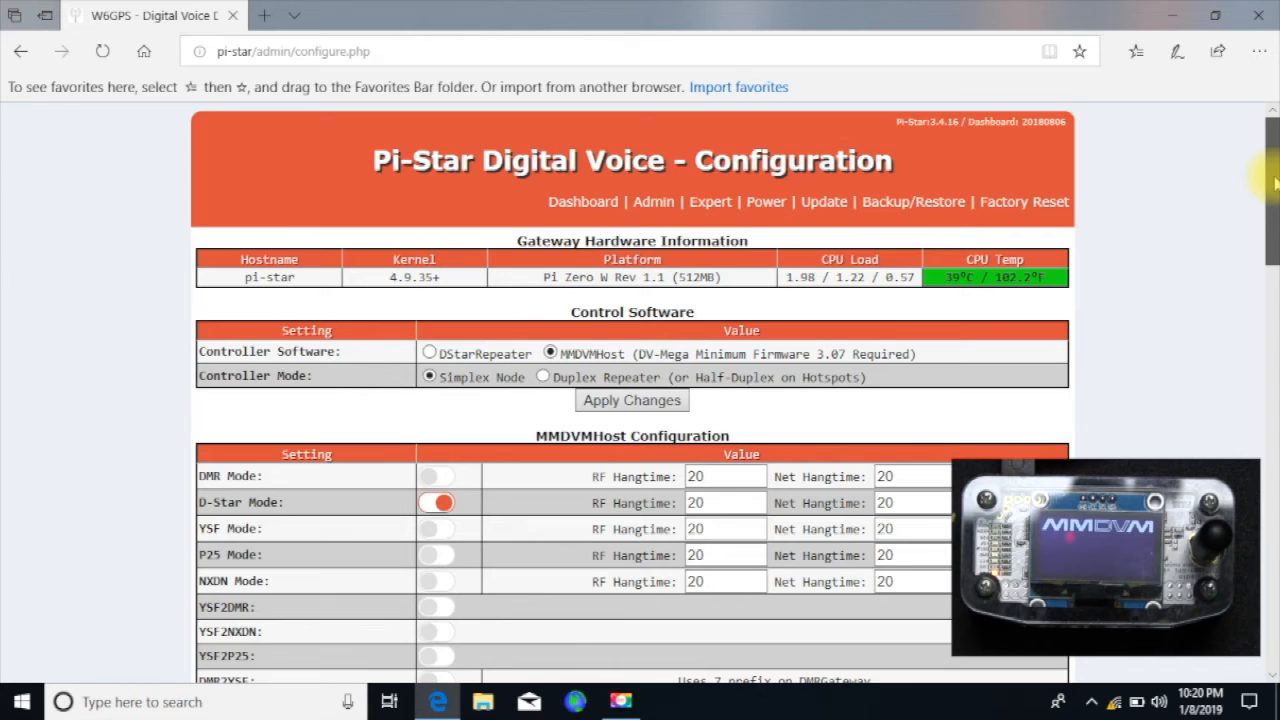
mouse_move(766, 200)
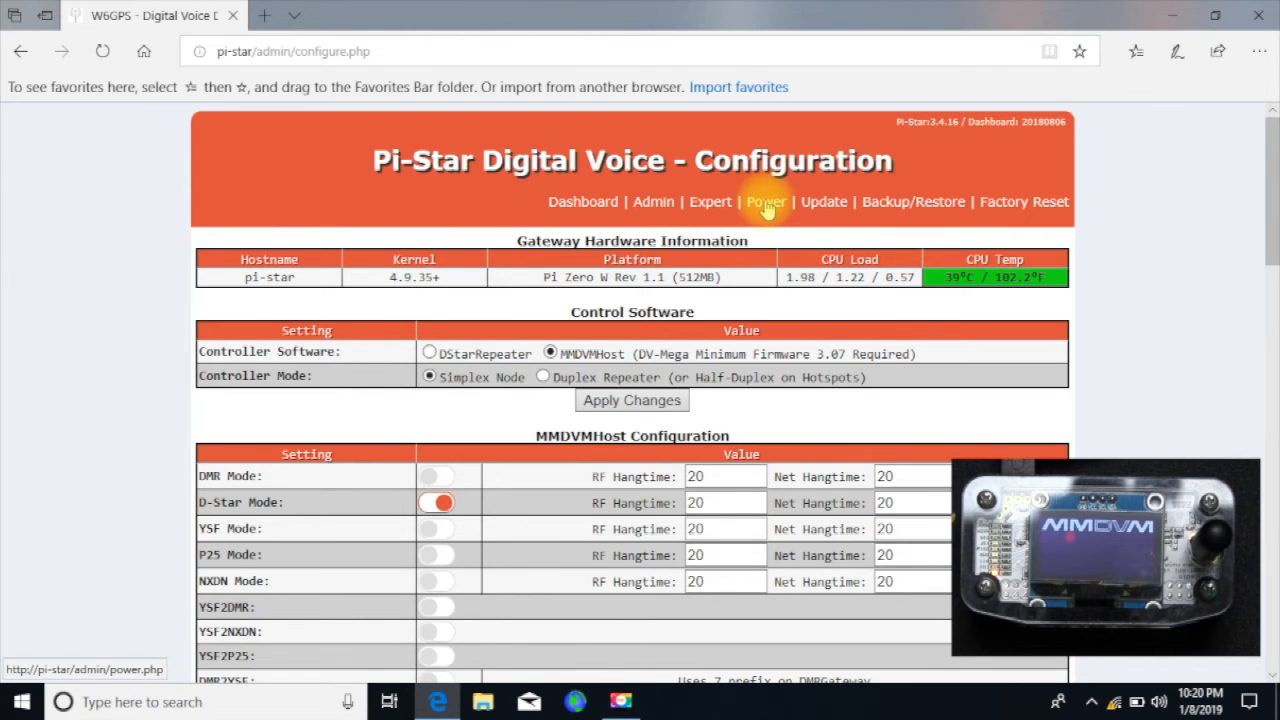
left_click(766, 200)
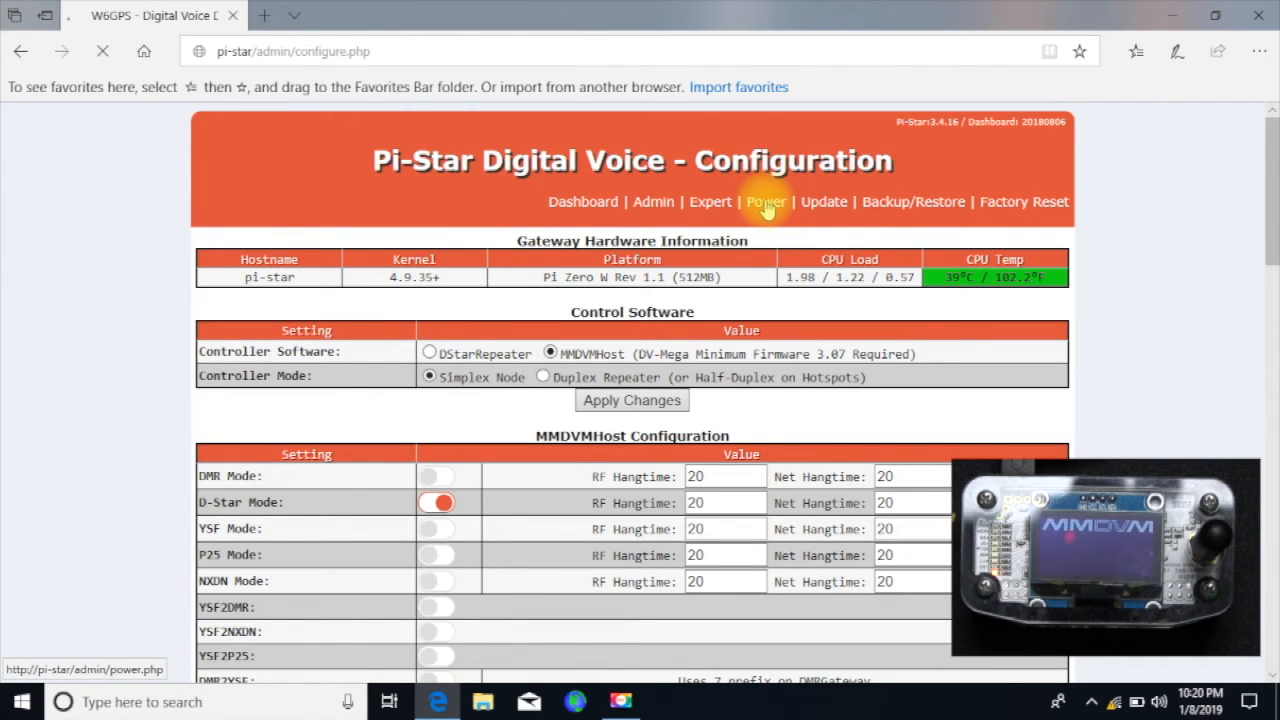
left_click(766, 200)
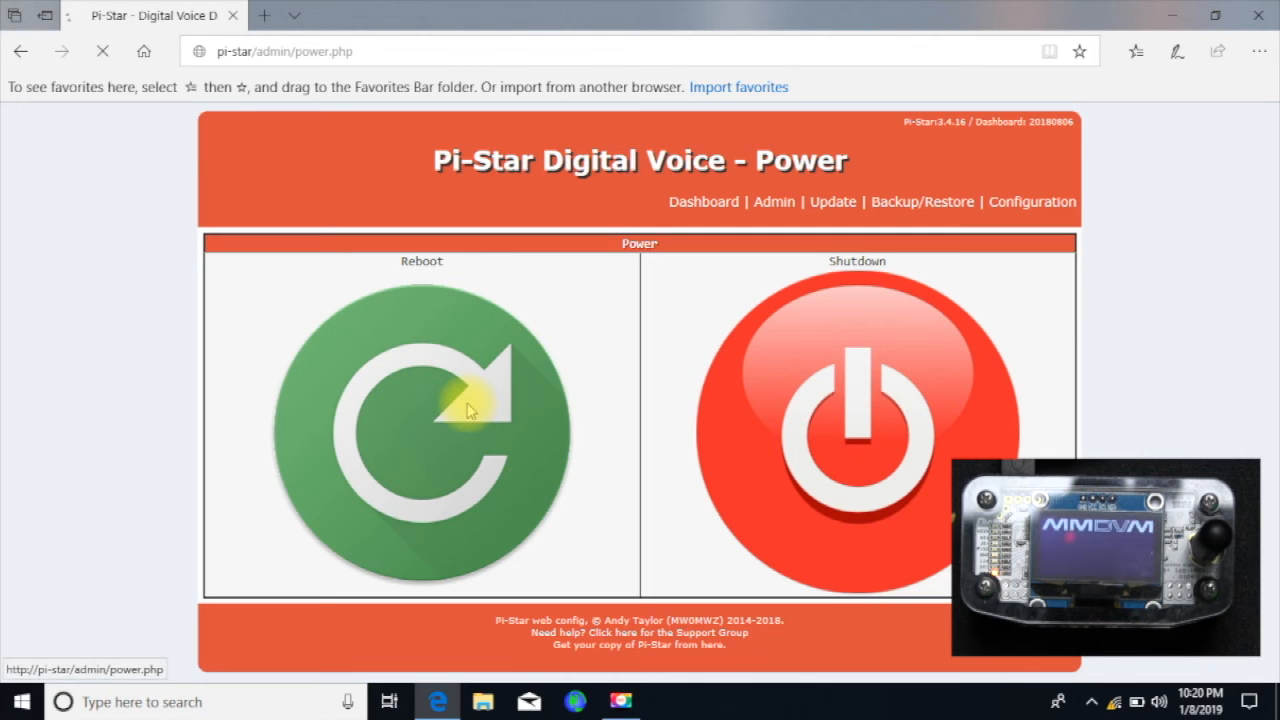
left_click(420, 432)
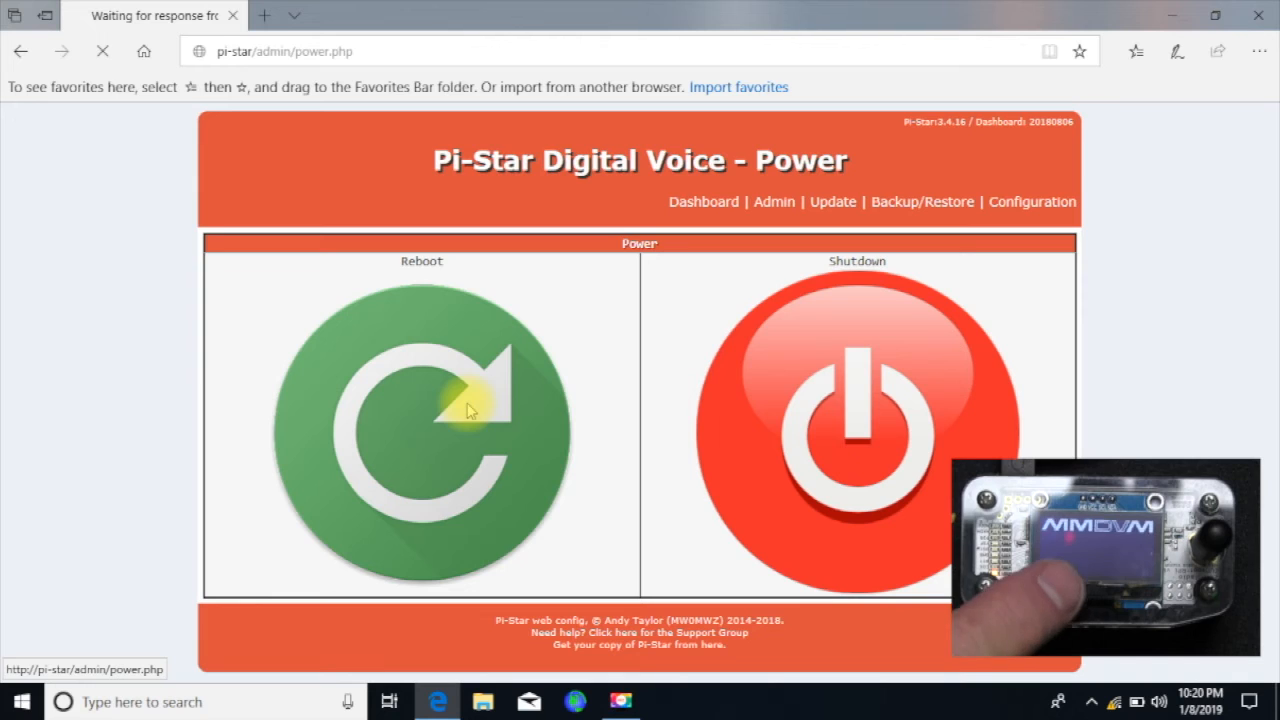
left_click(420, 436)
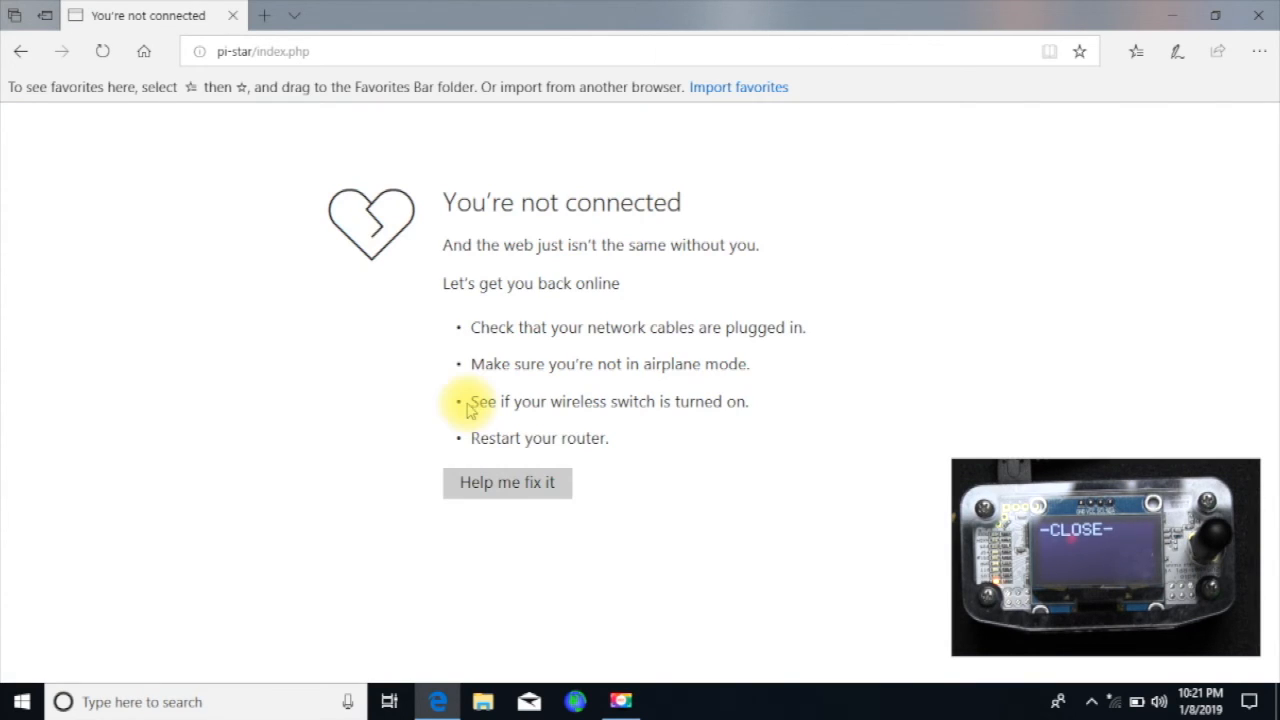
mouse_move(596, 496)
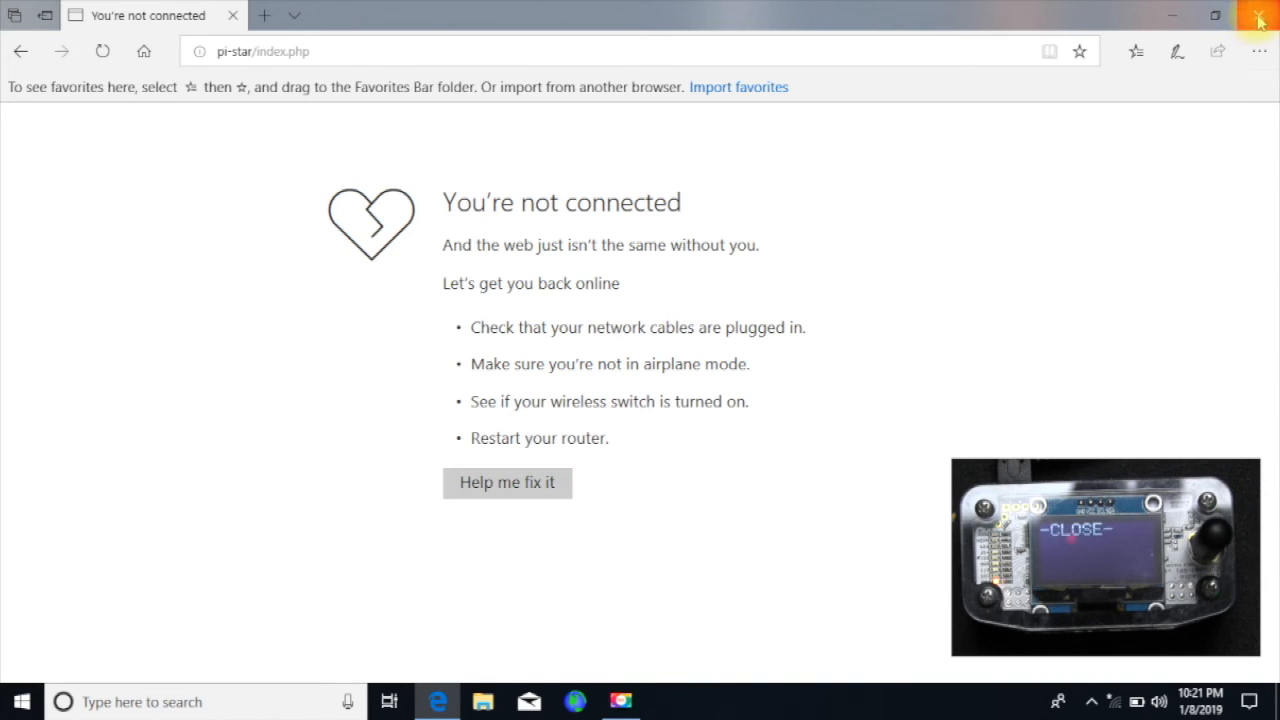
mouse_move(1260, 18)
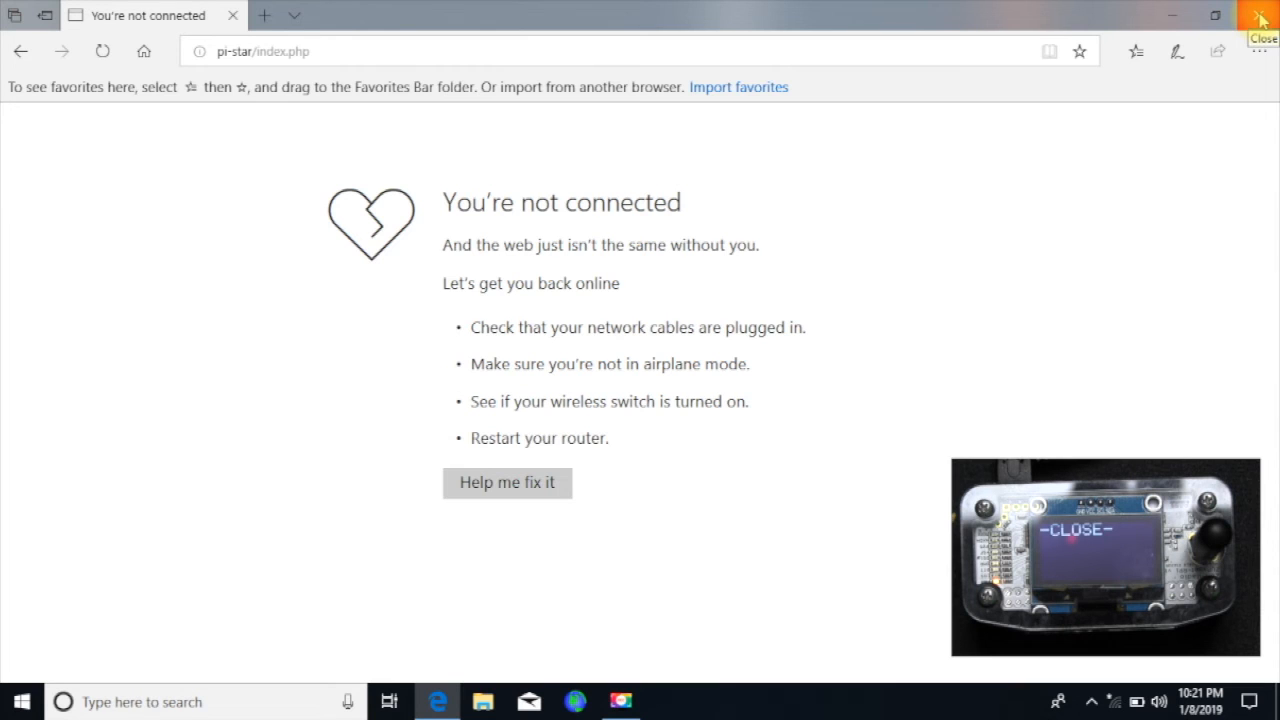
Close Edge and connect the PC to the W6gps_HS network from the taskbar
left_click(1260, 18)
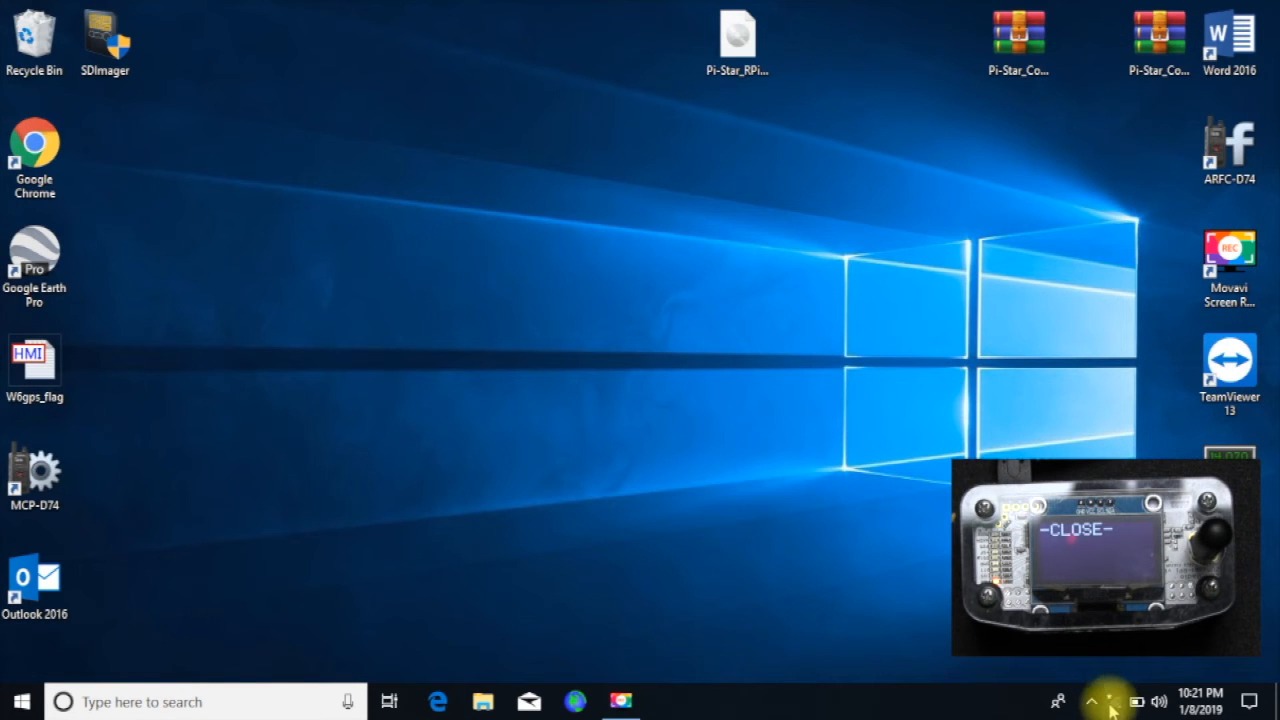
left_click(1112, 700)
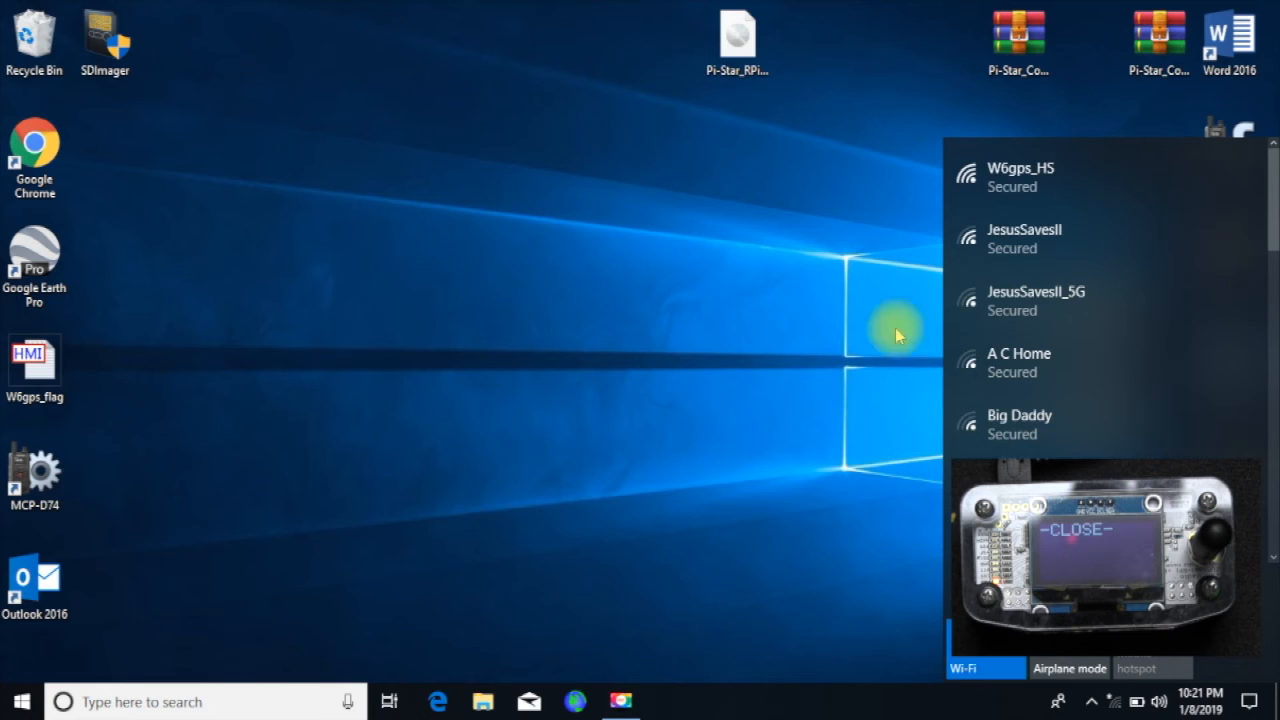
mouse_move(1020, 176)
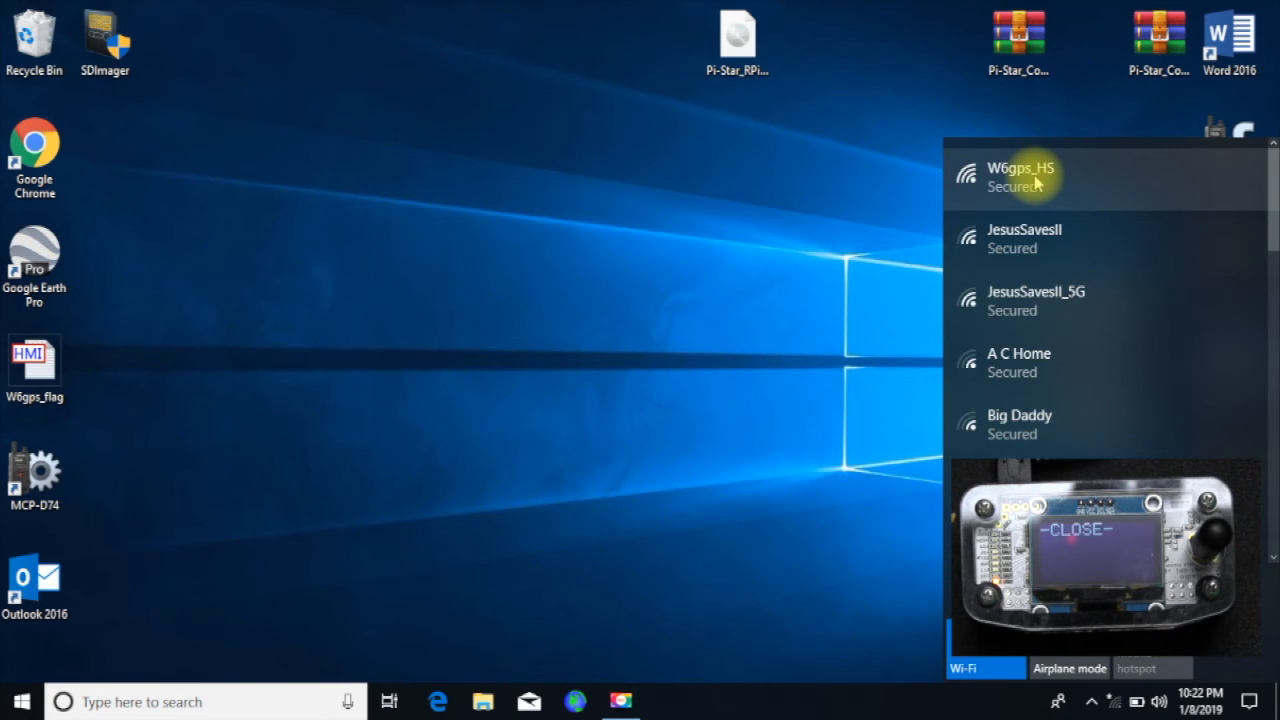
left_click(1020, 176)
type("192.168")
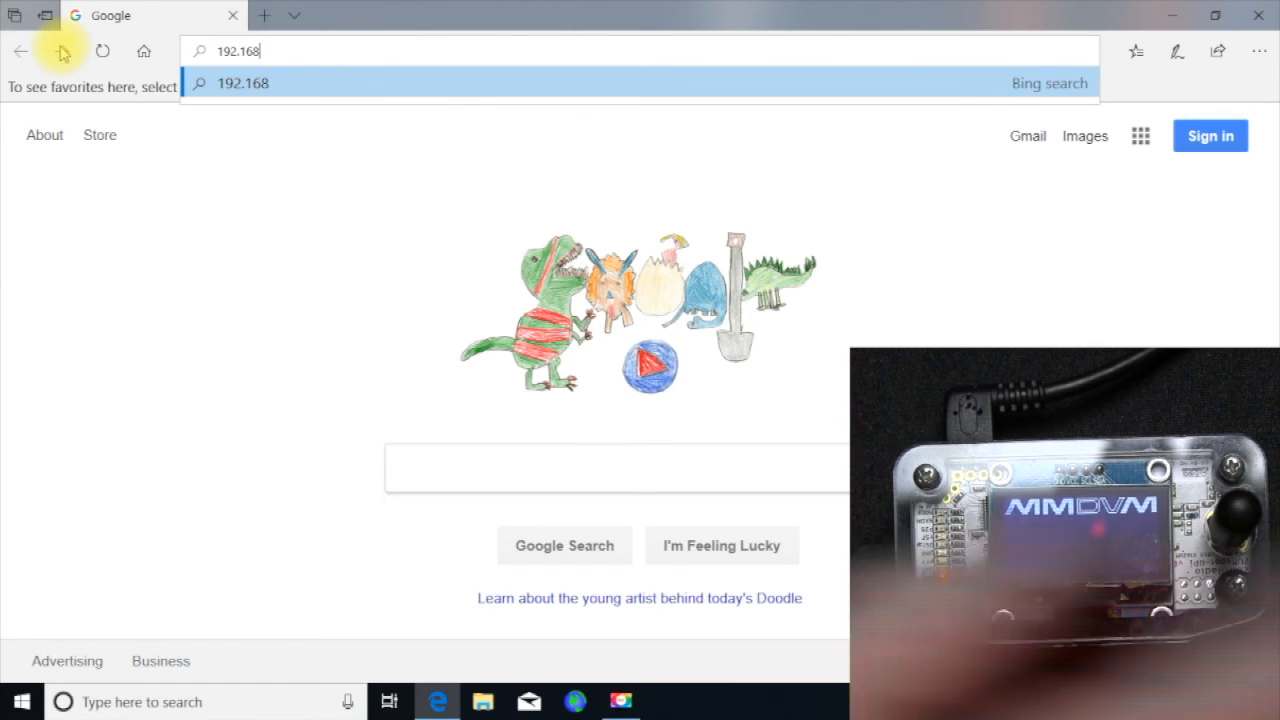
Browse to 192.168.1.11 and sign in as pi-star to reach the Configuration page
type(".1.11/")
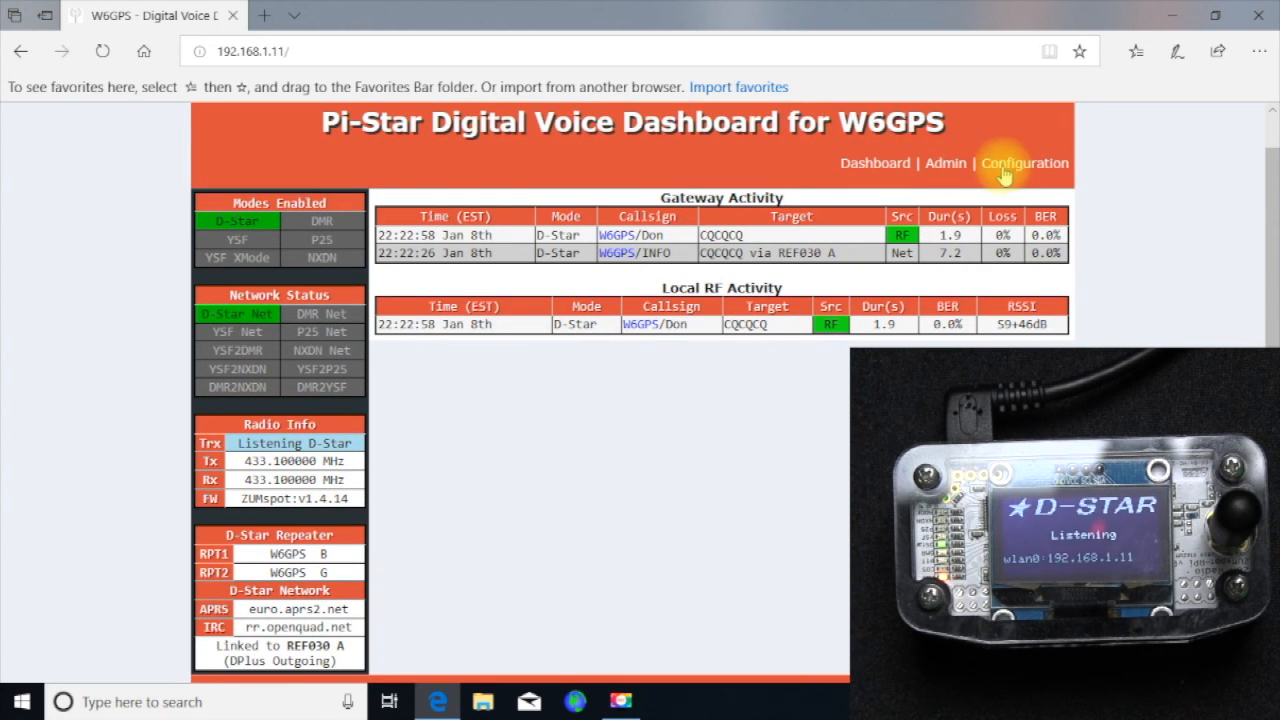
left_click(1024, 164)
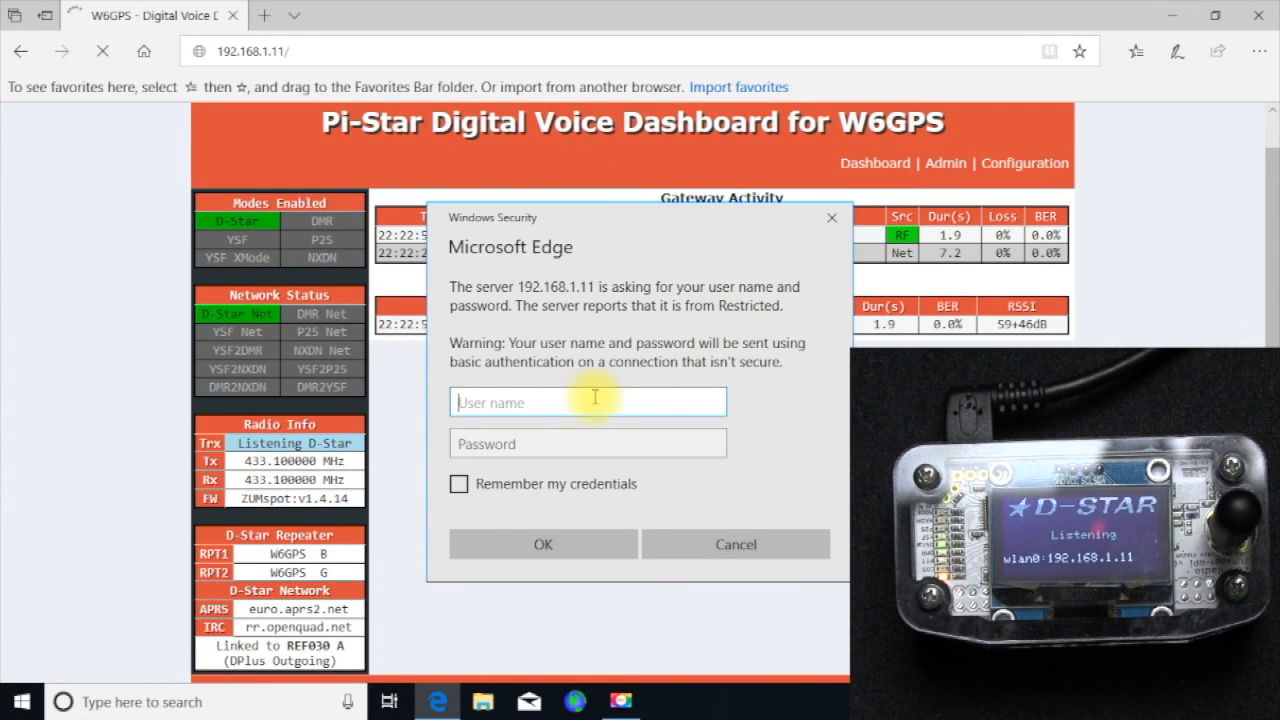
type("pi-star")
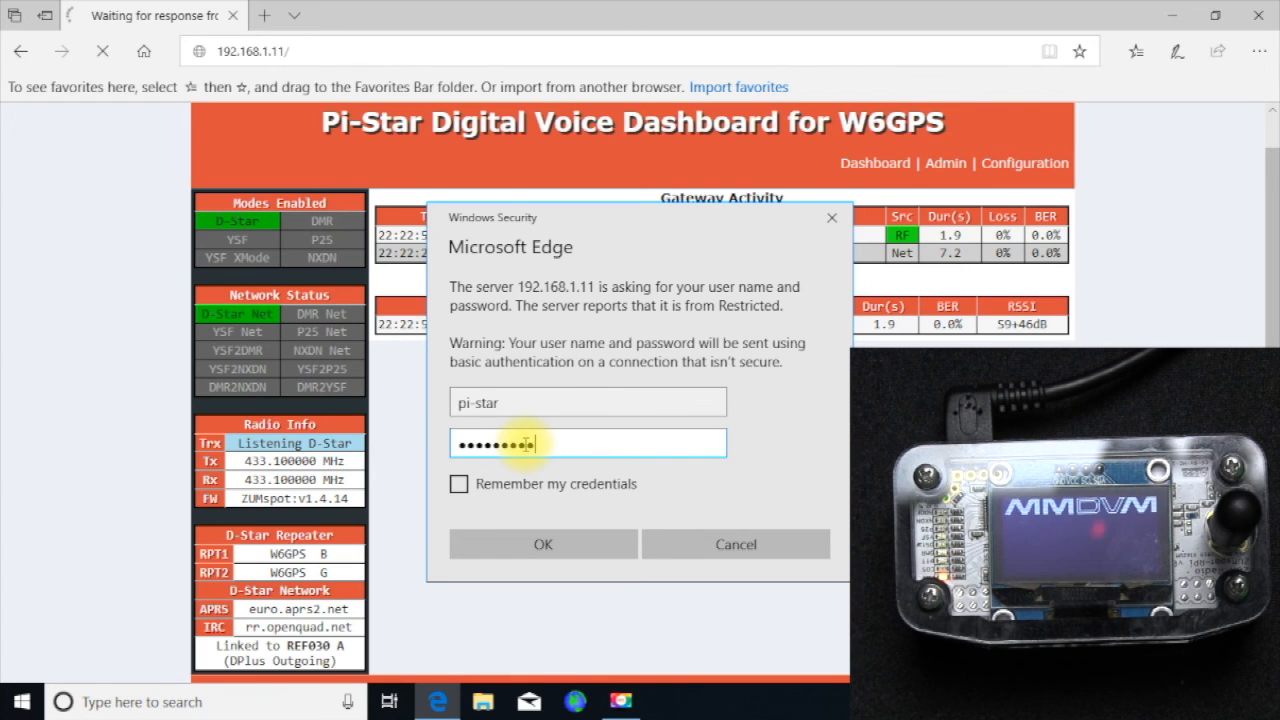
left_click(544, 544)
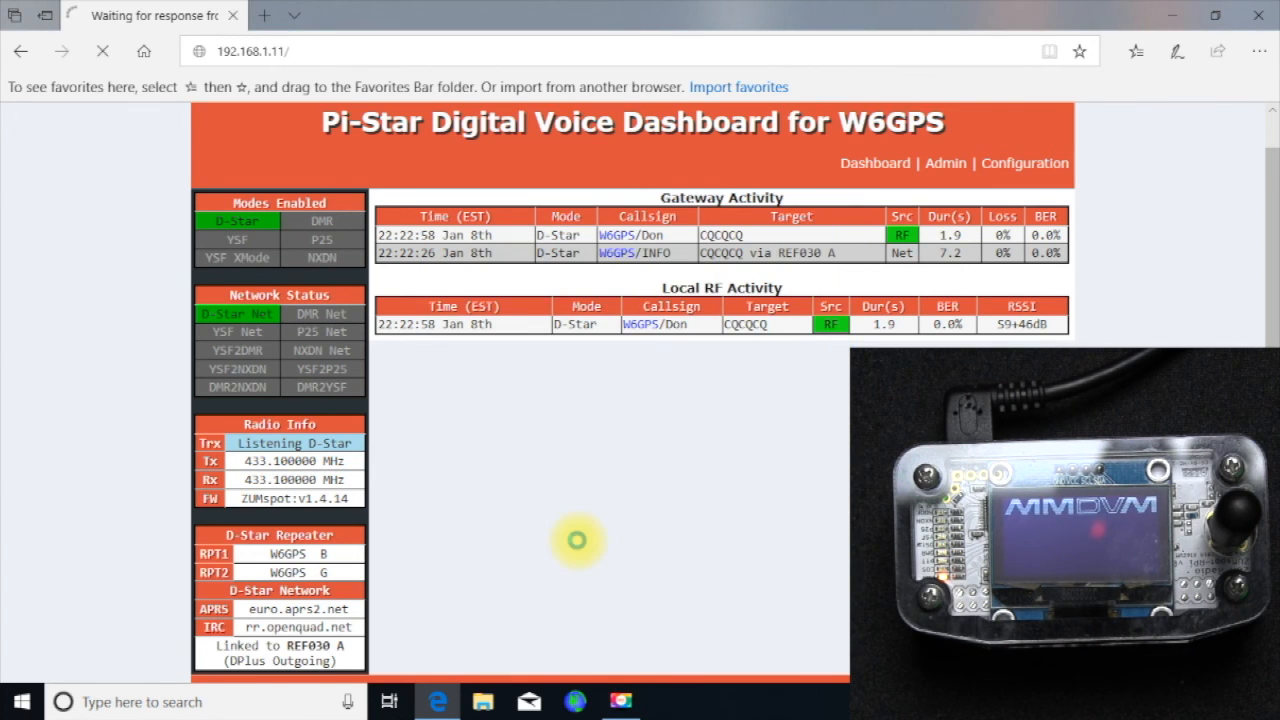
left_click(1024, 164)
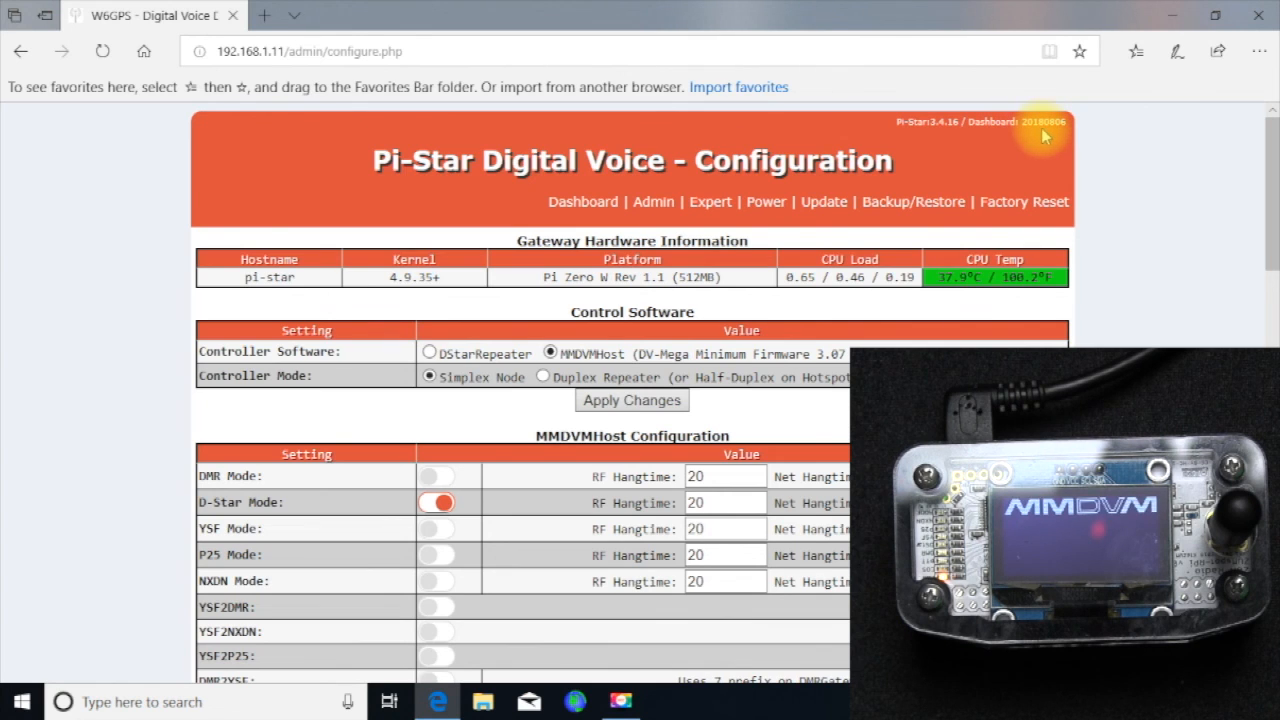
mouse_move(950, 136)
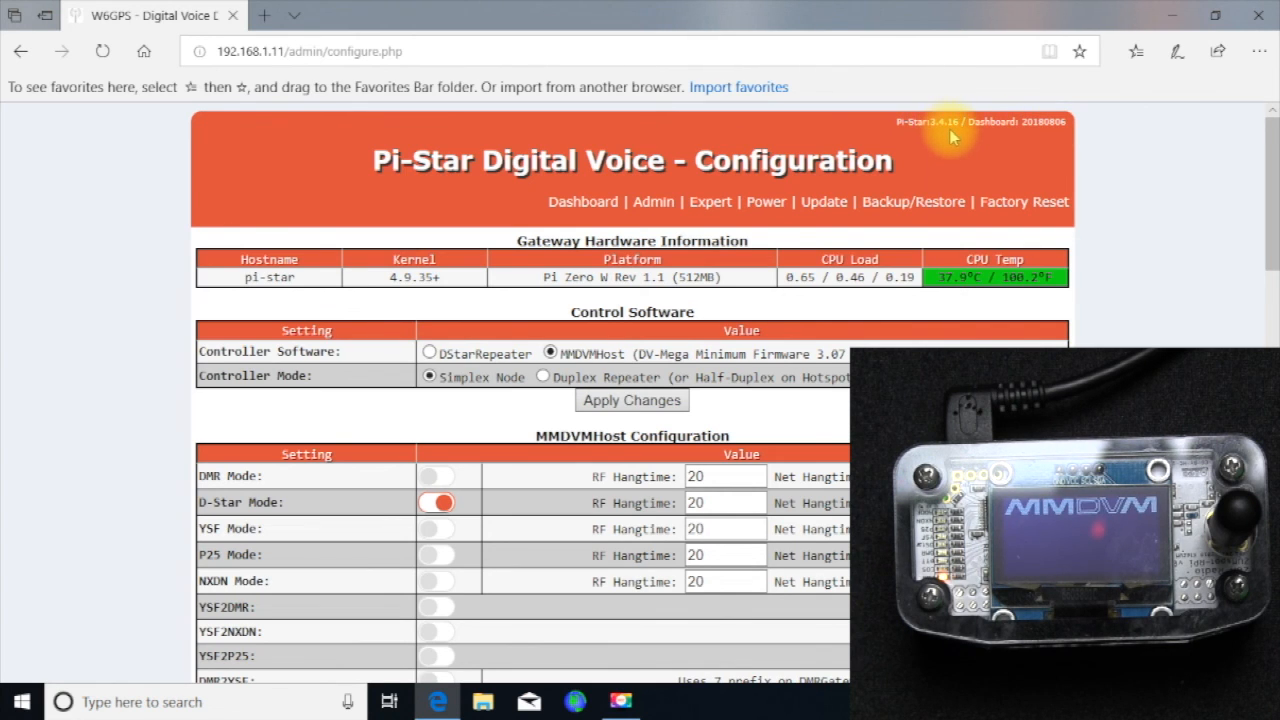
mouse_move(824, 200)
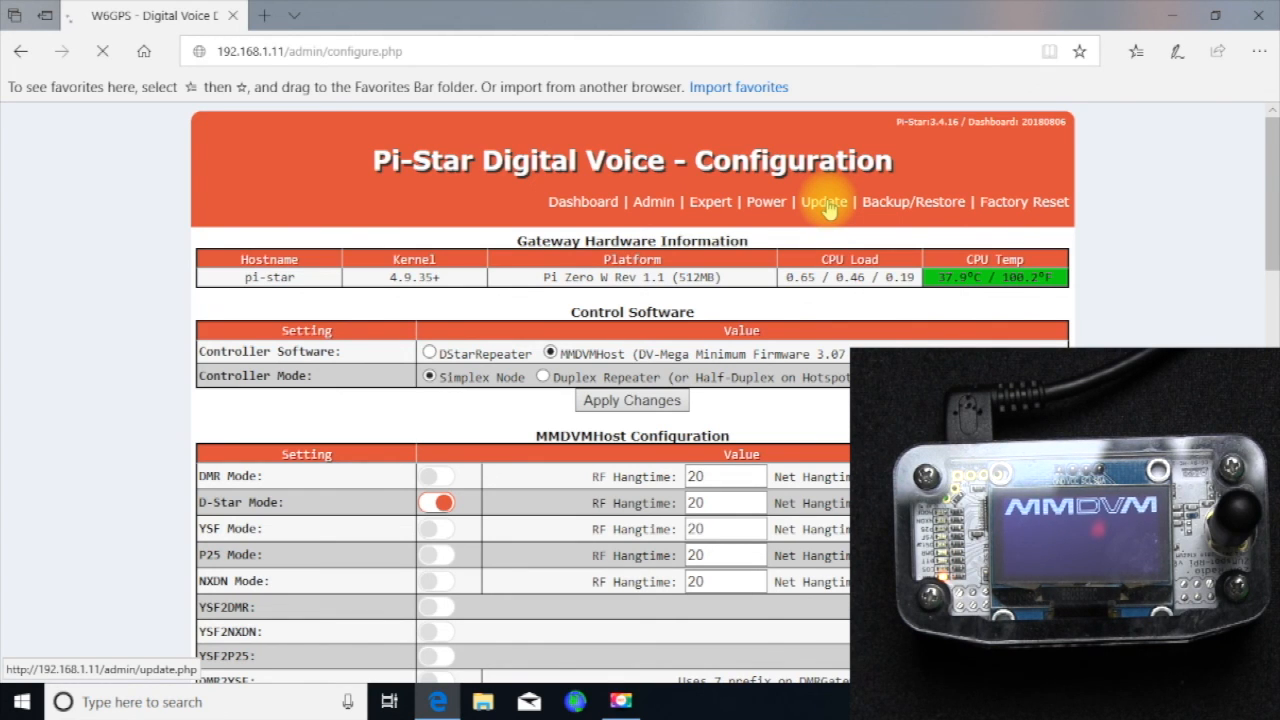
Start the Pi-Star software update for the W6GPS hotspot
left_click(824, 200)
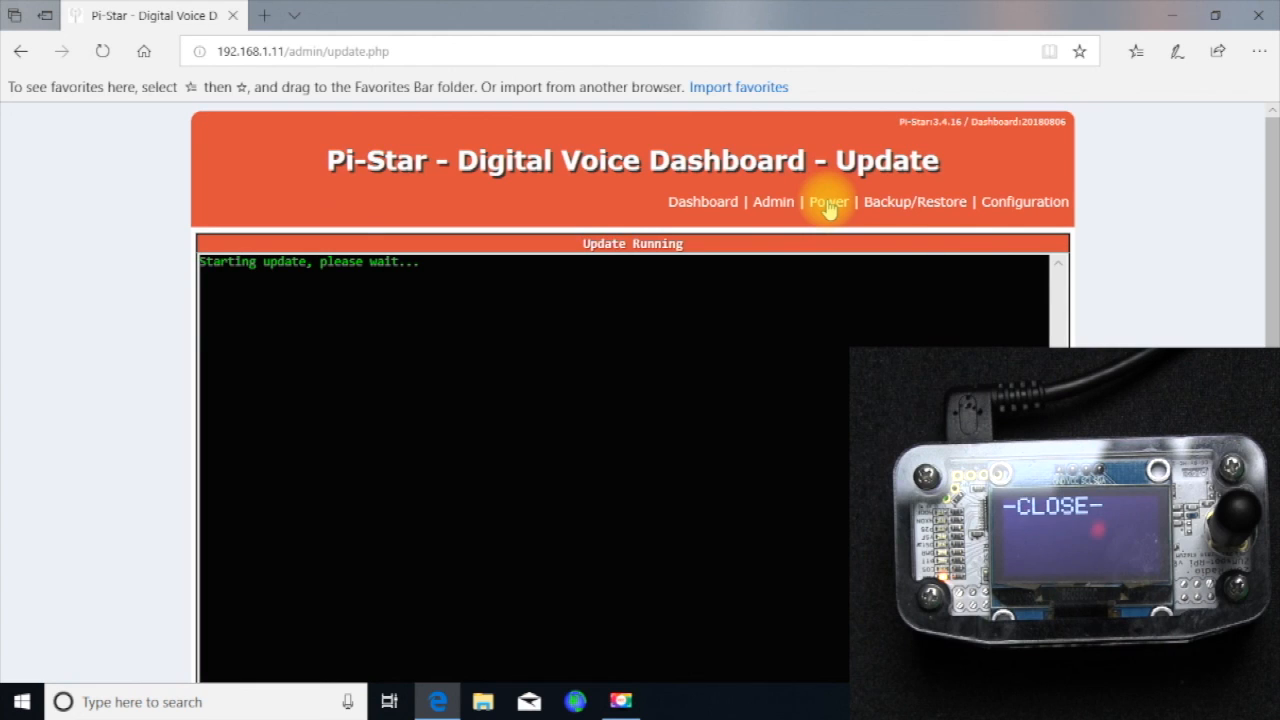